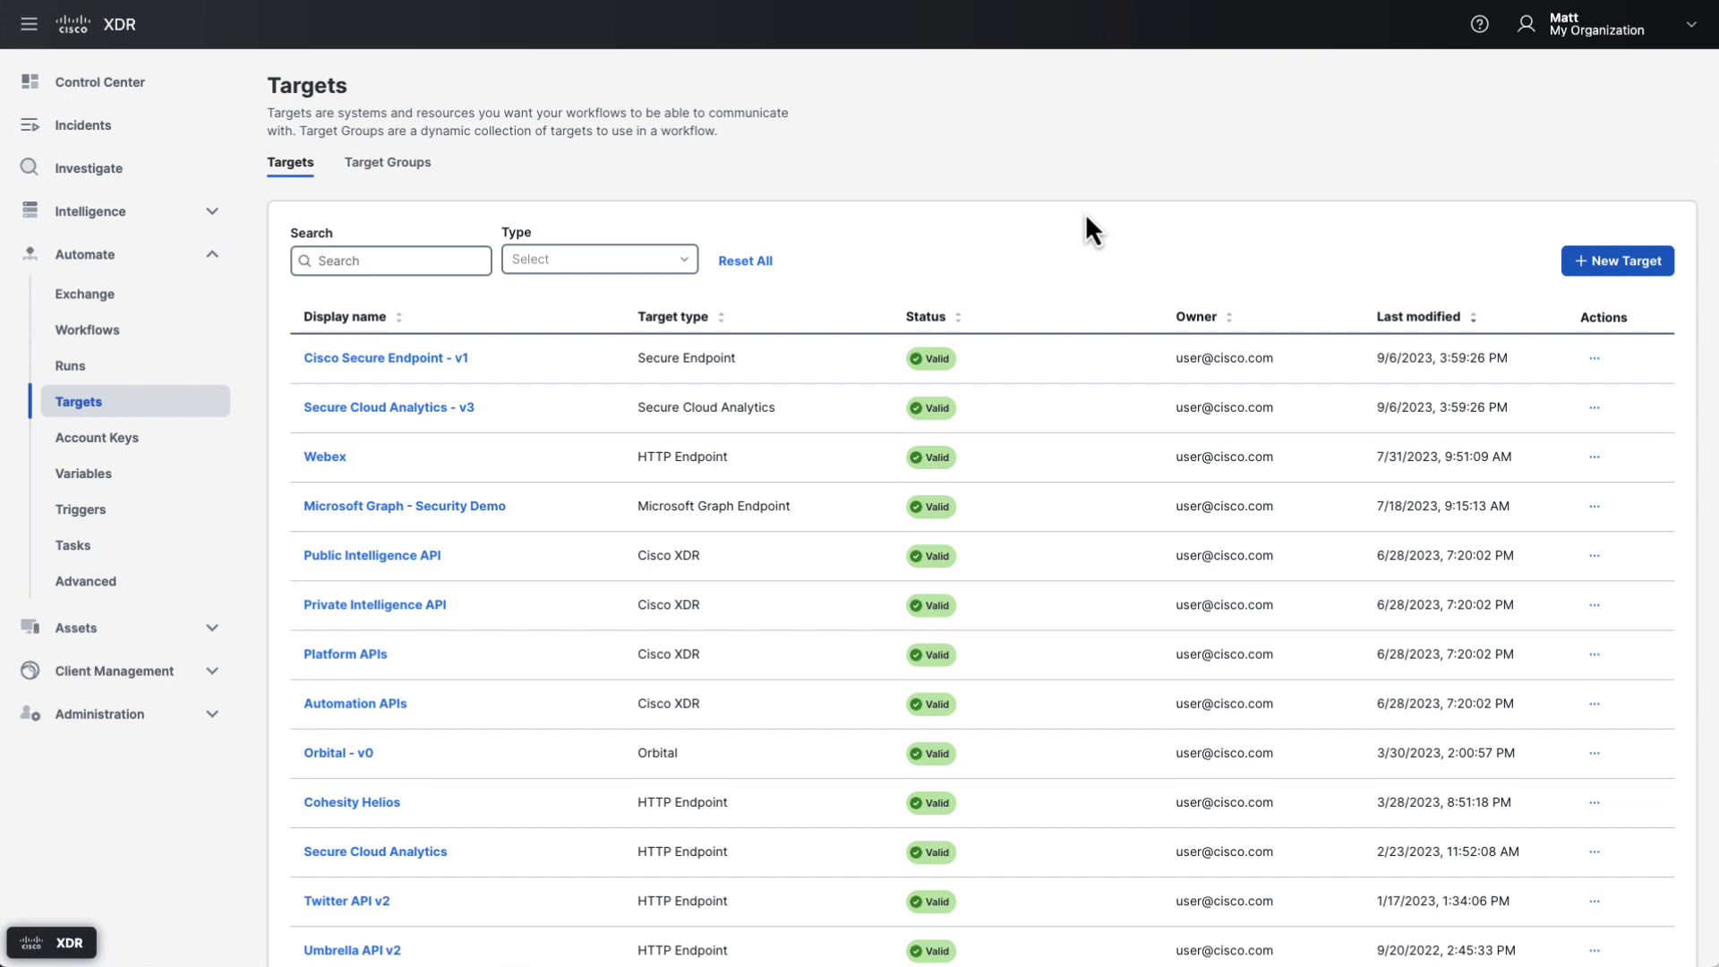
Preview a new IMAP Endpoint target without saving, then view the Cisco Secure Endpoint - v1 target.
left_click(1617, 261)
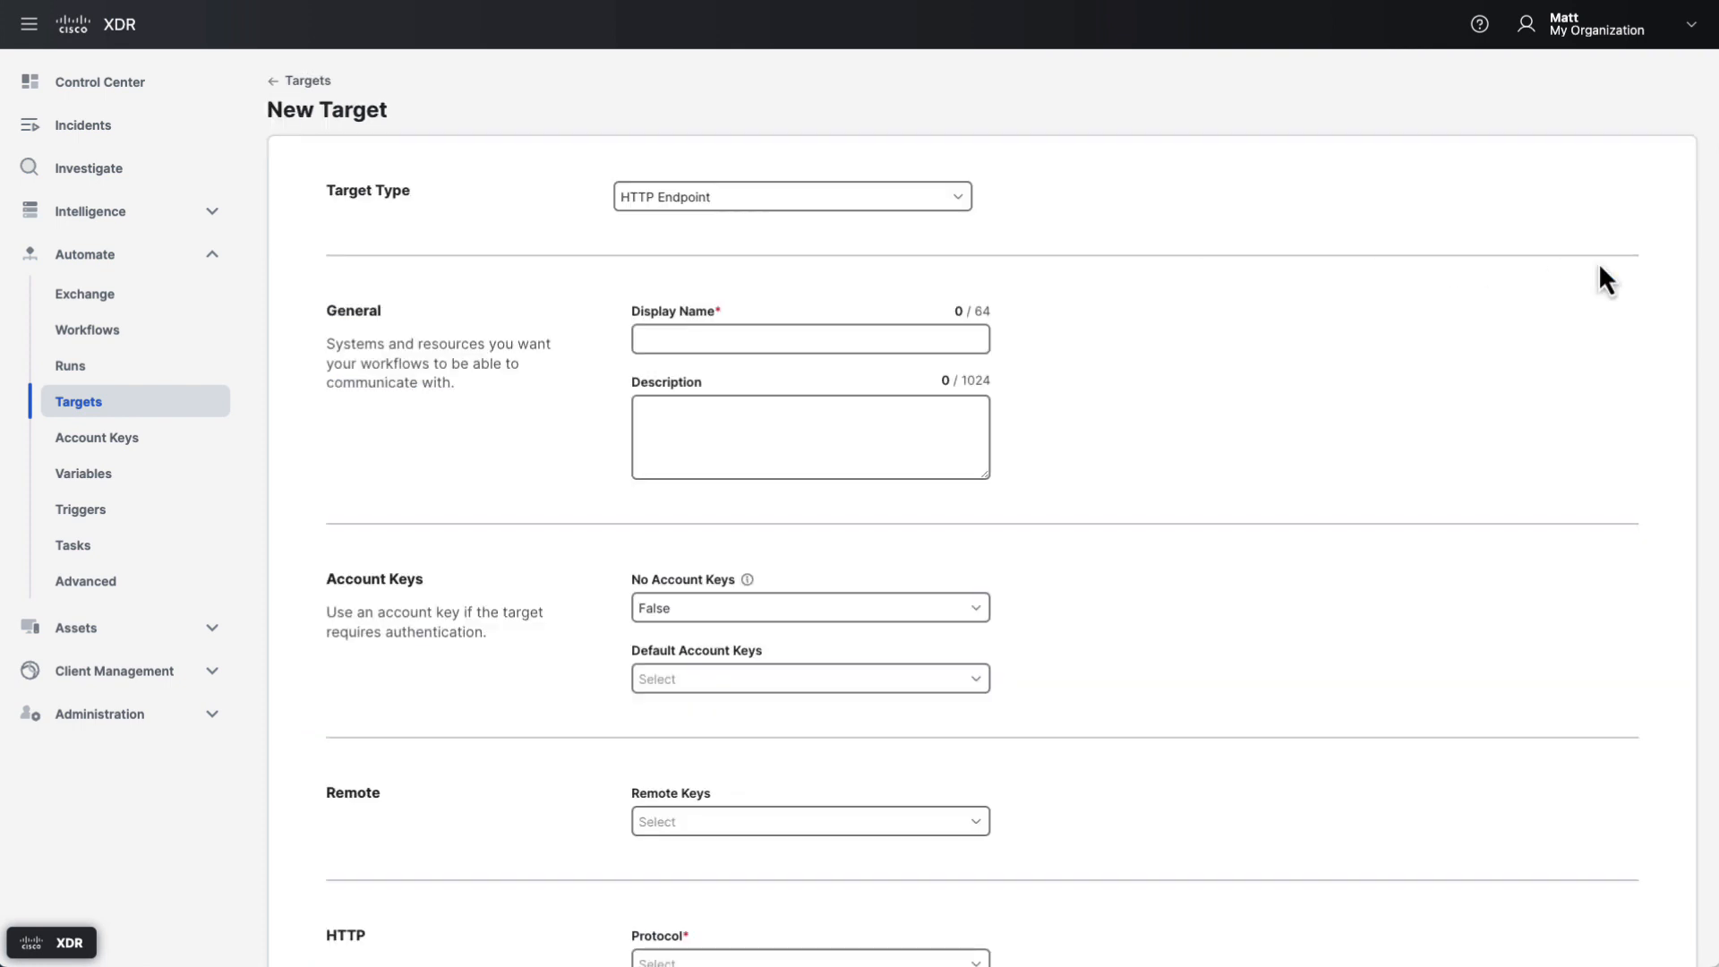
mouse_move(1016, 215)
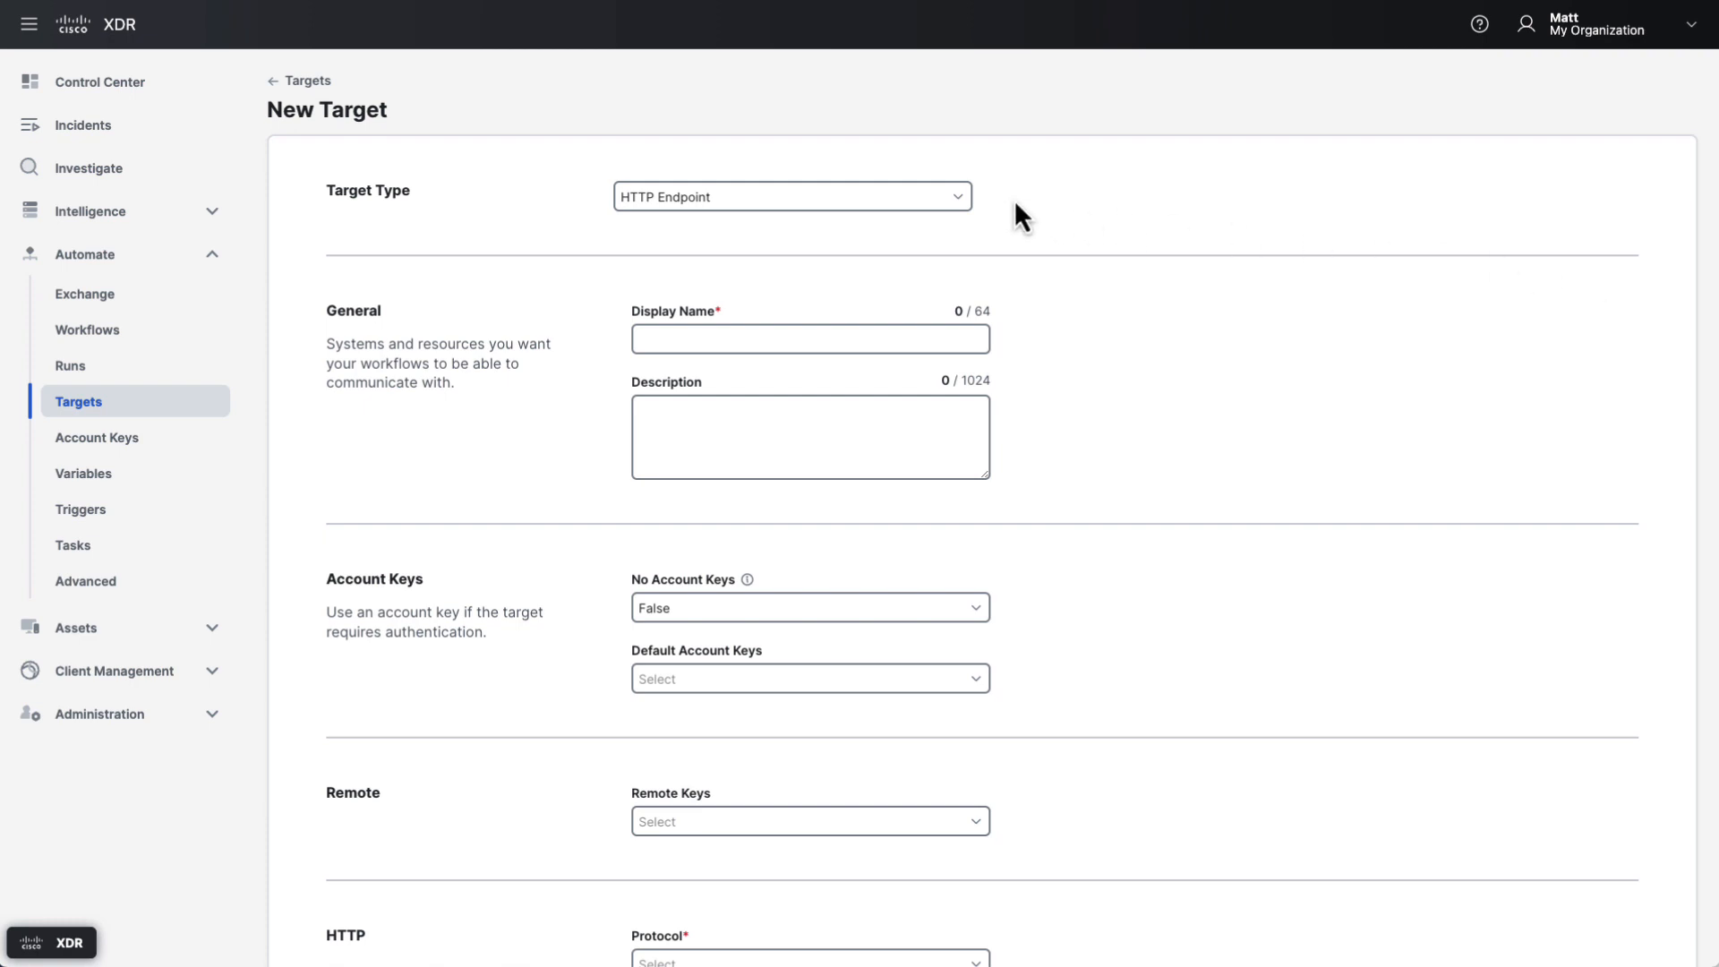
scroll("down", 3)
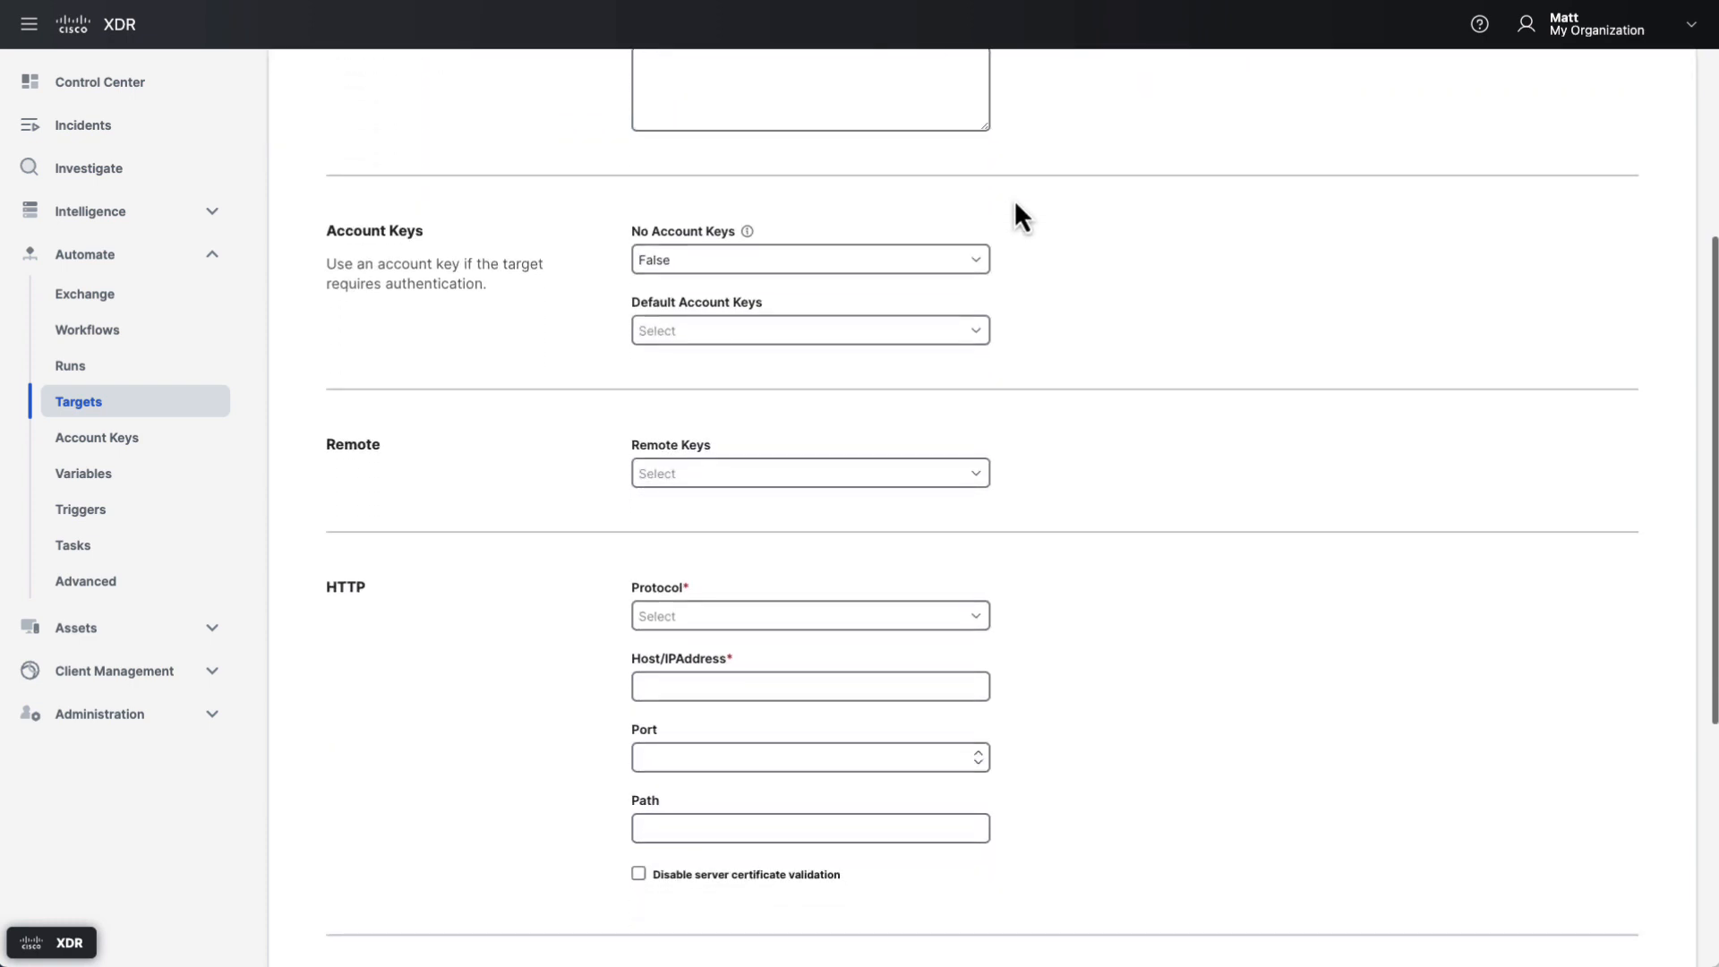
scroll("up", 3)
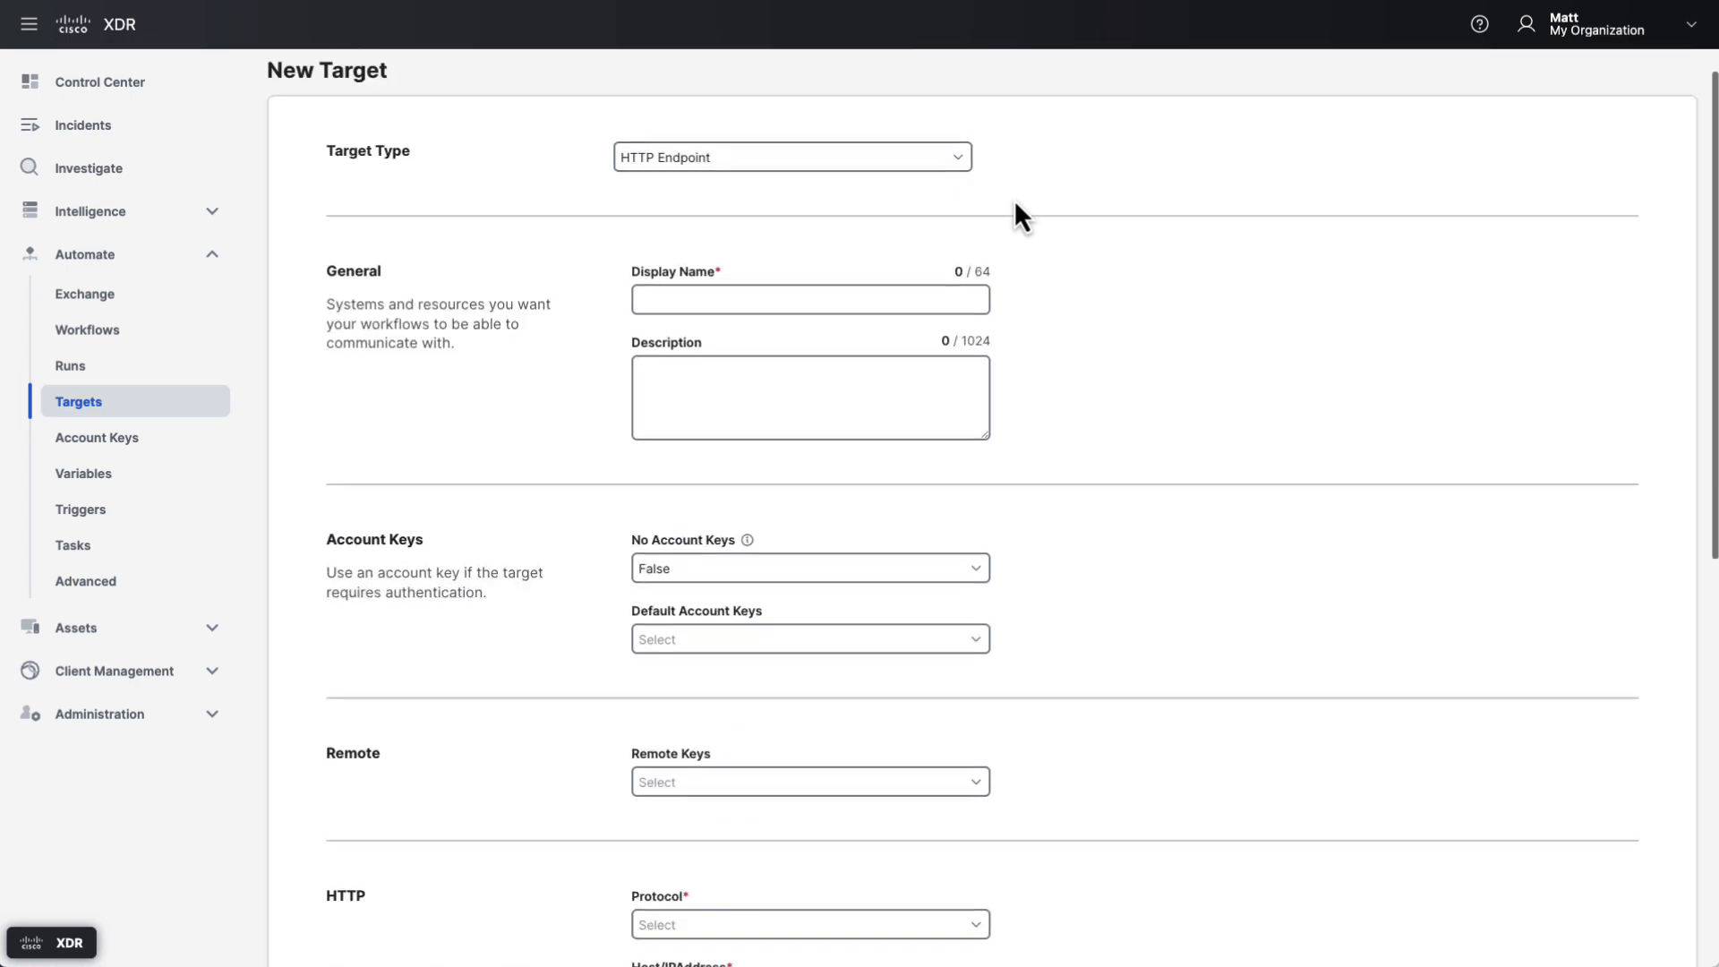
left_click(792, 157)
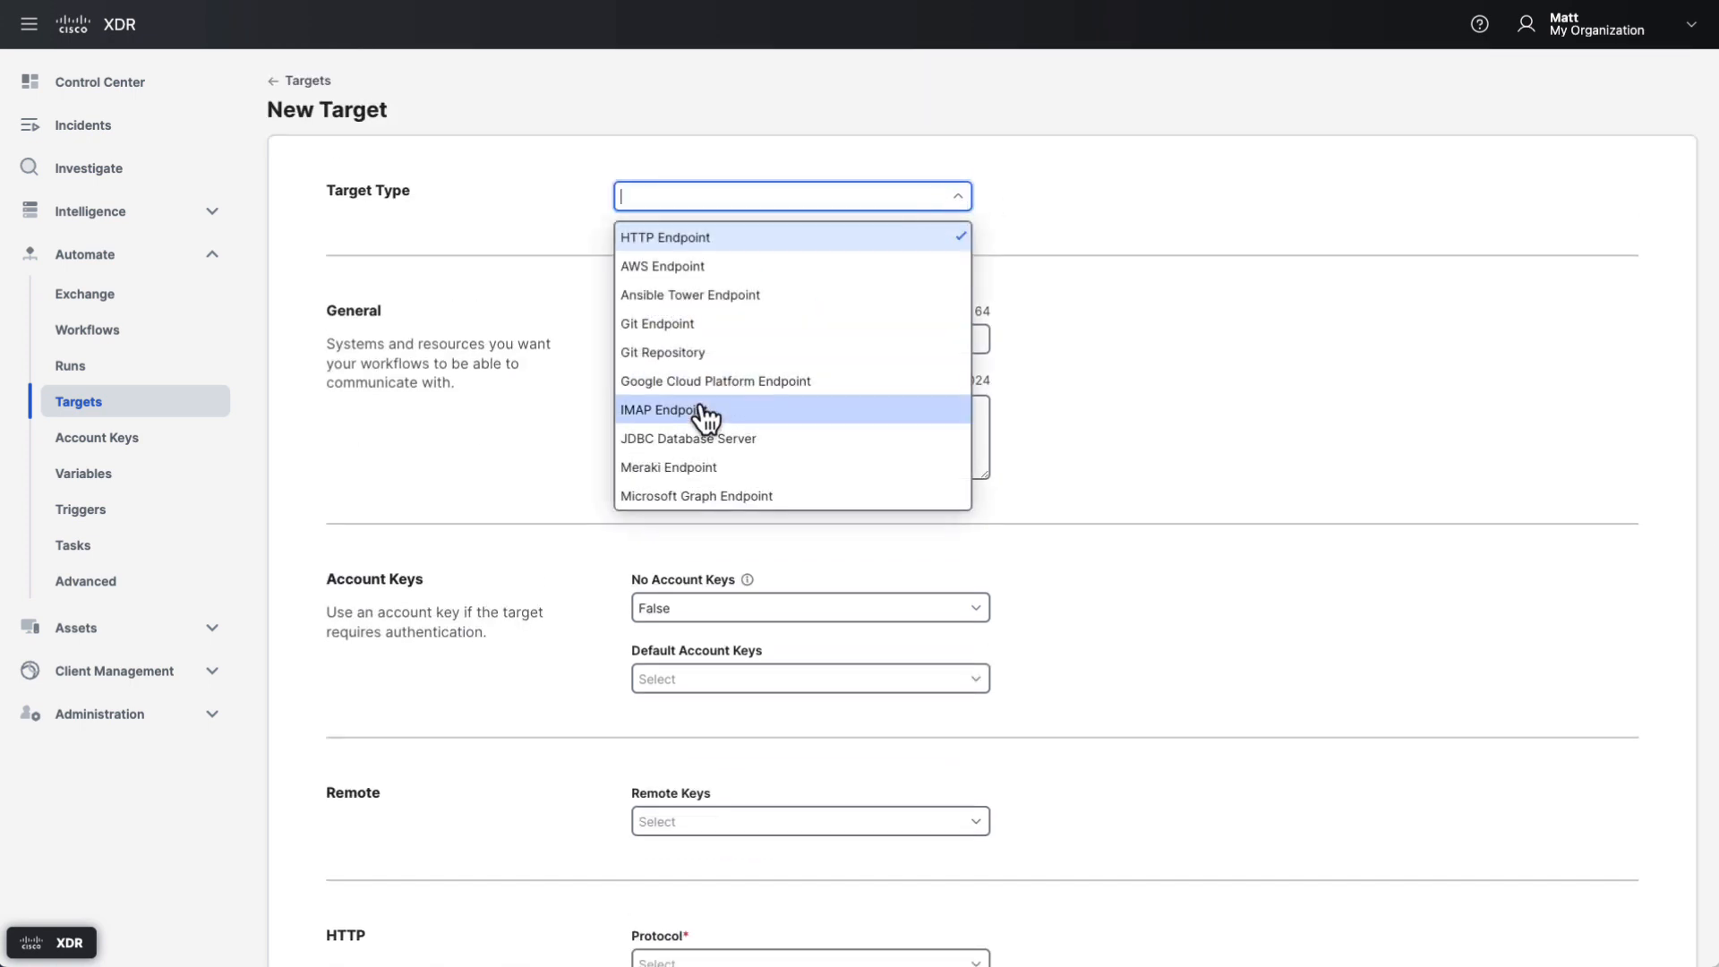
left_click(675, 410)
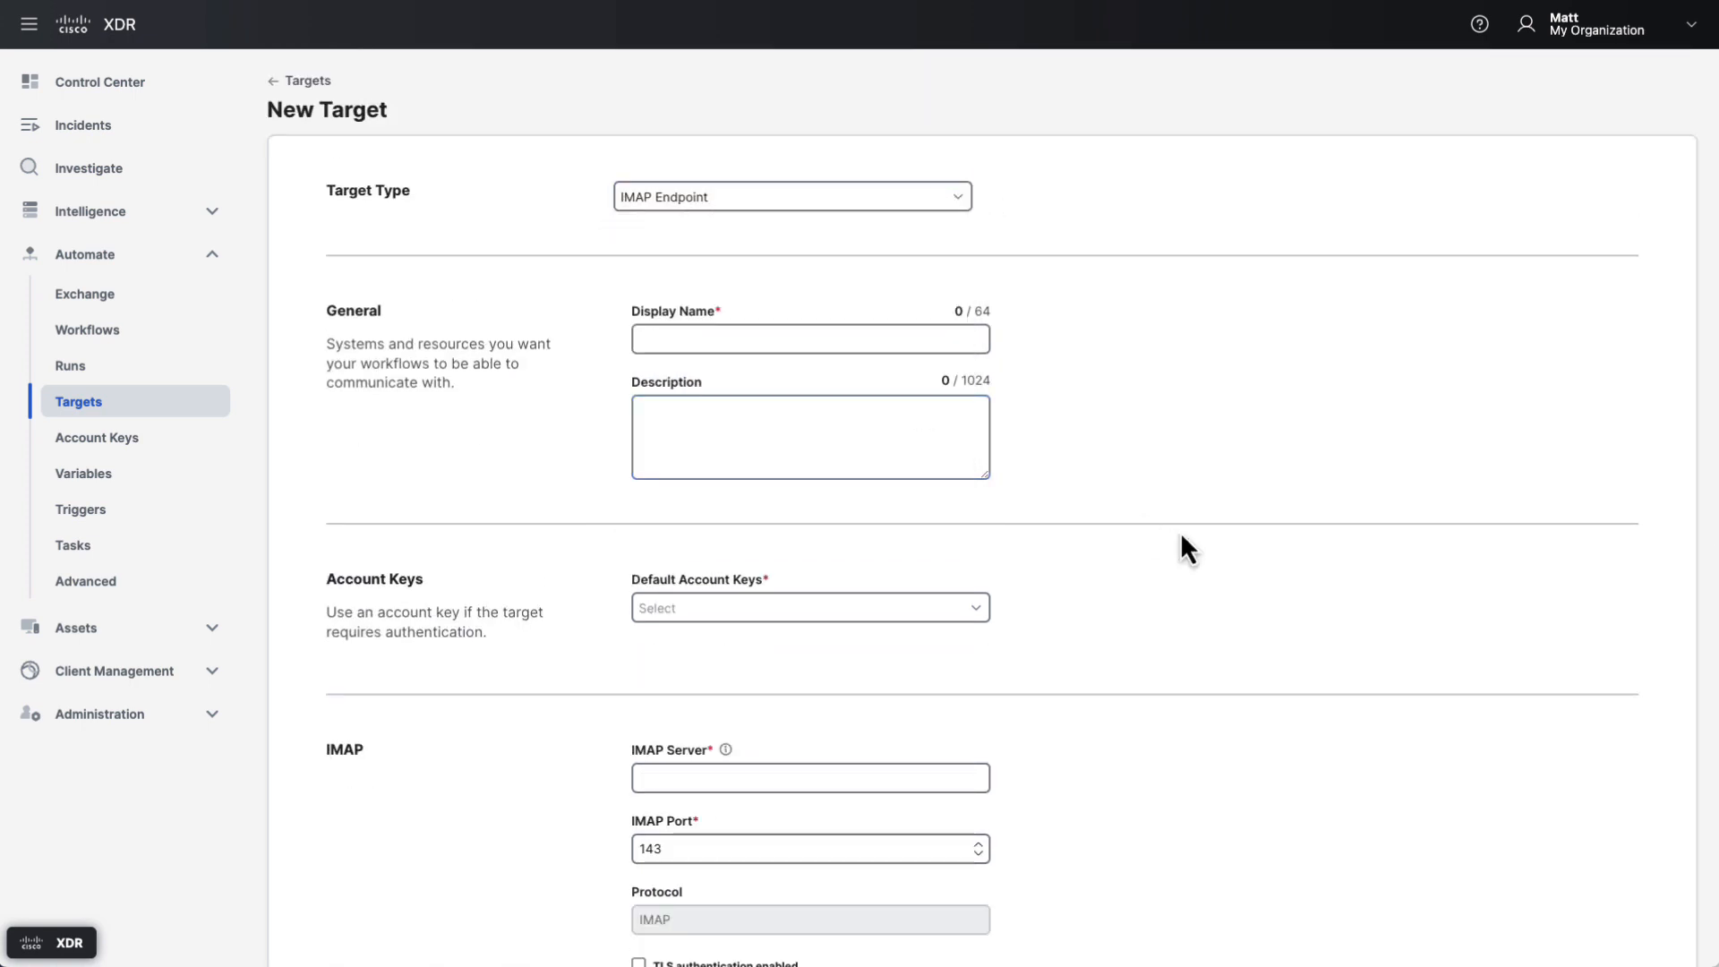
scroll("down", 3)
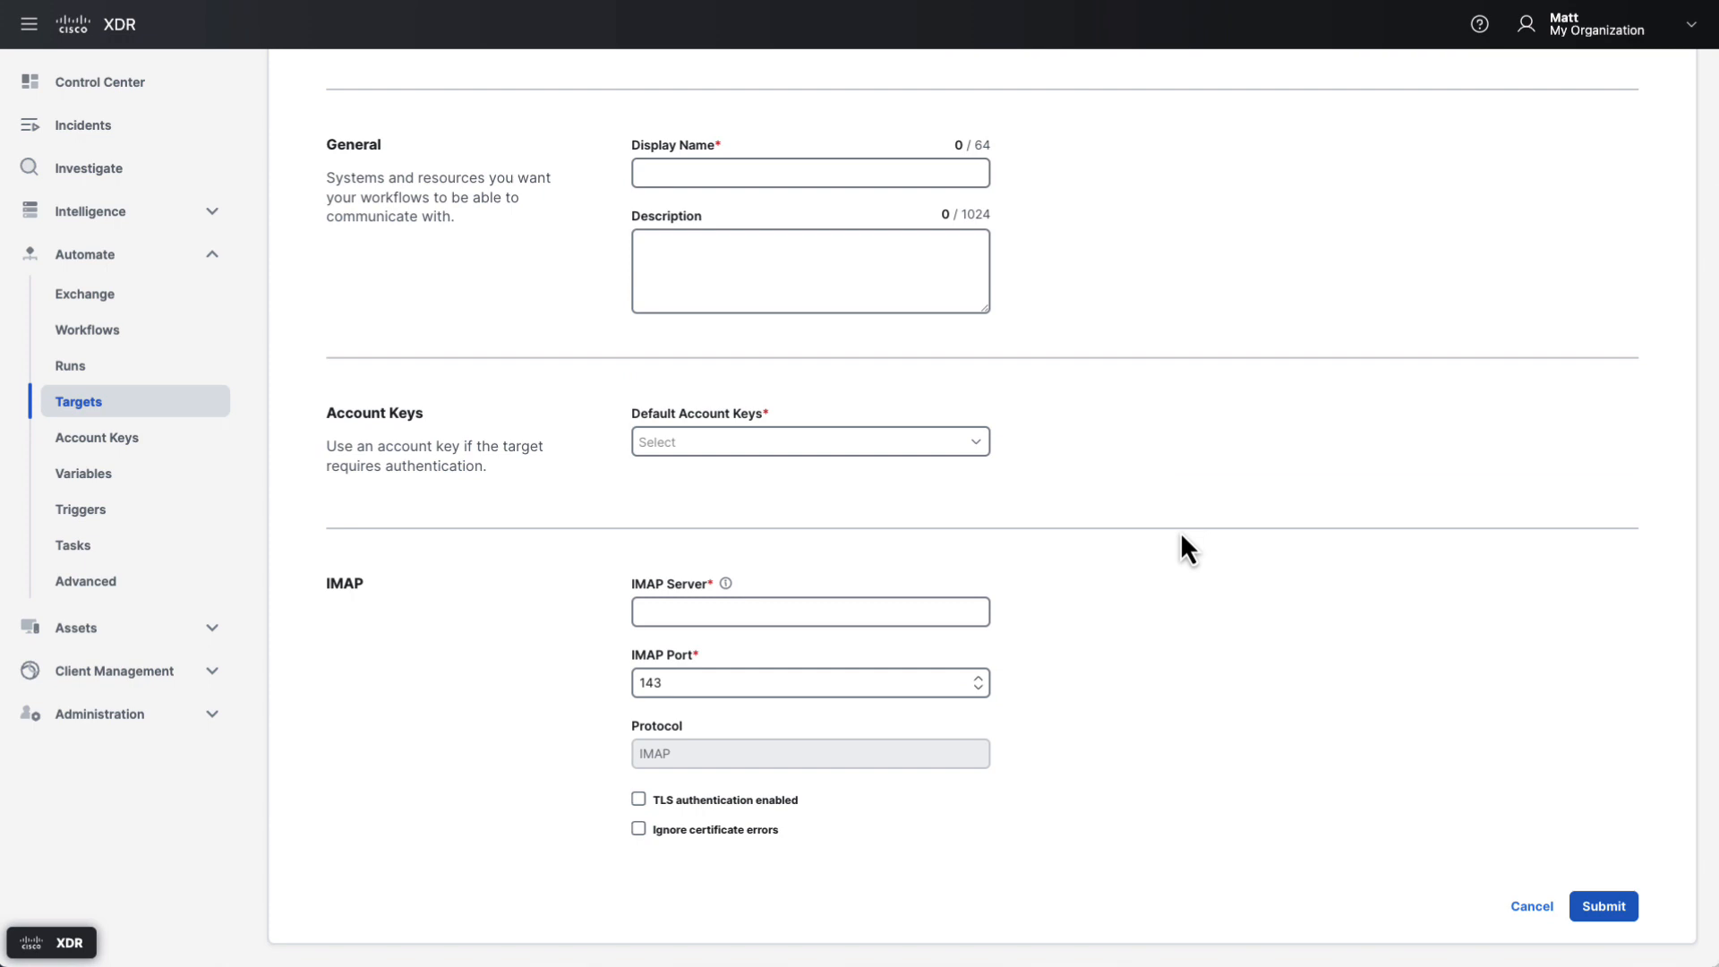
scroll("up", 3)
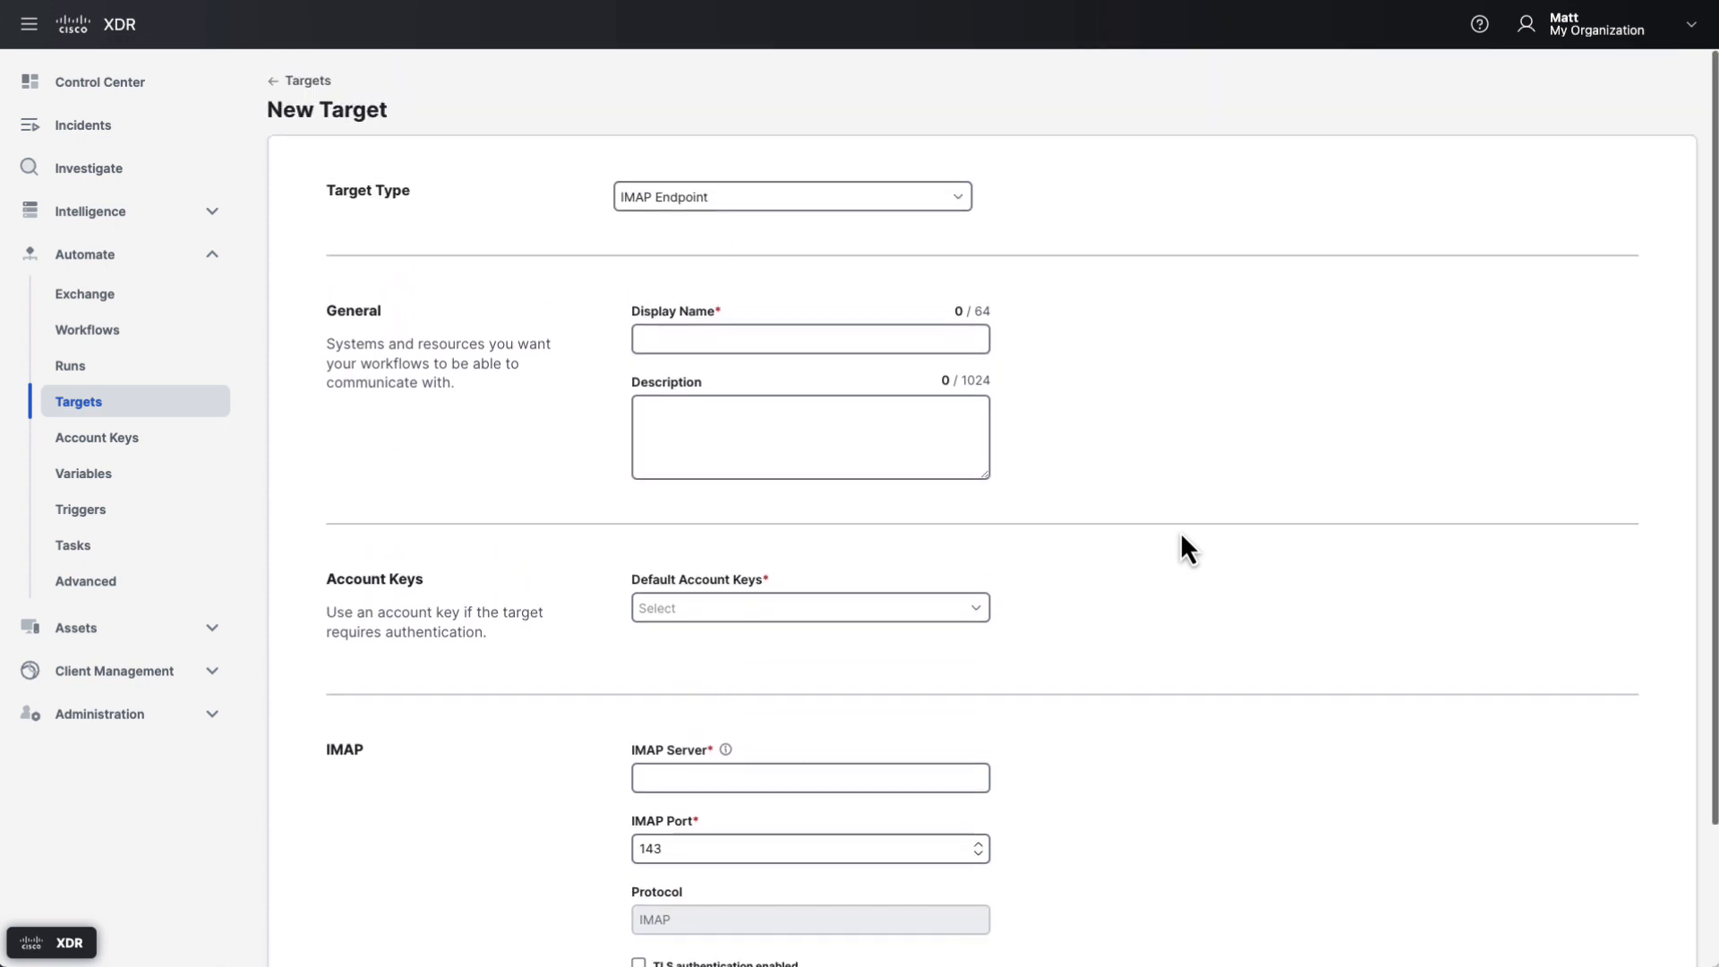
left_click(307, 81)
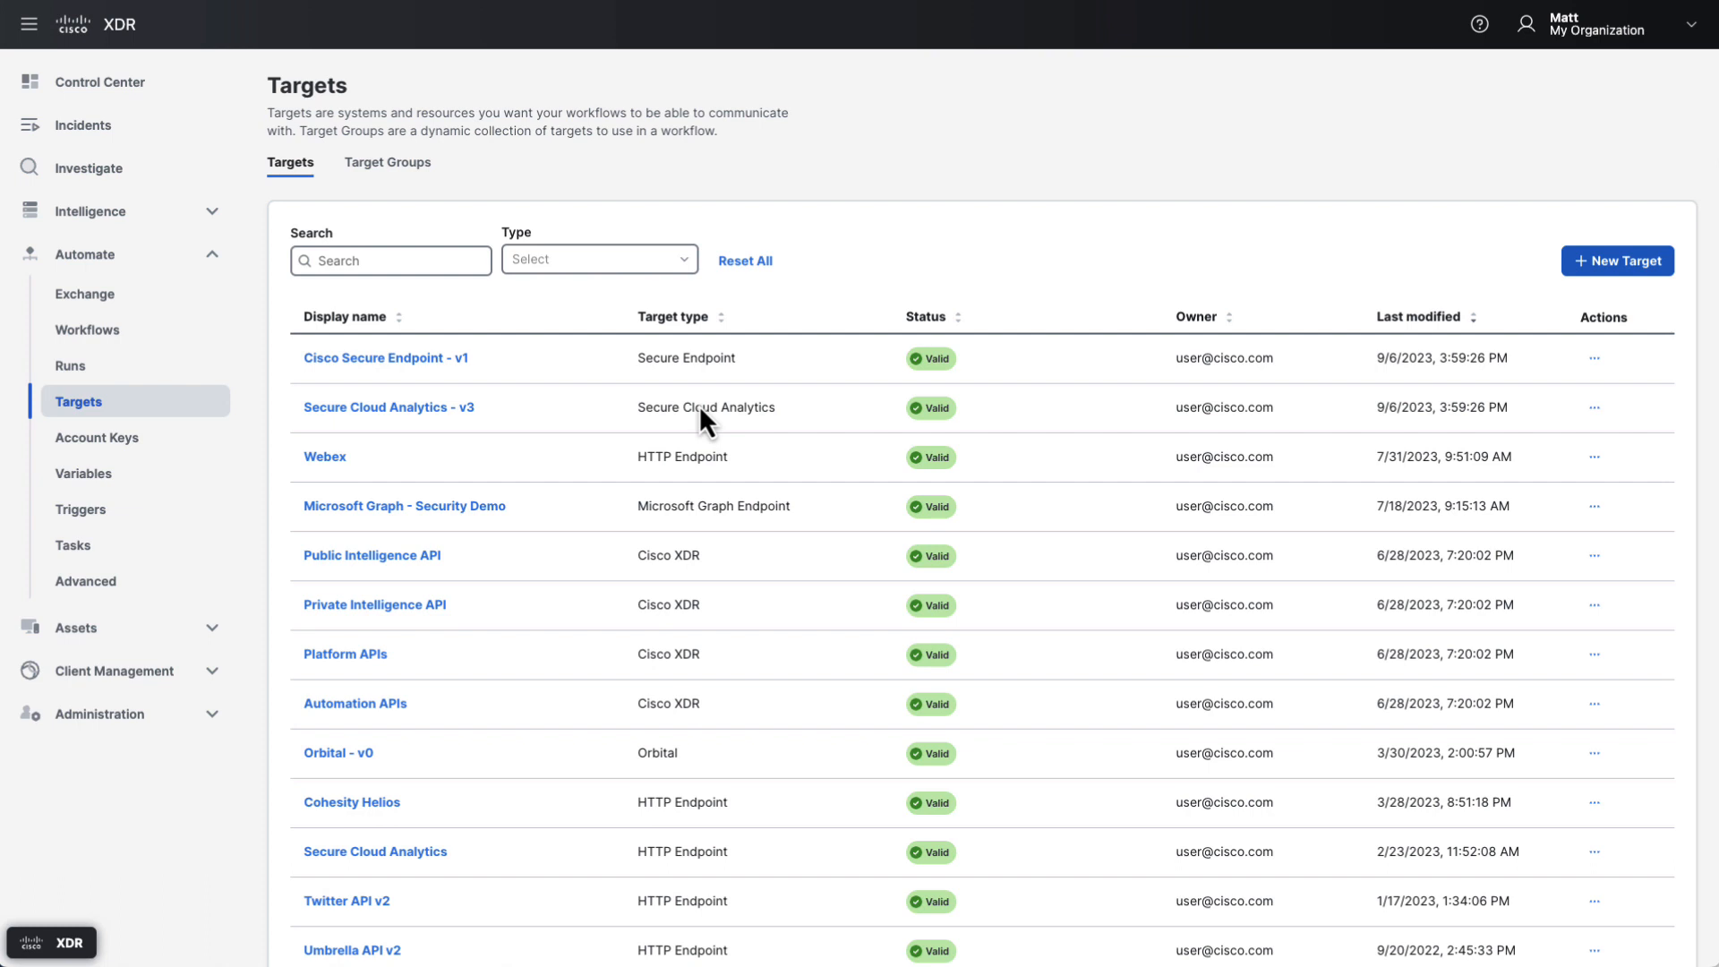
mouse_move(319, 115)
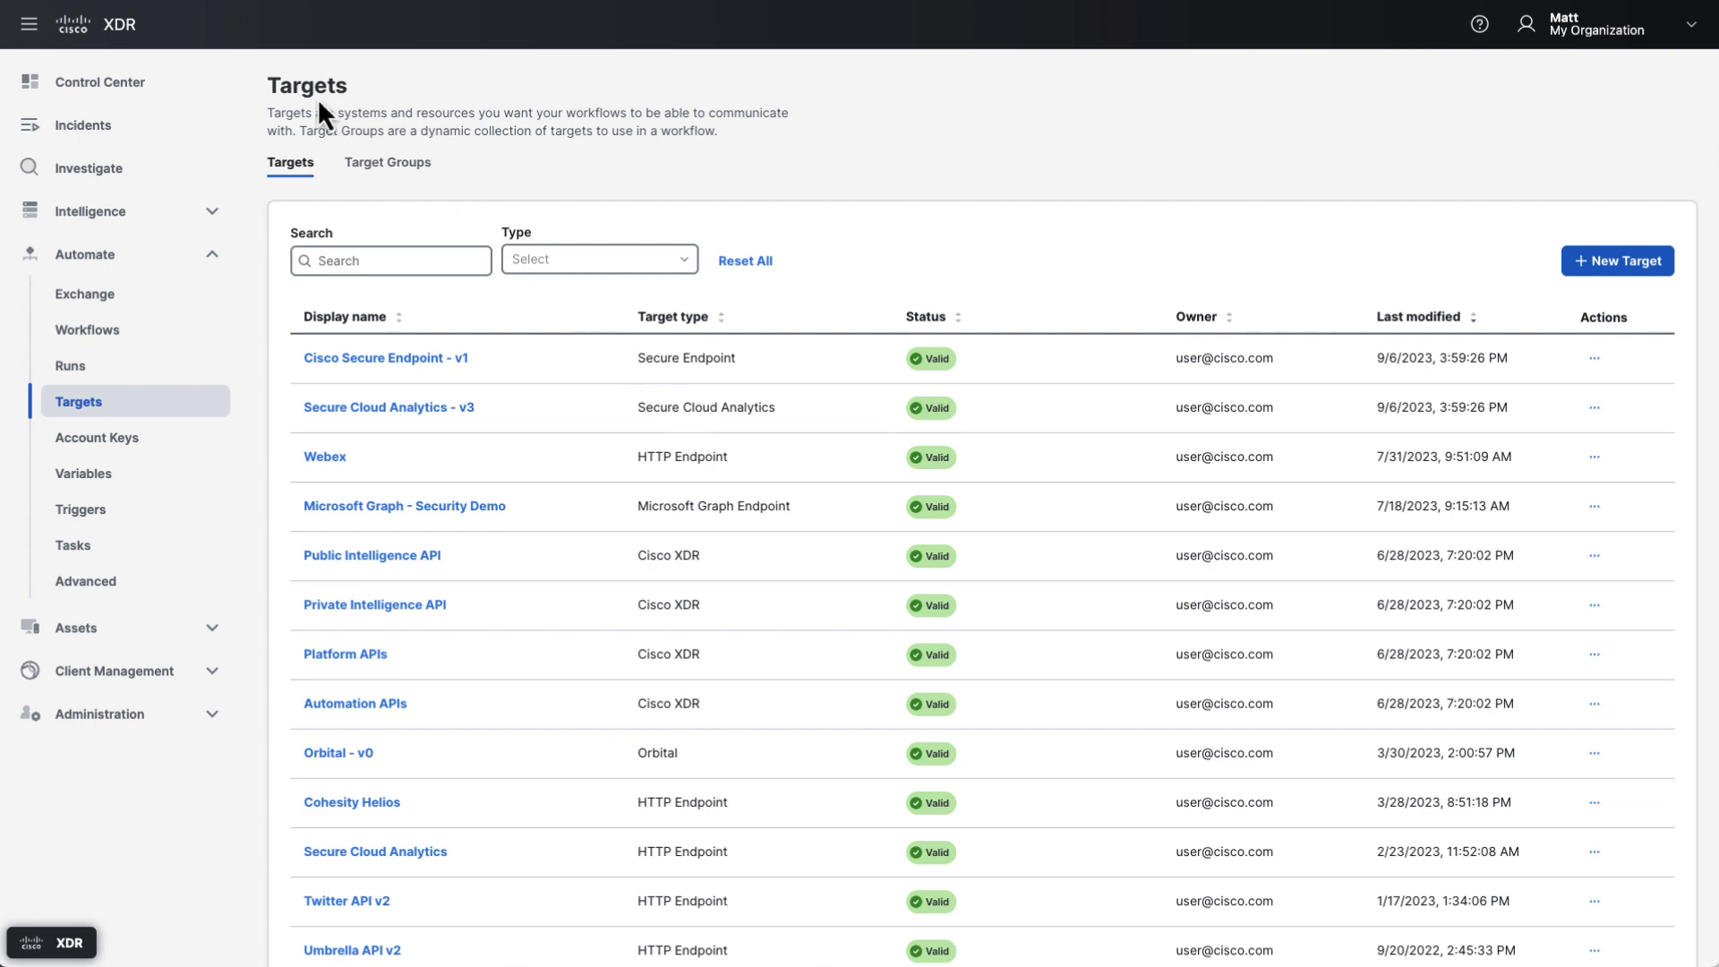
mouse_move(384, 365)
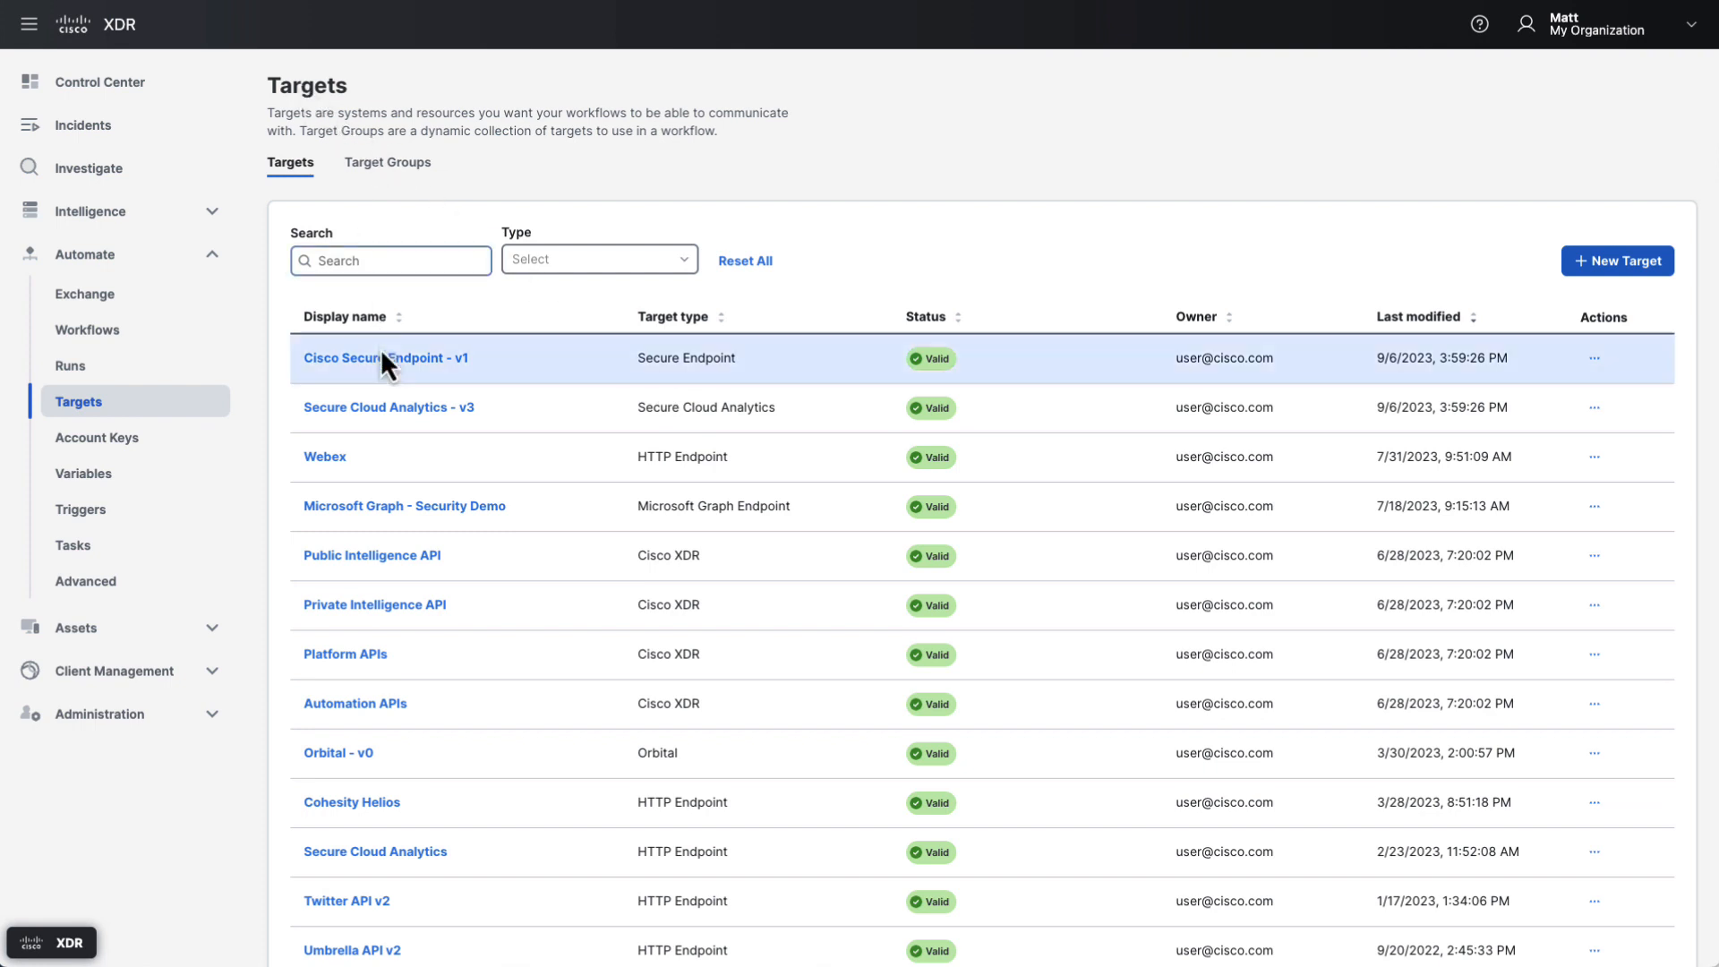
left_click(385, 358)
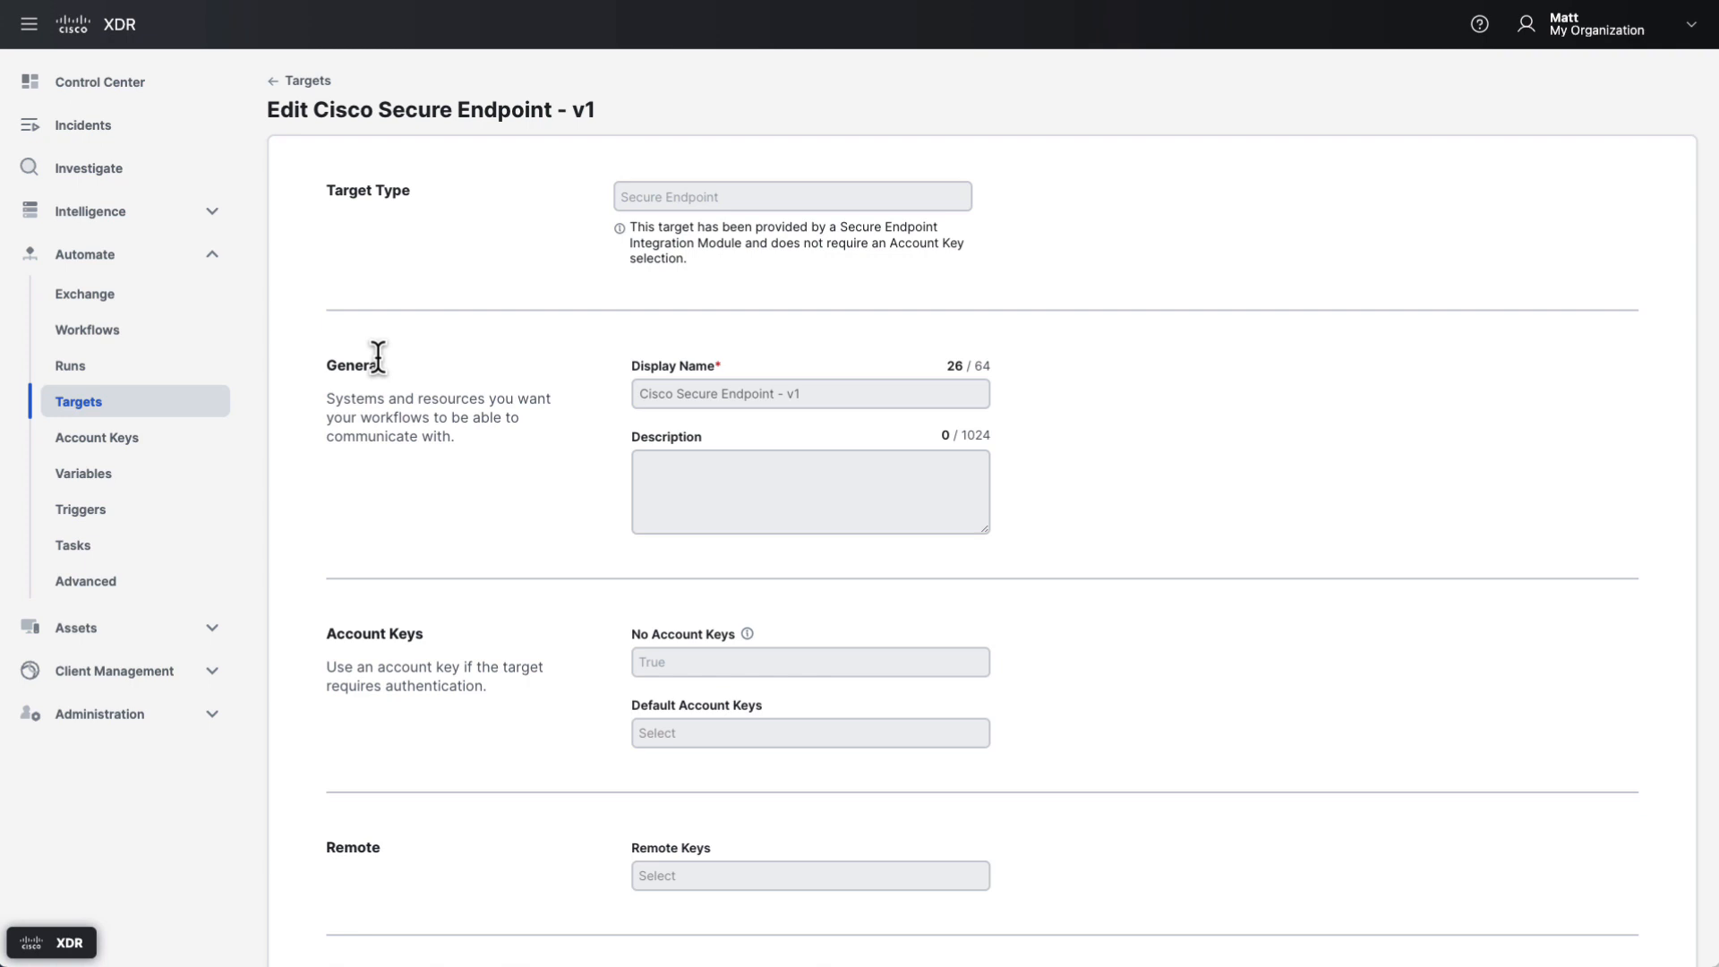
left_click(300, 81)
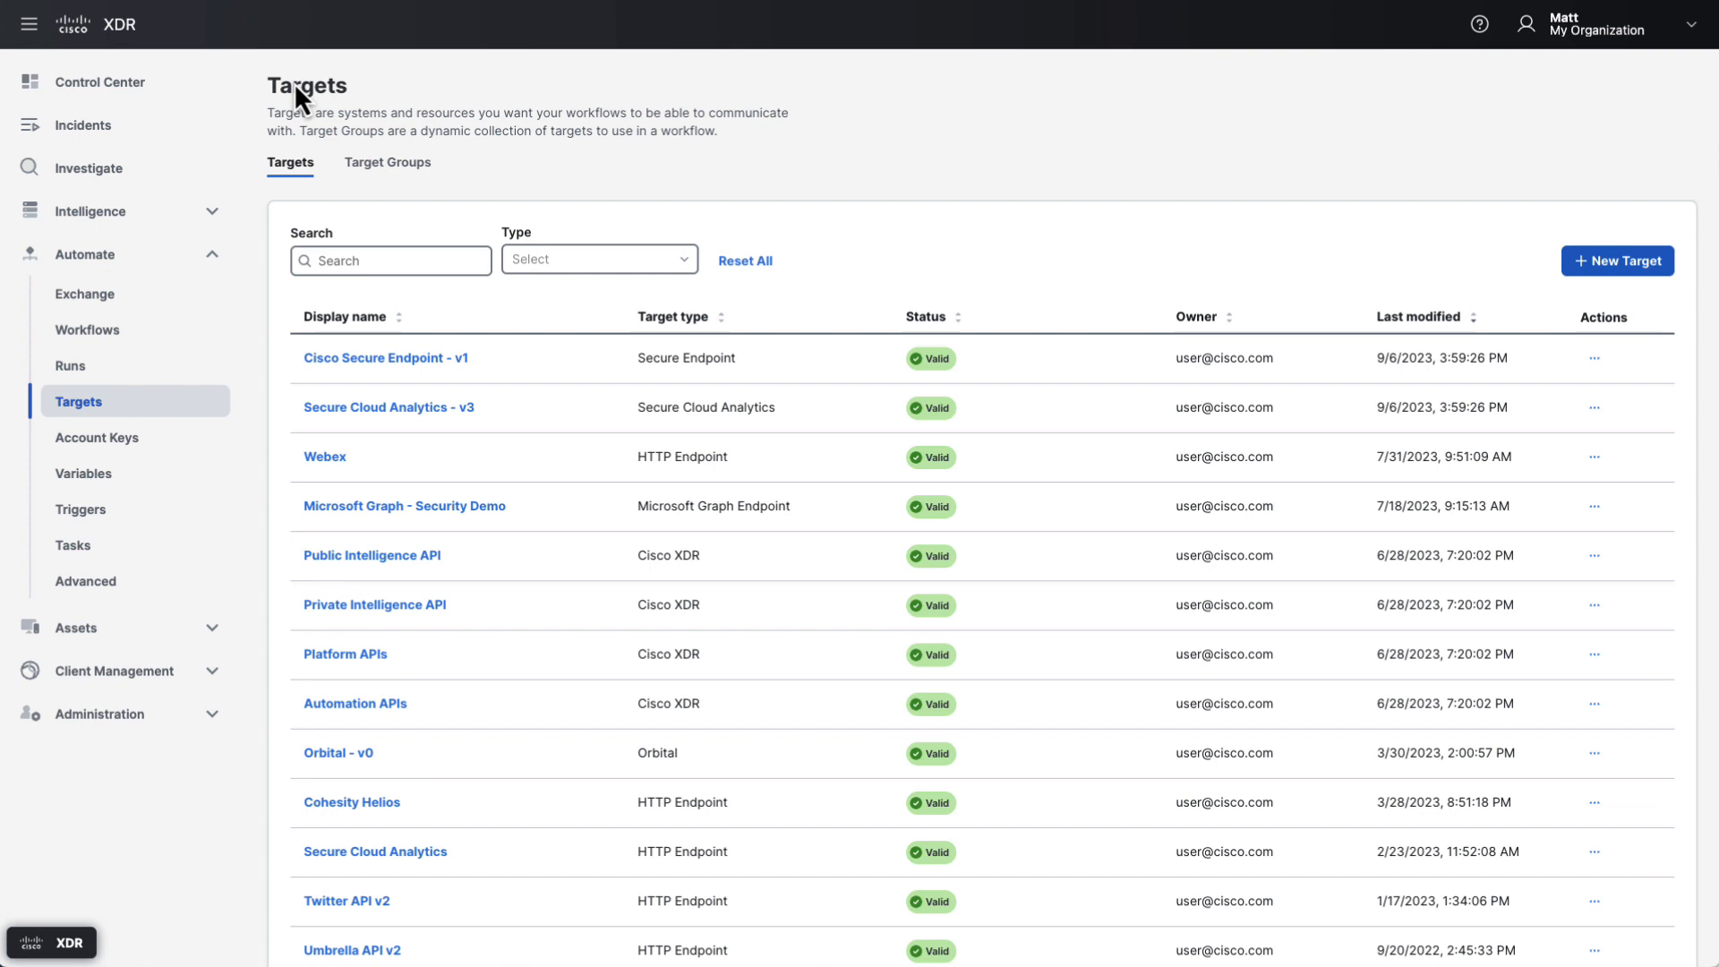
Open Account Keys and start a new key with Email Credentials type.
left_click(97, 438)
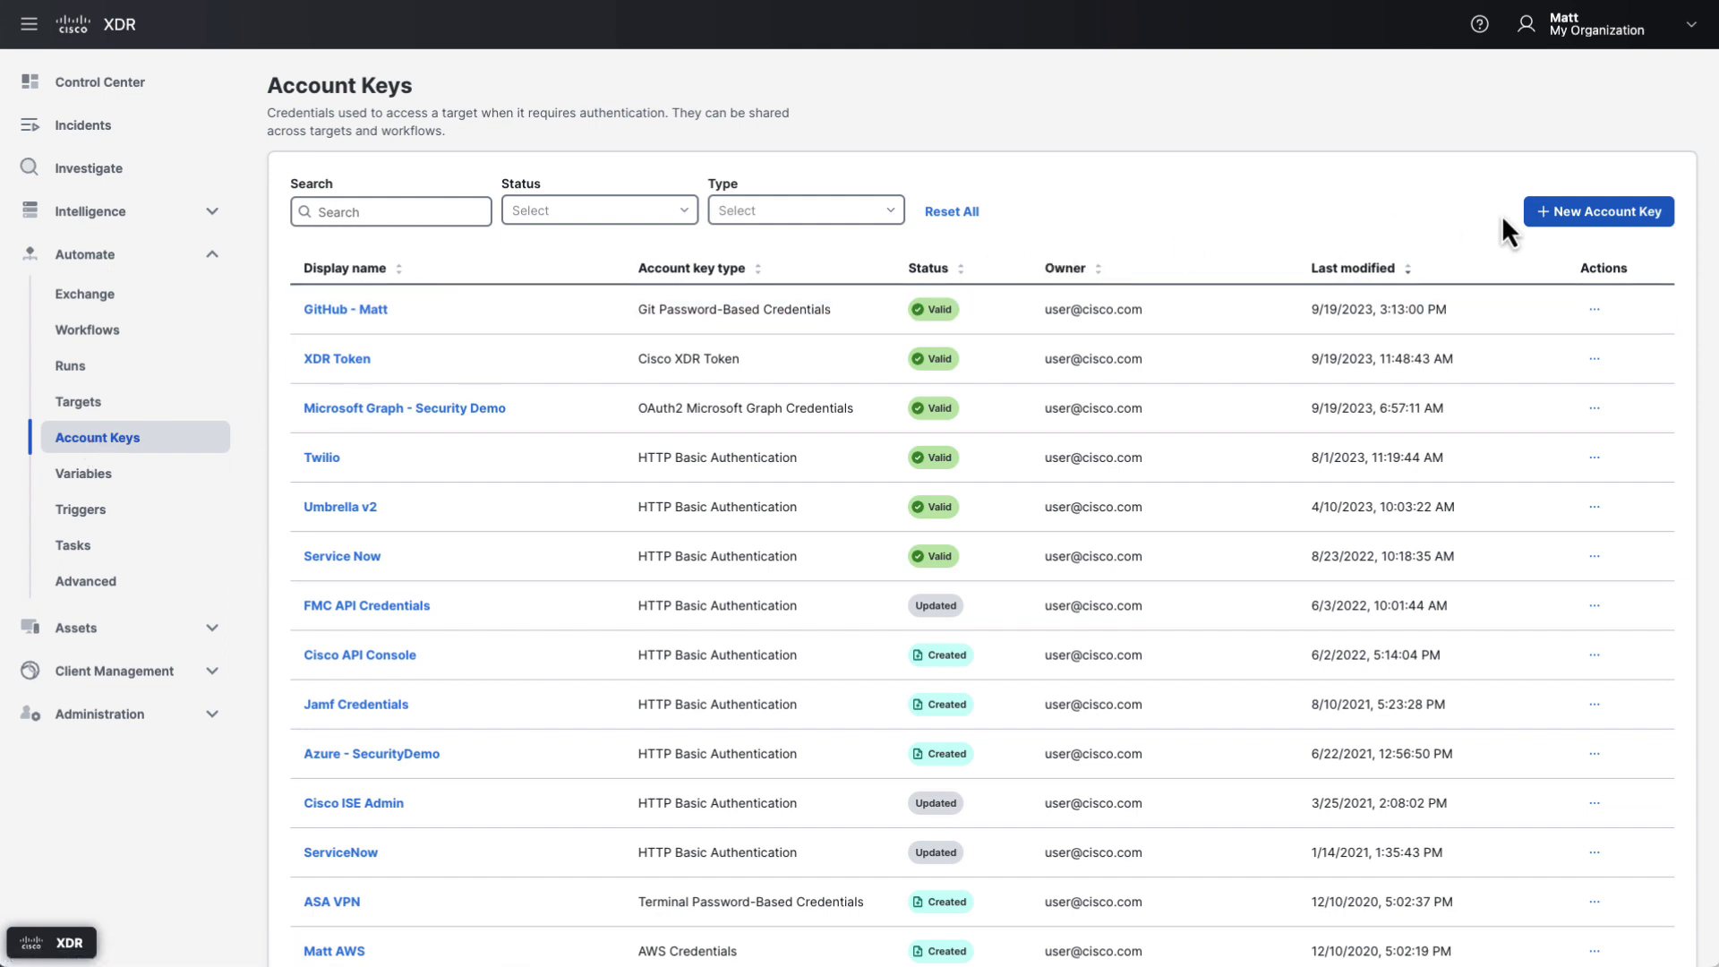
left_click(1599, 211)
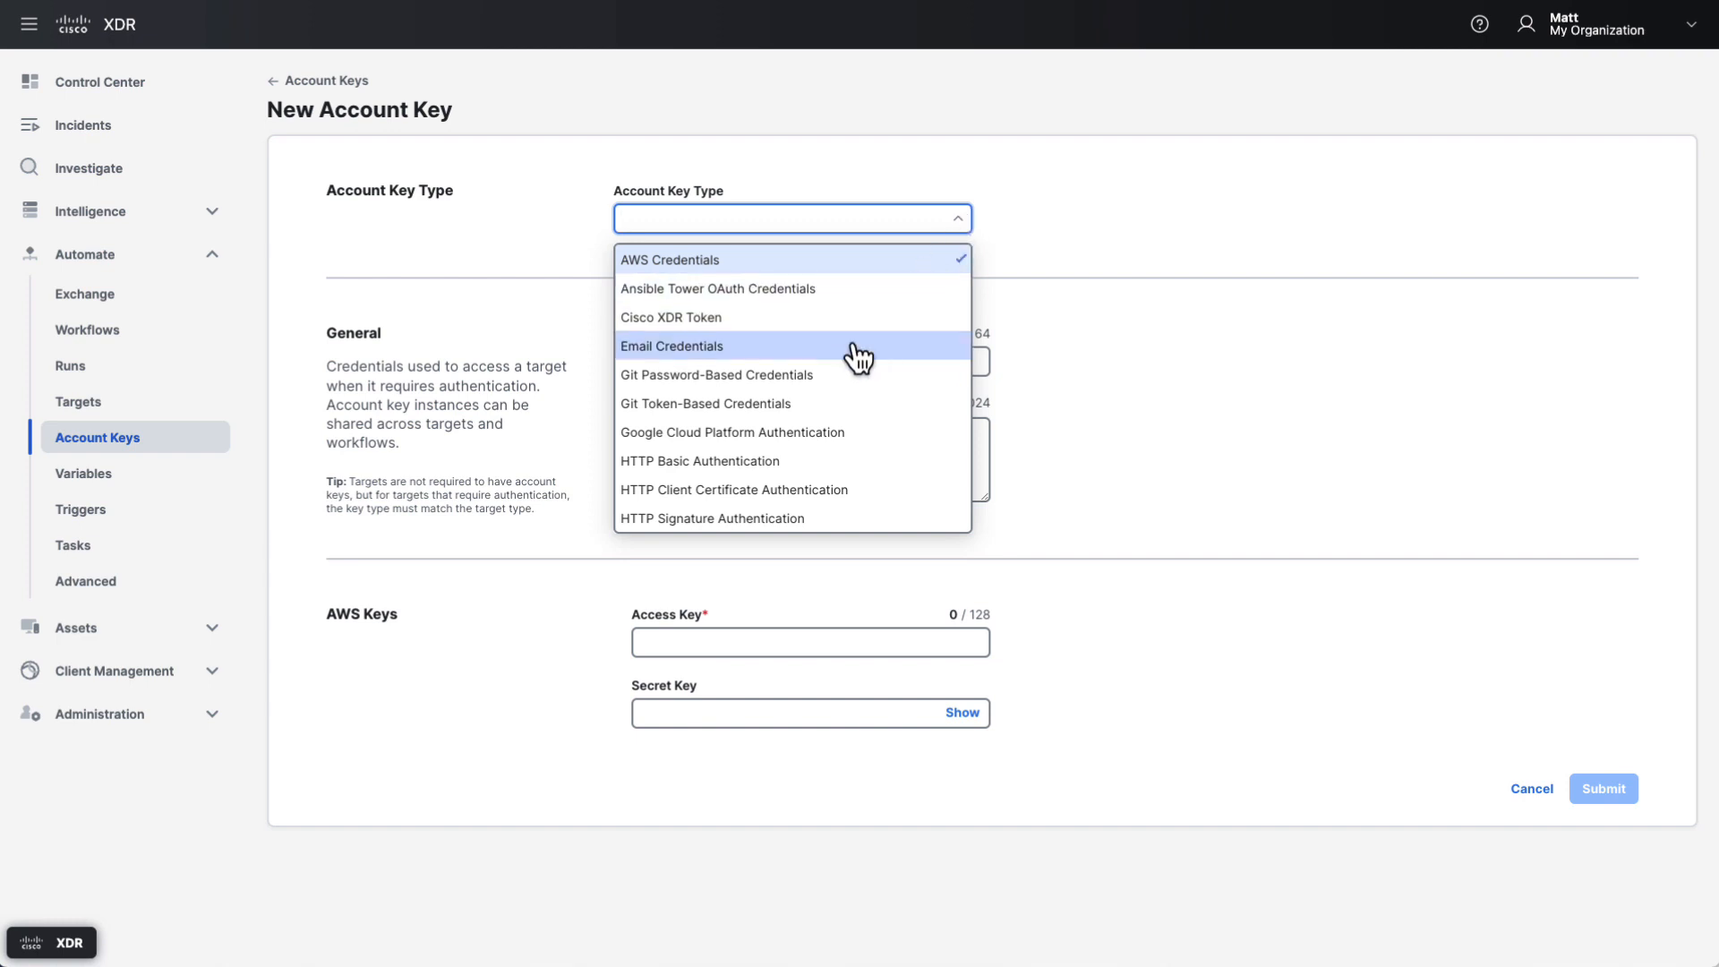
left_click(672, 345)
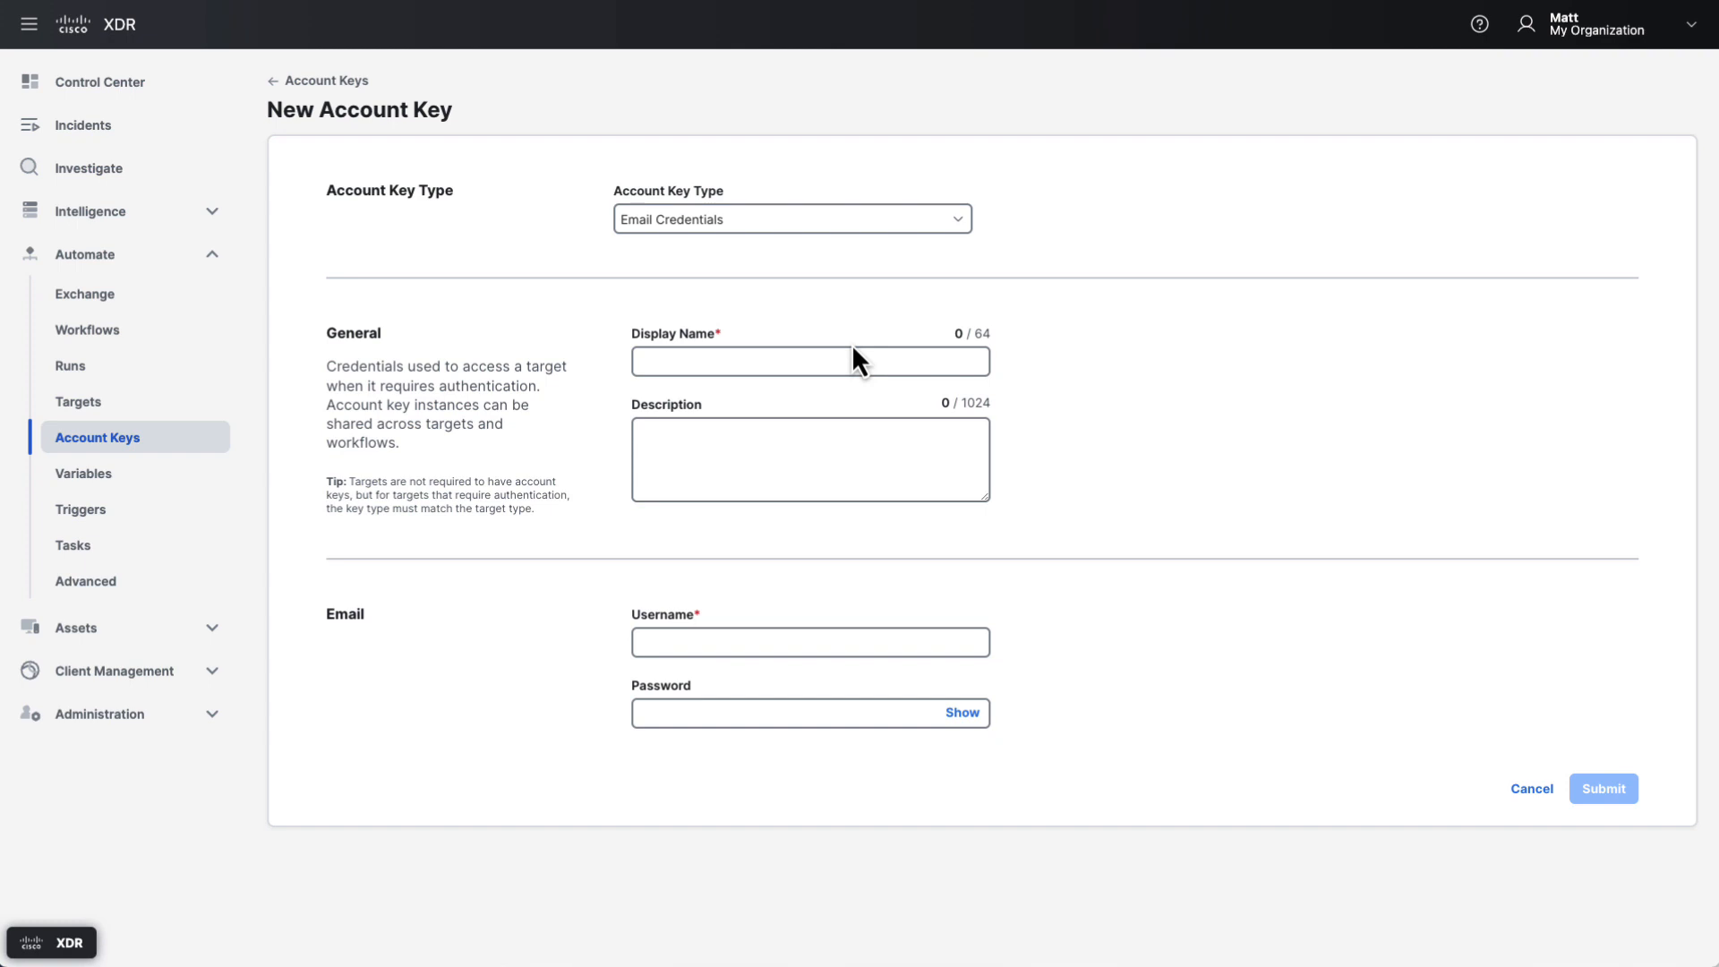
mouse_move(508, 487)
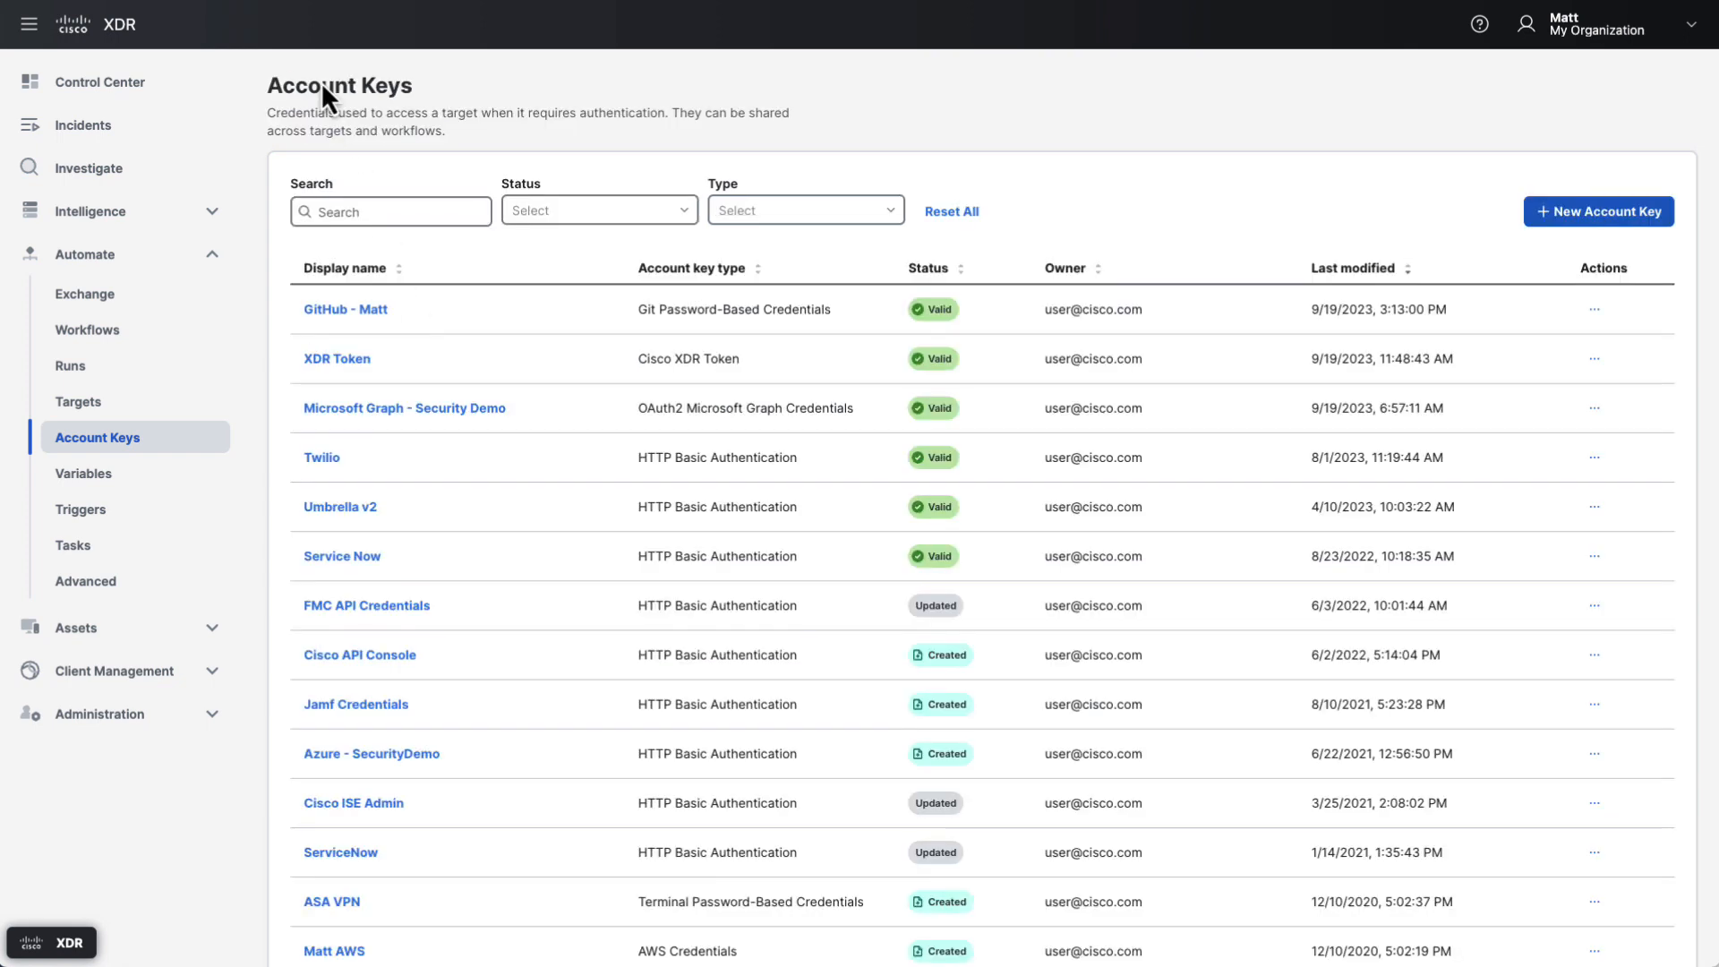
Open Variables, review a new variable's data types keeping String, then cancel.
left_click(85, 473)
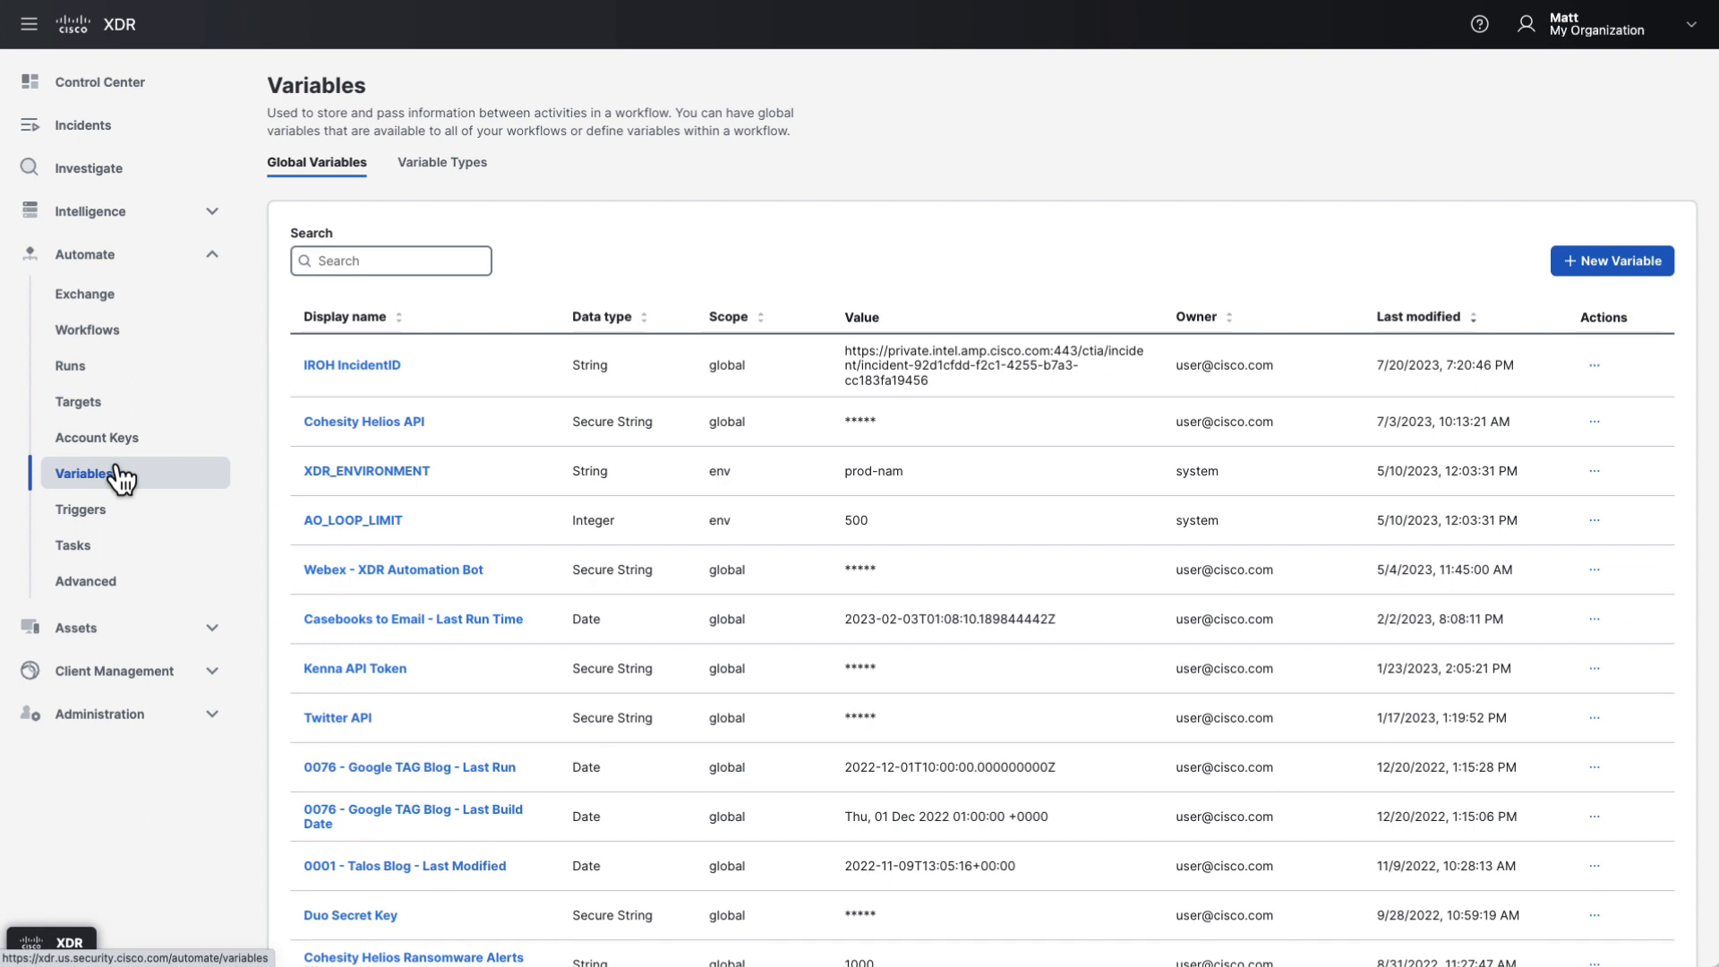
mouse_move(122, 482)
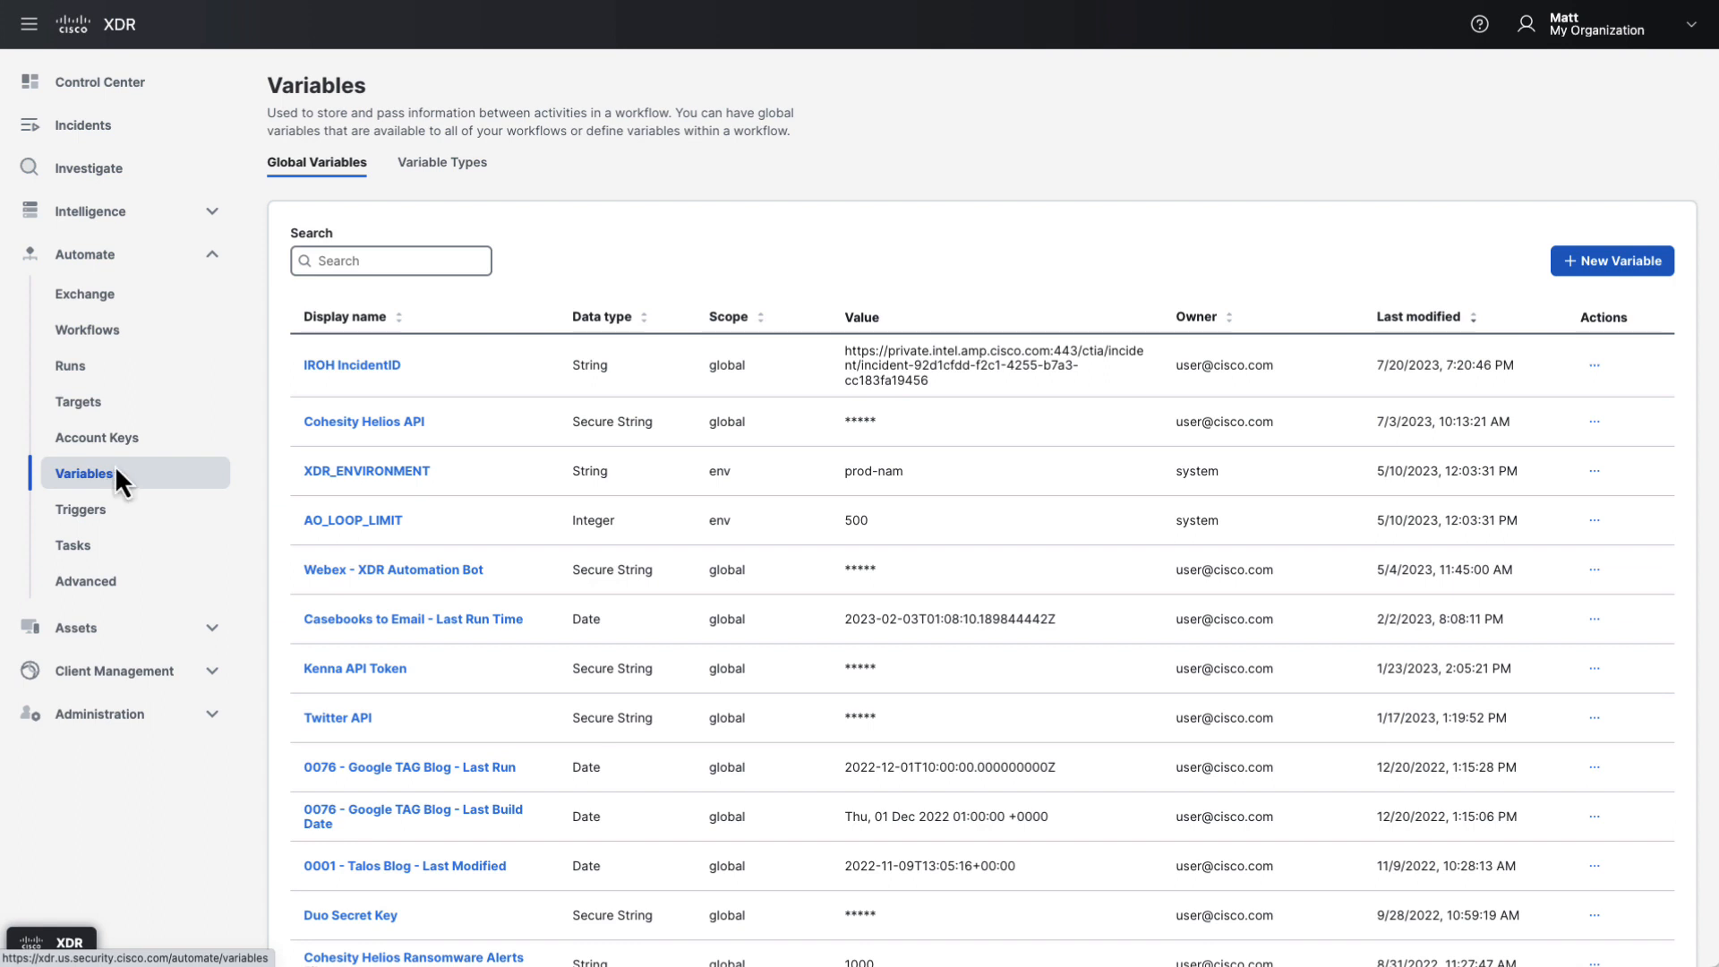
left_click(1612, 261)
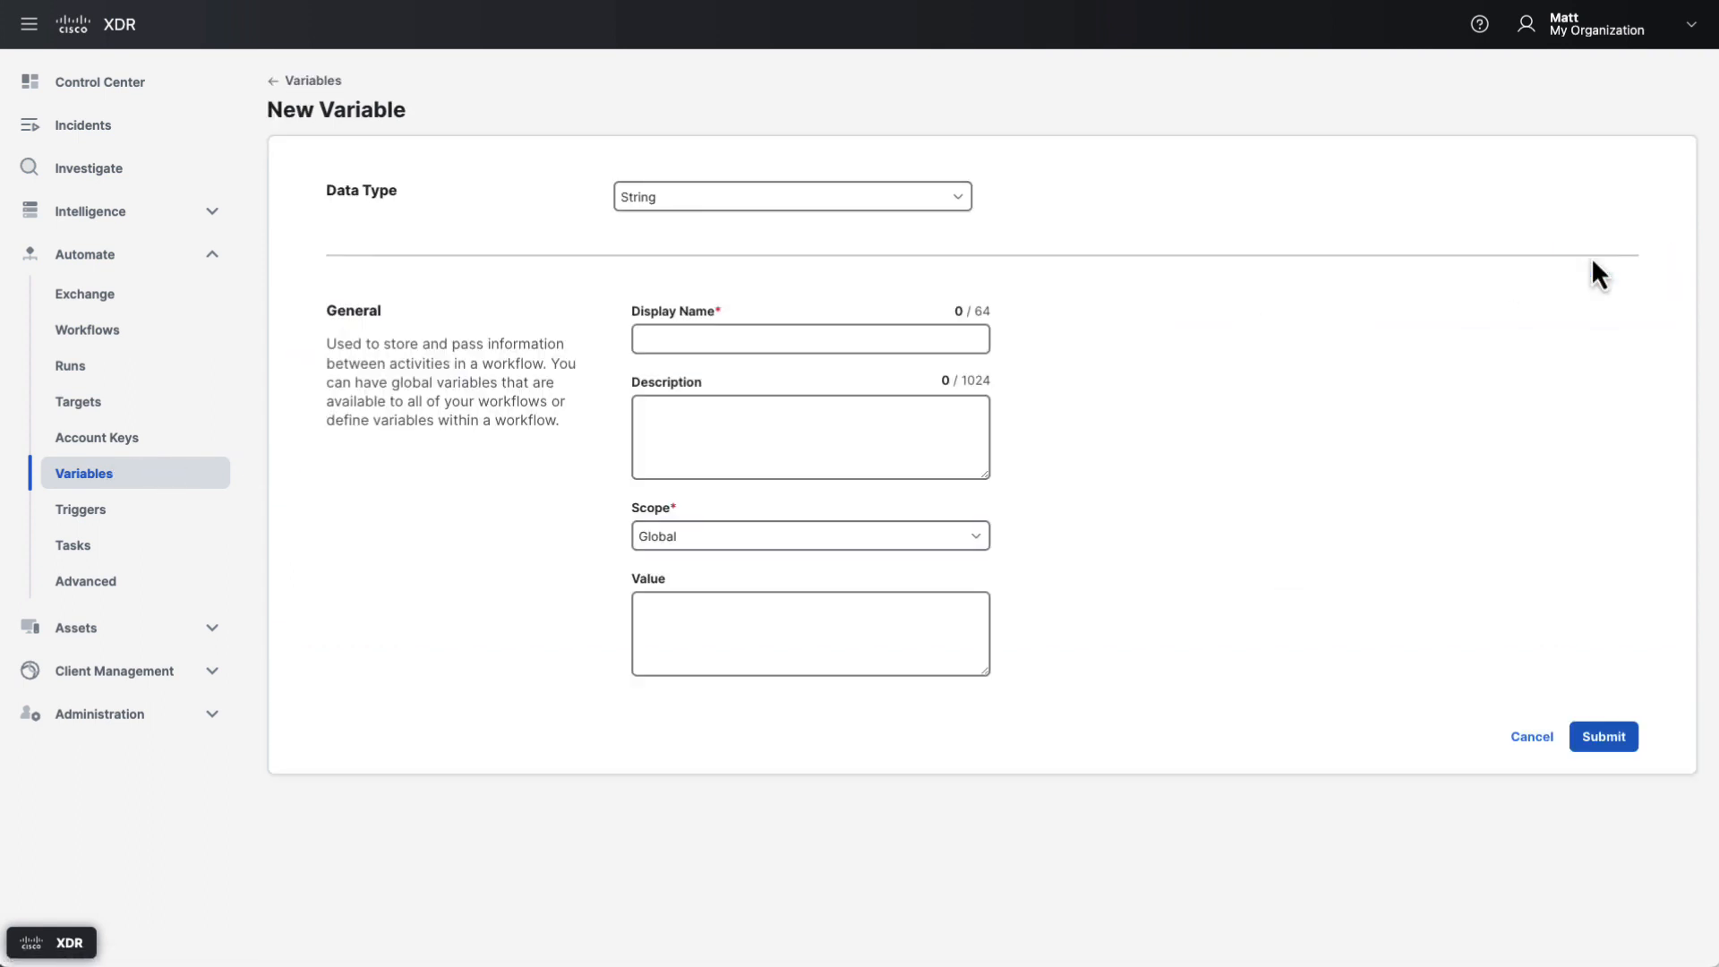
left_click(792, 196)
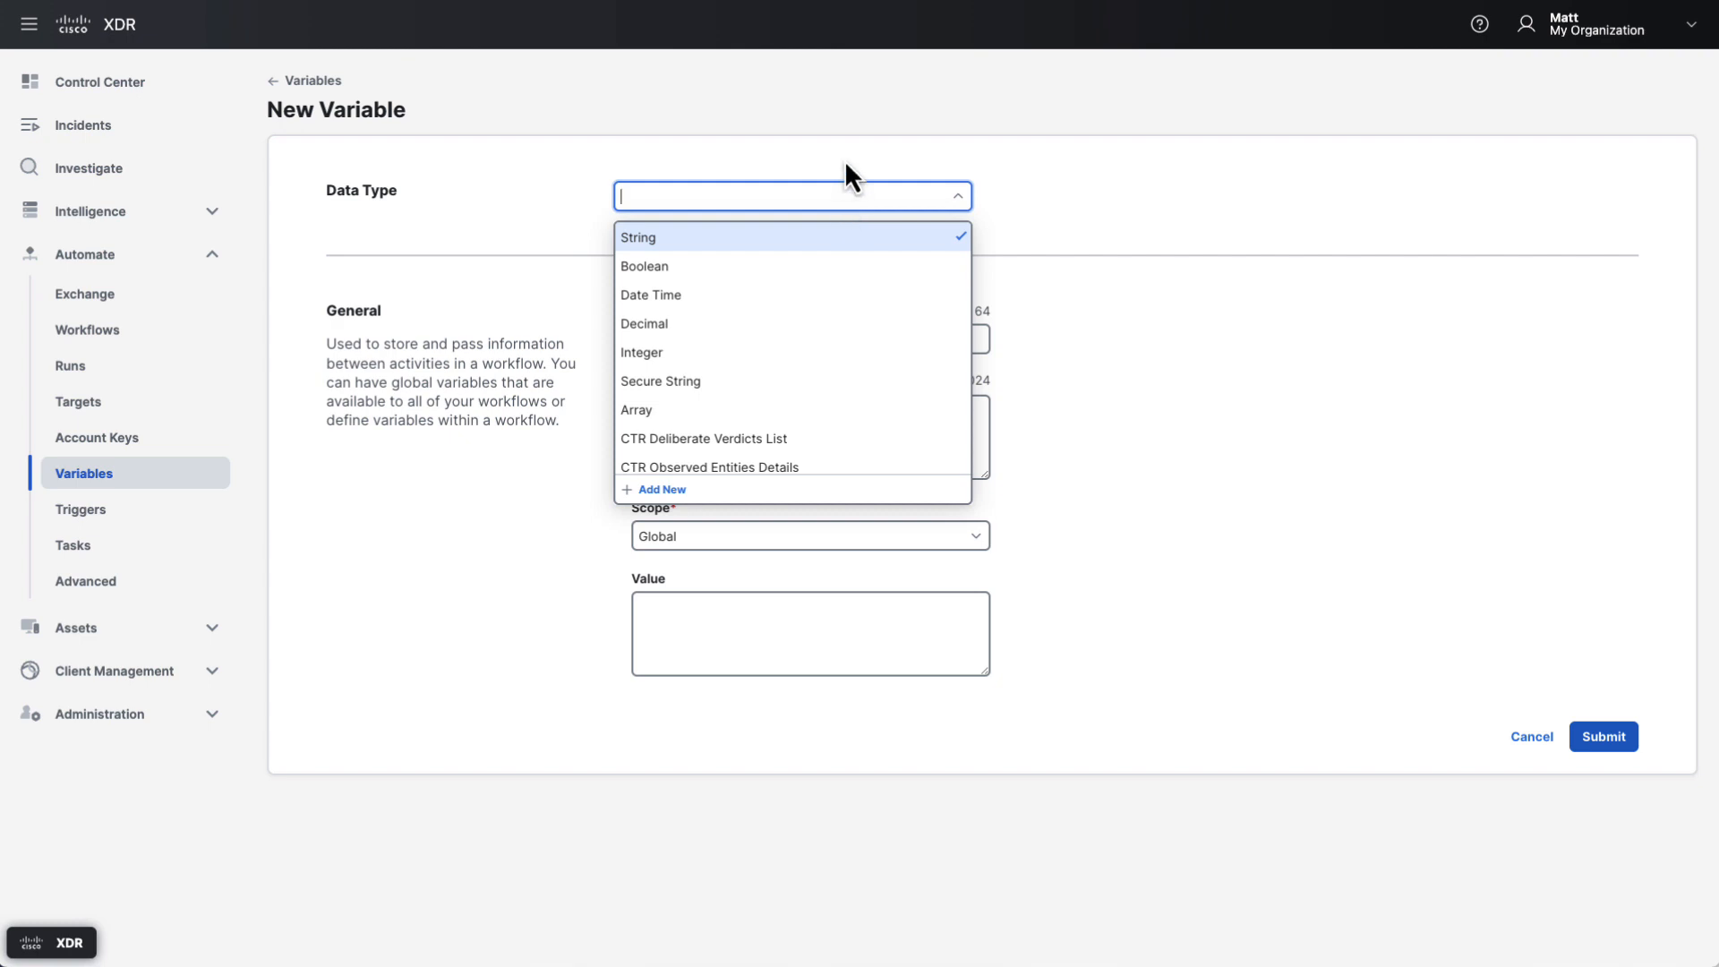
left_click(638, 237)
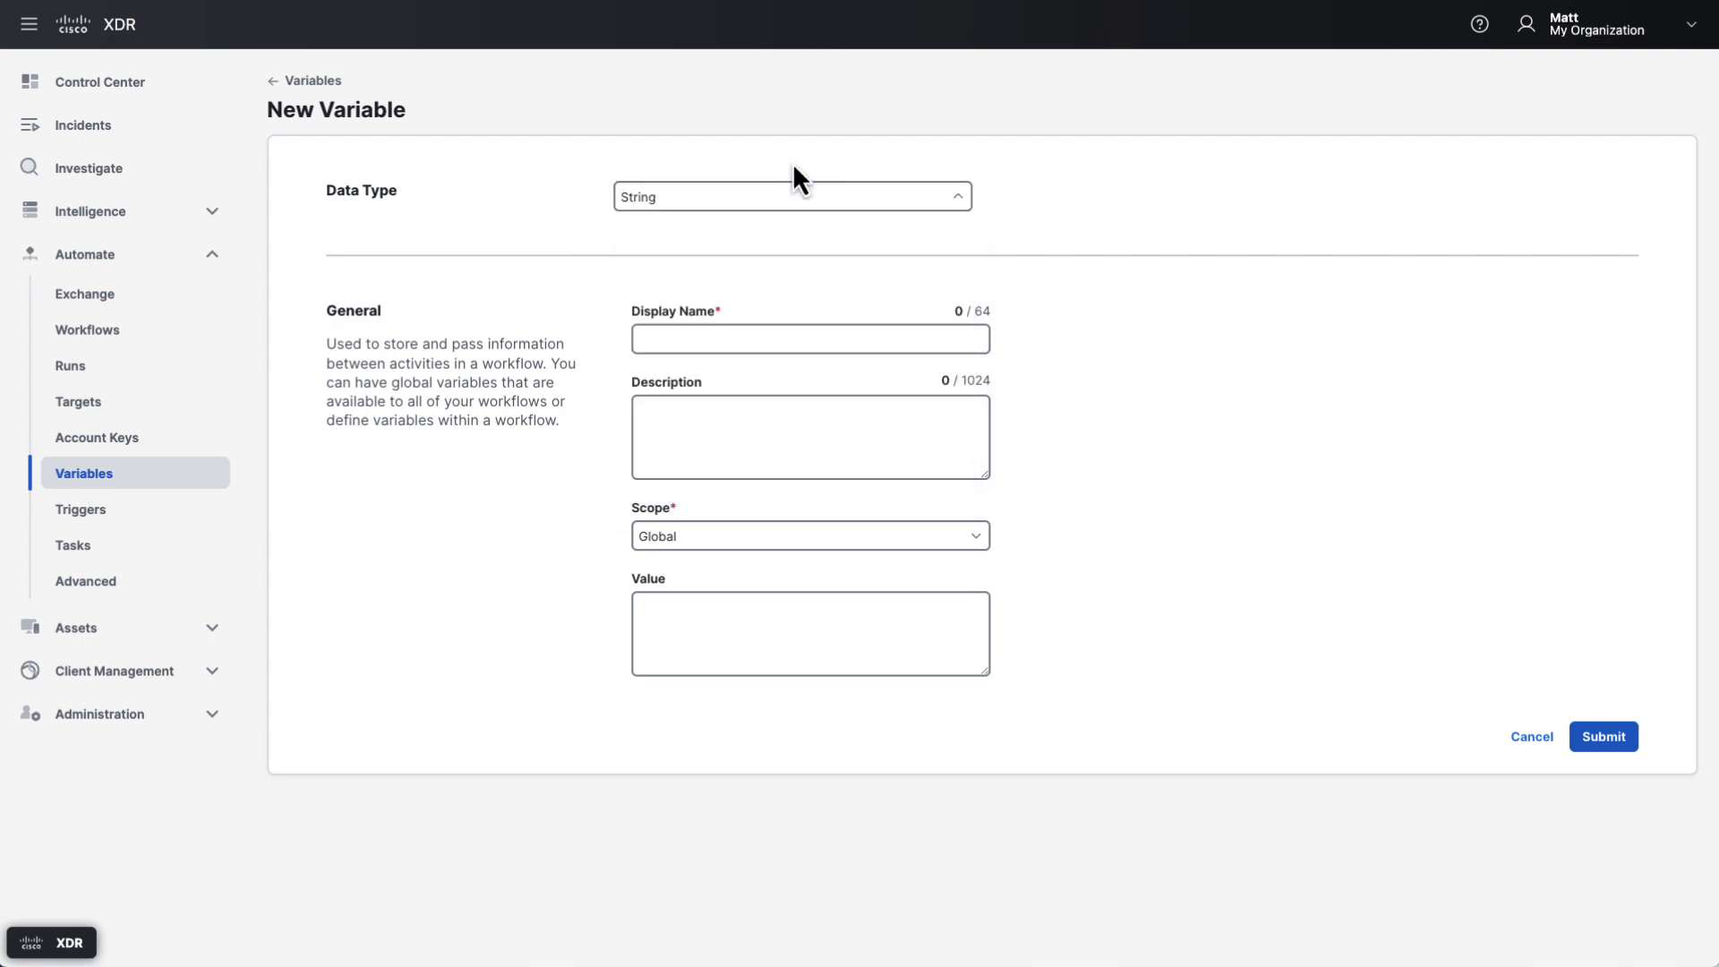
left_click(311, 80)
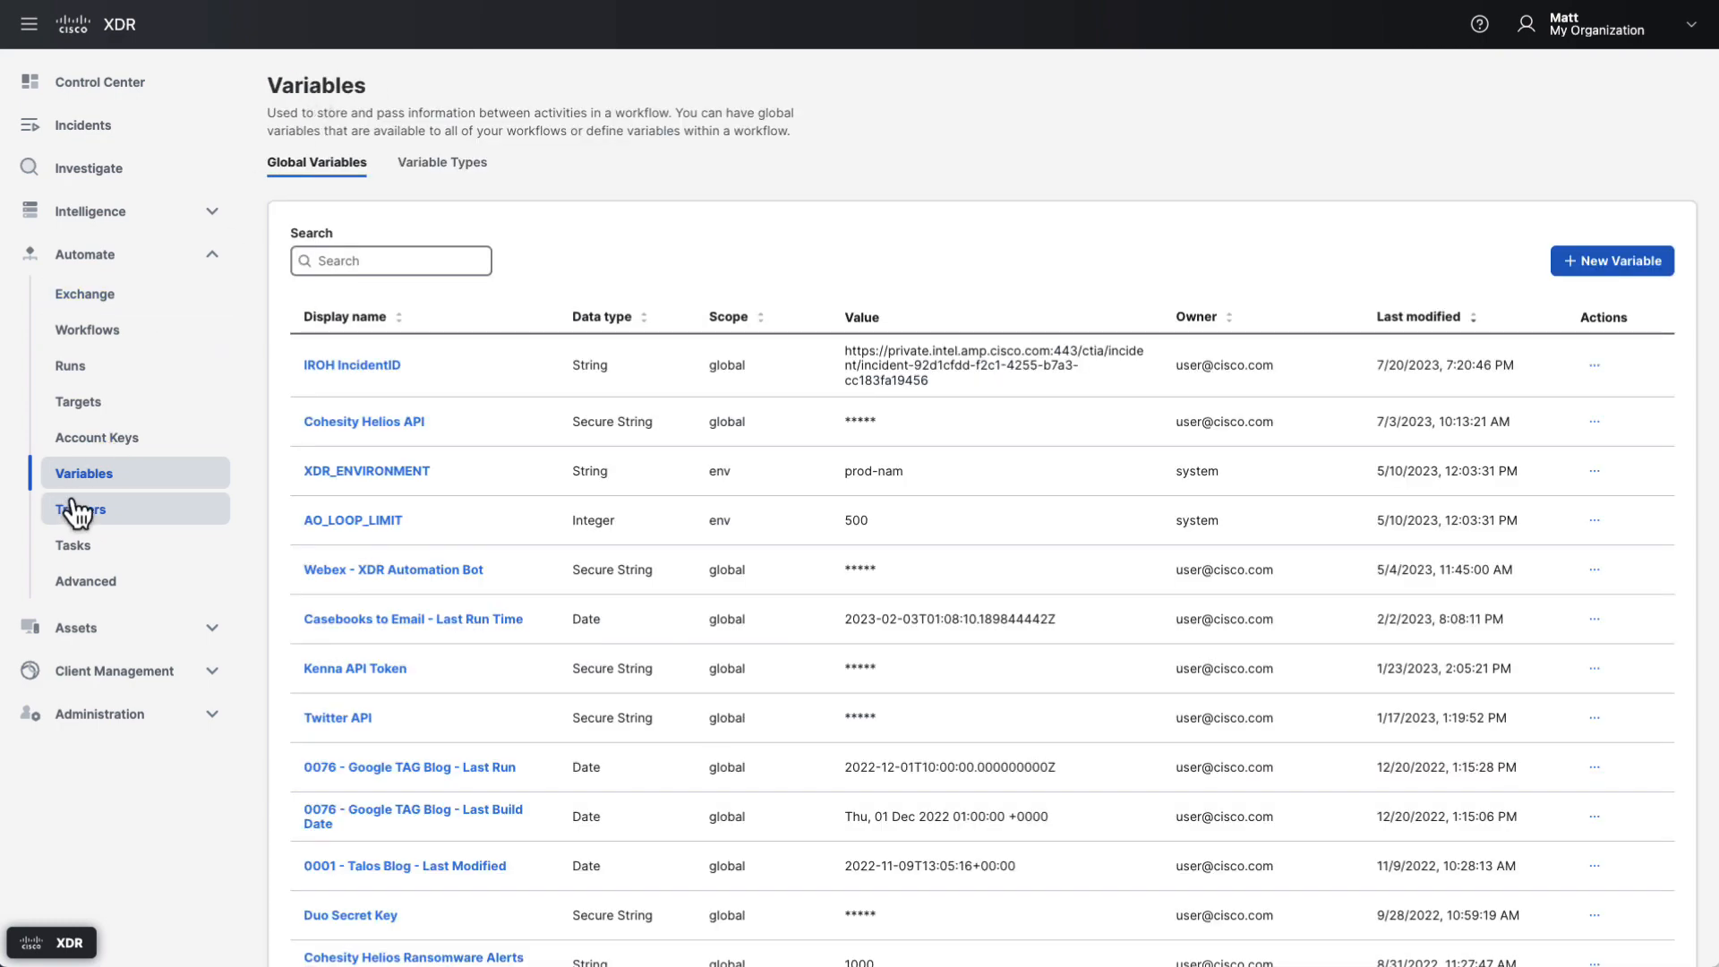
Open Triggers to view the priority and standalone incident automation rules.
left_click(79, 509)
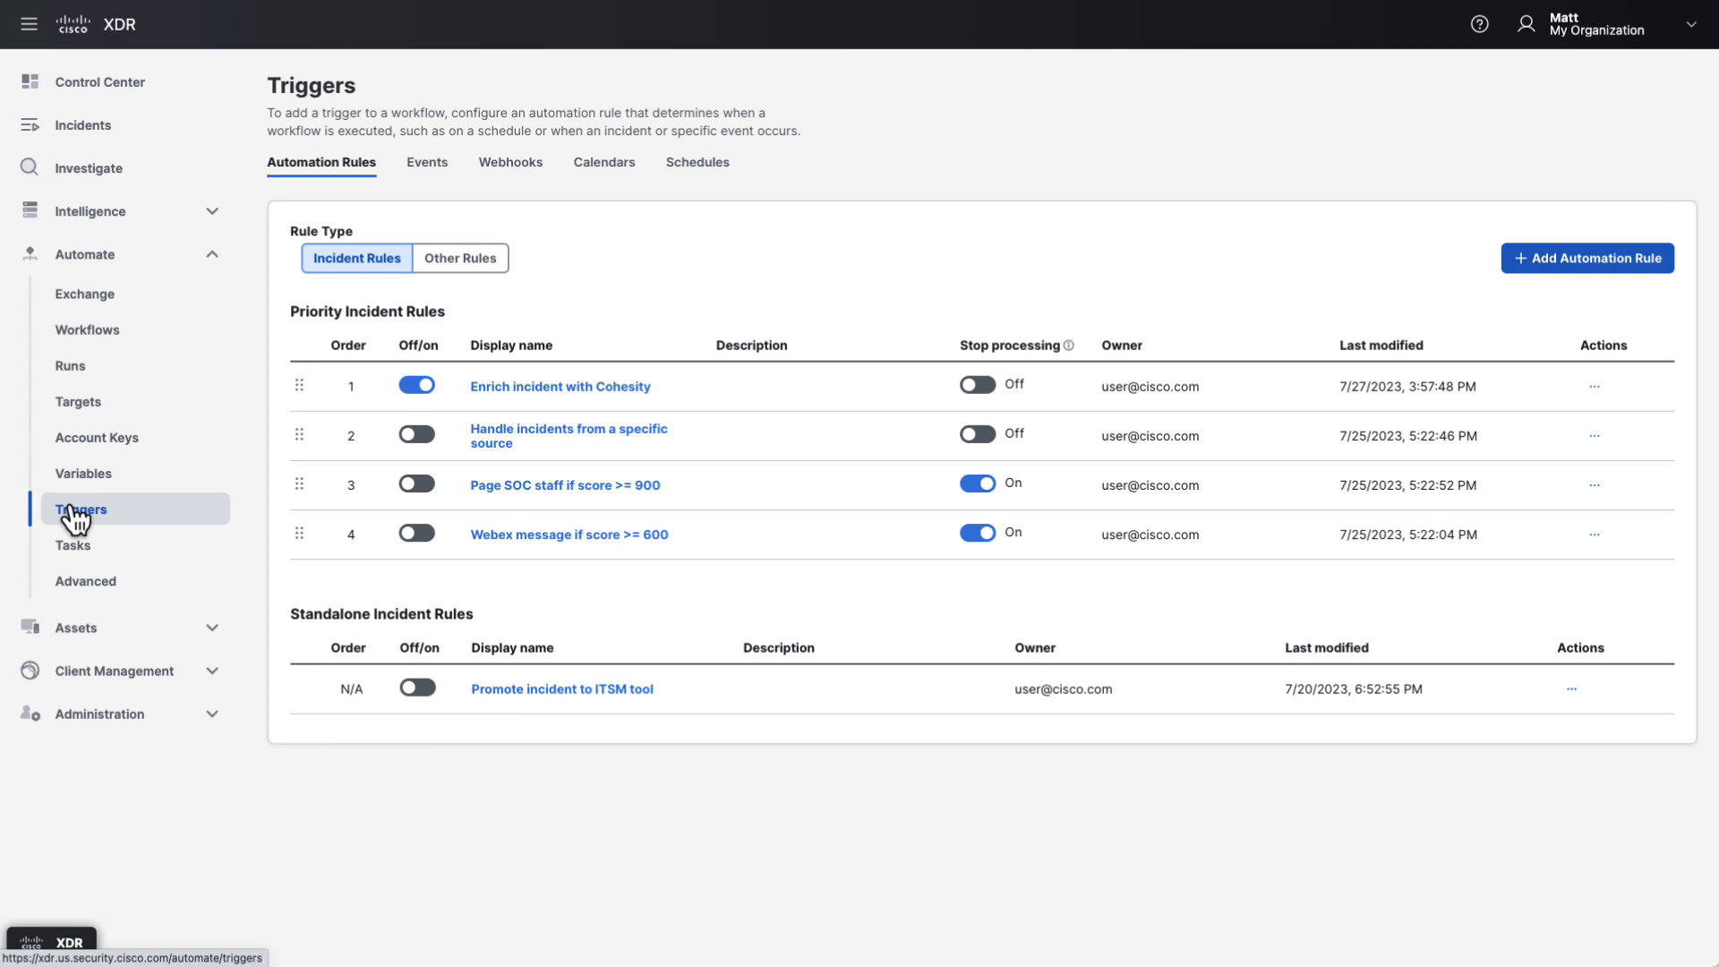
mouse_move(509, 174)
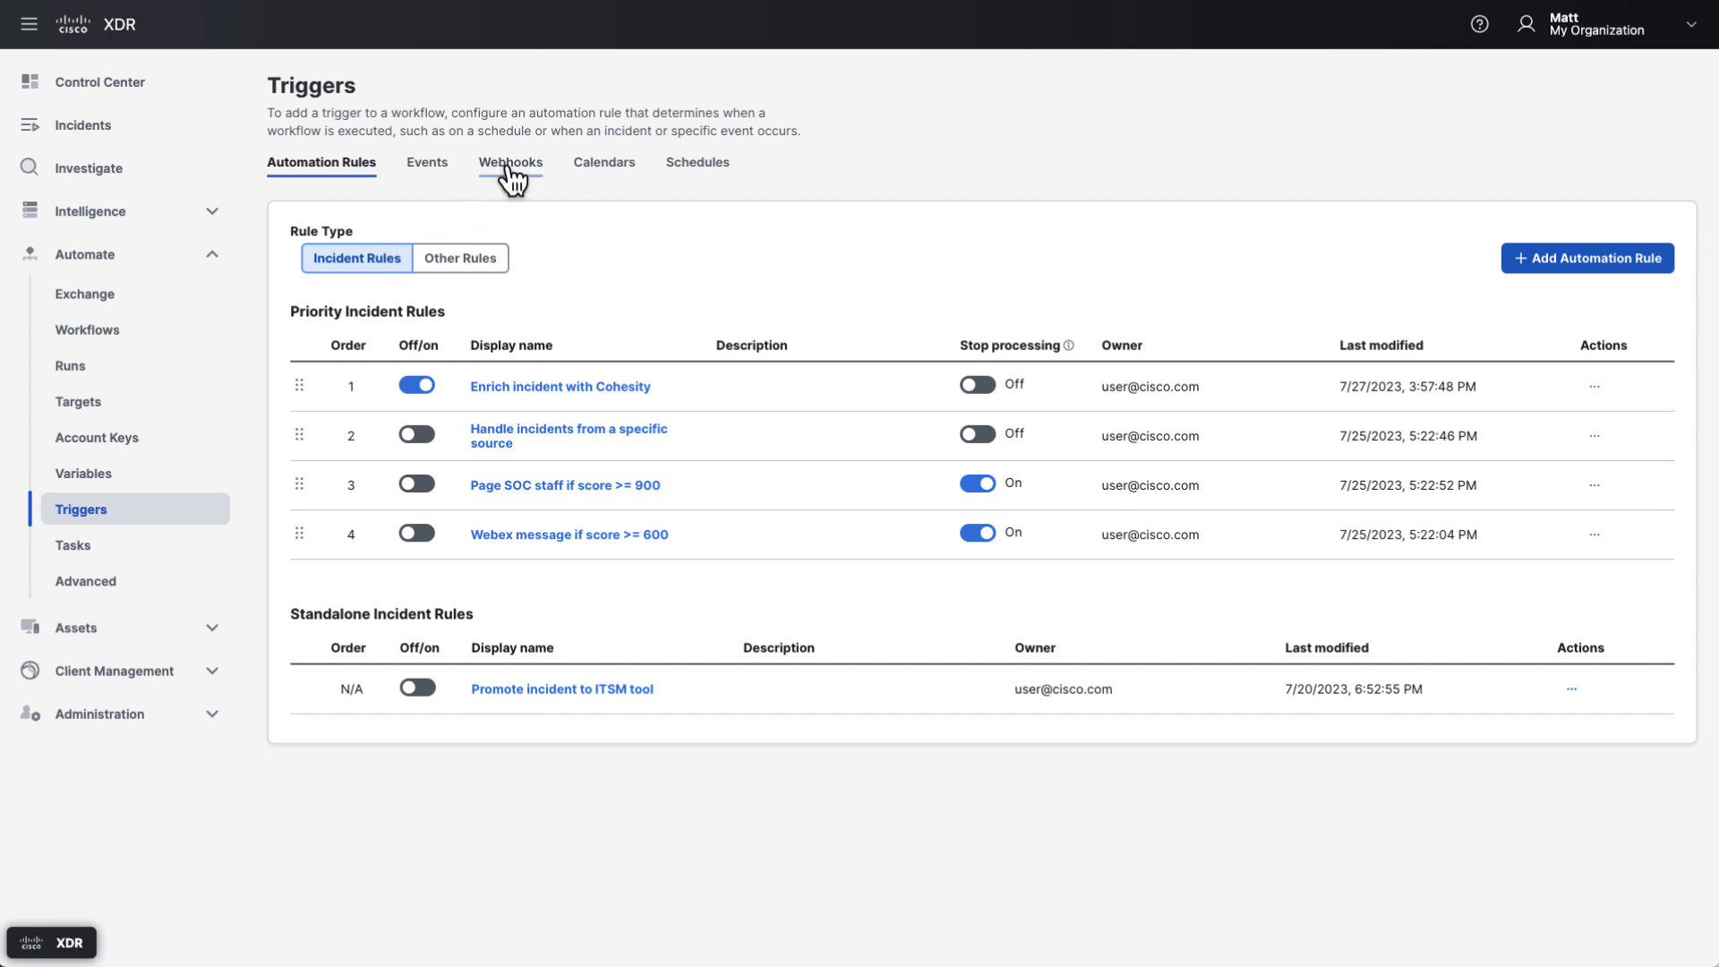
Switch to the Webhooks tab showing the Message in Webex room webhook.
left_click(509, 163)
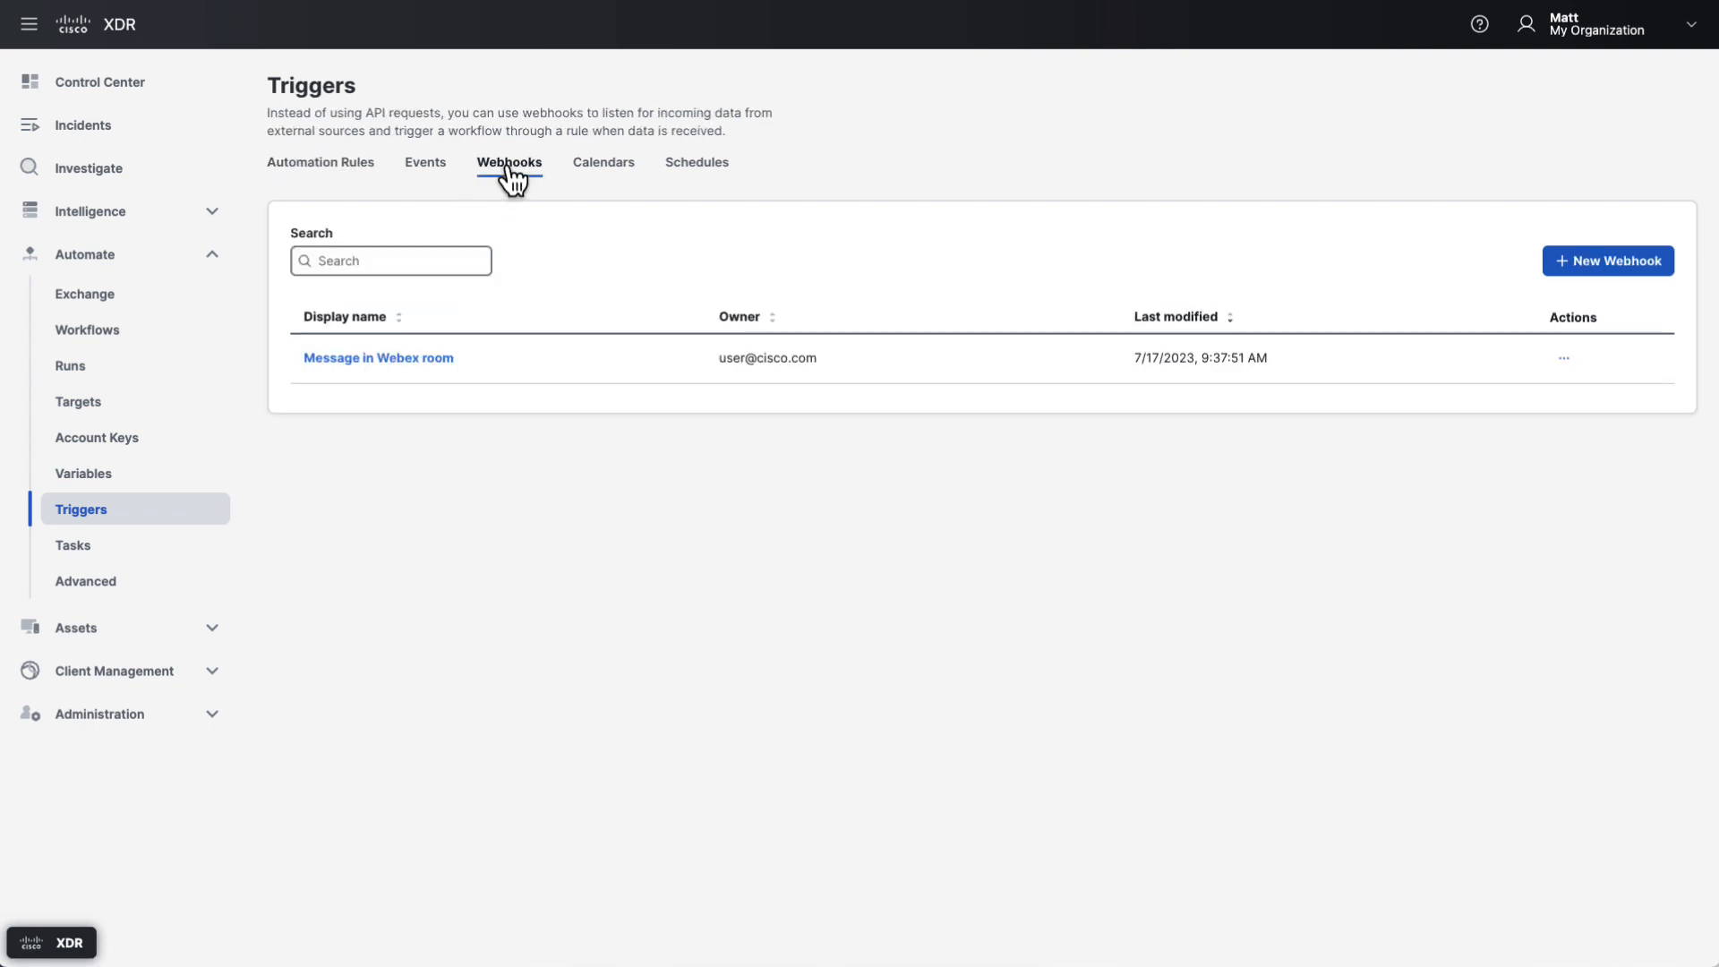
left_click(377, 358)
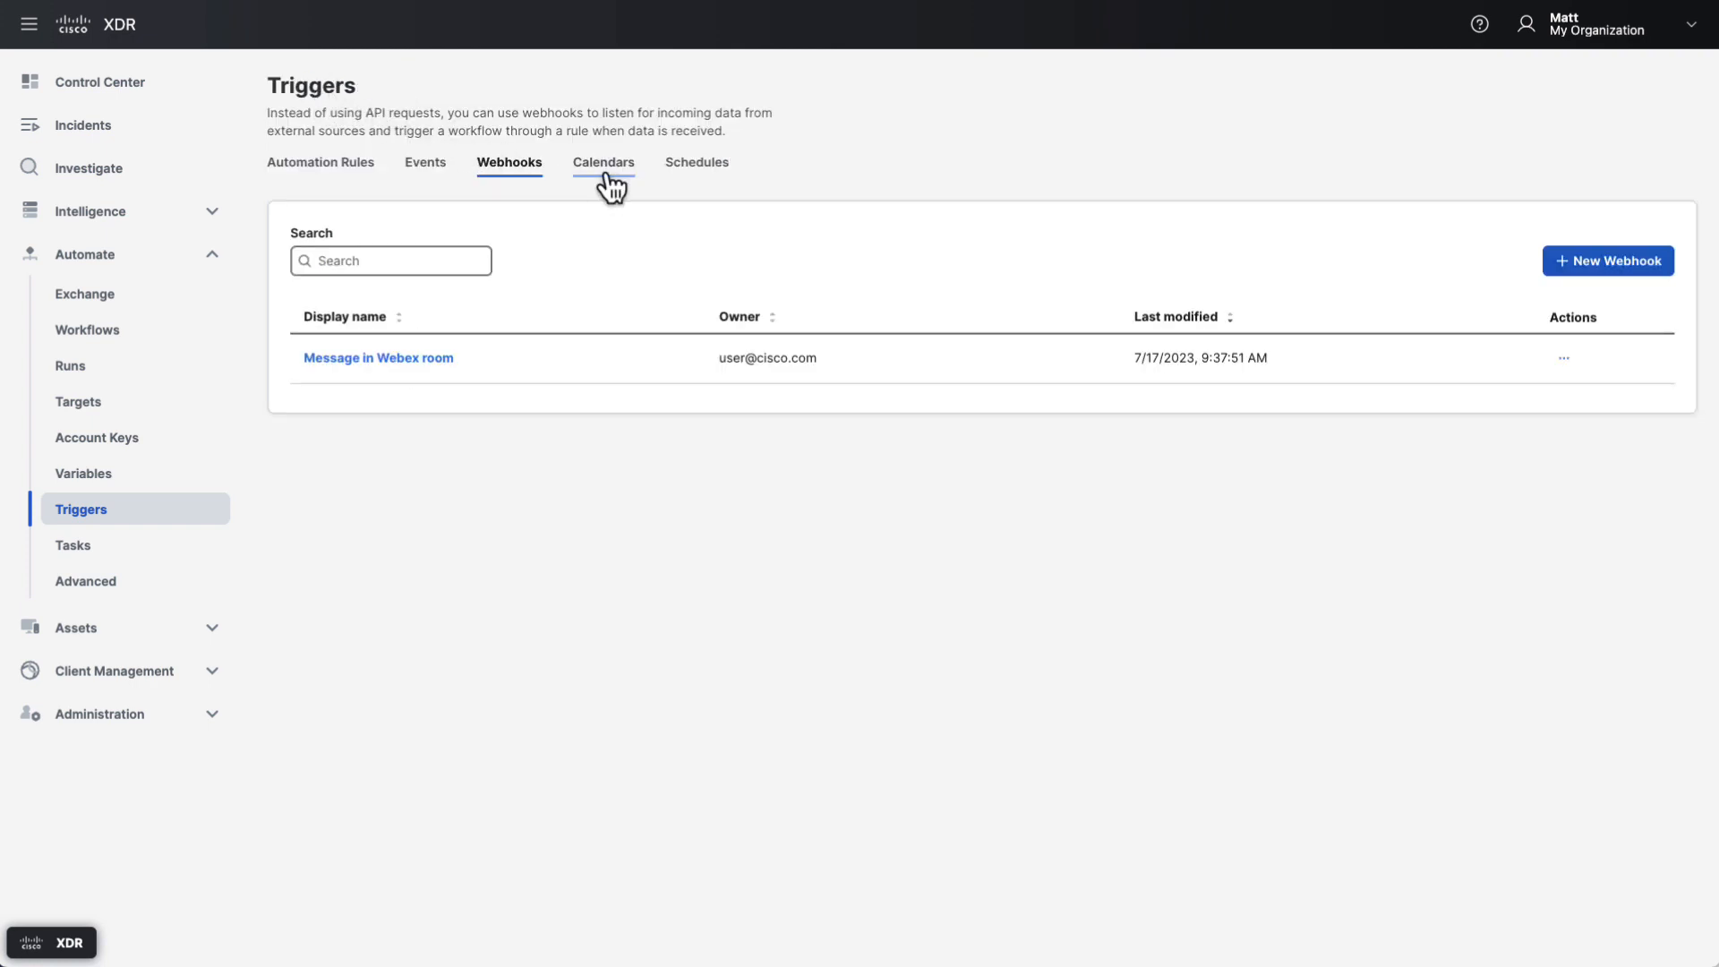
View the Workdays, Weekend and Holidays (US) calendars, then open Tasks.
left_click(604, 162)
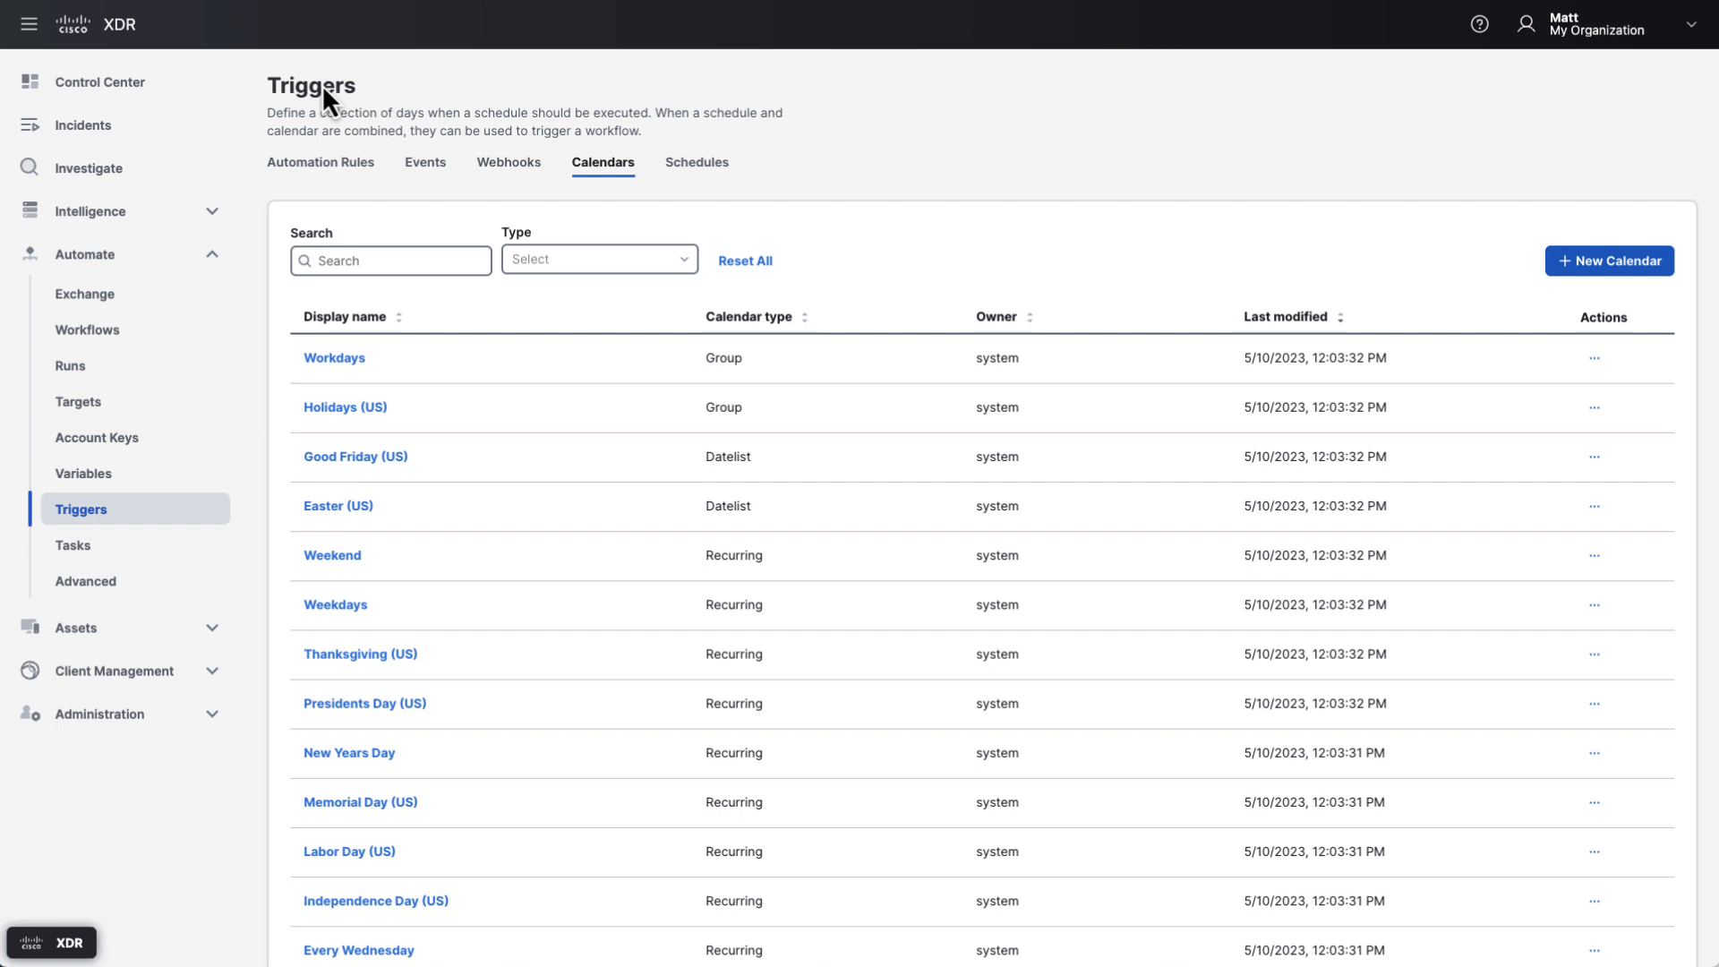
left_click(72, 546)
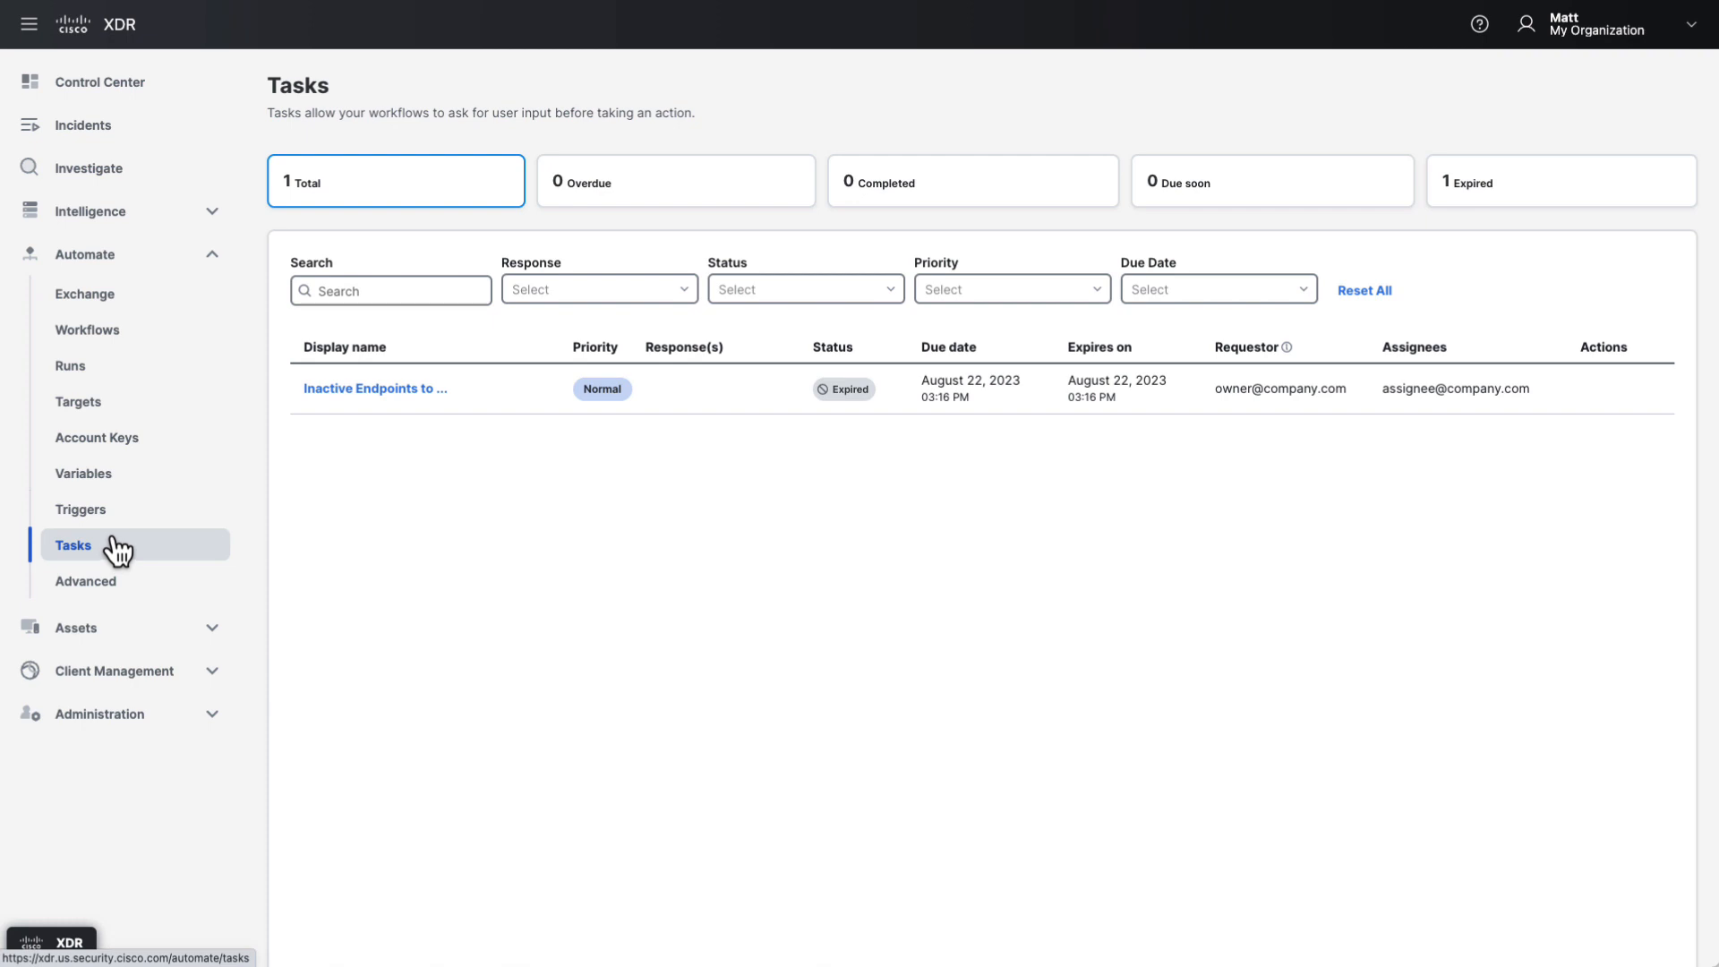
Review the expired Inactive Endpoints to Remove from Secure Endpoint task, then open Workflows.
left_click(376, 389)
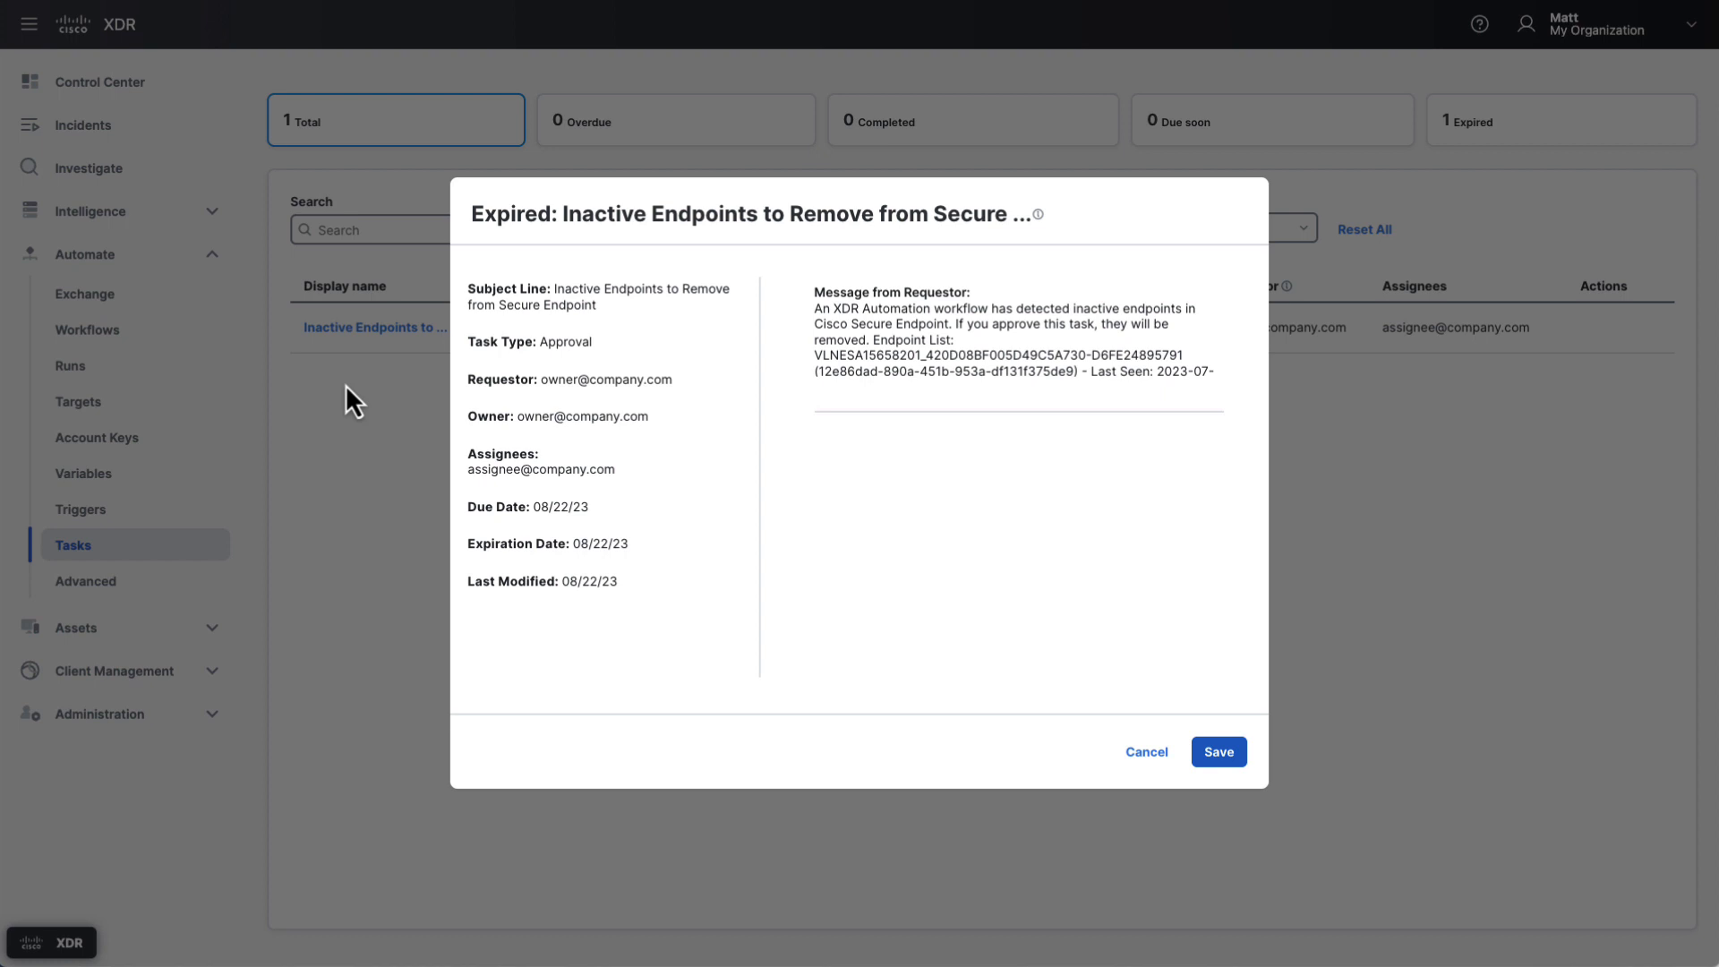
left_click(1147, 752)
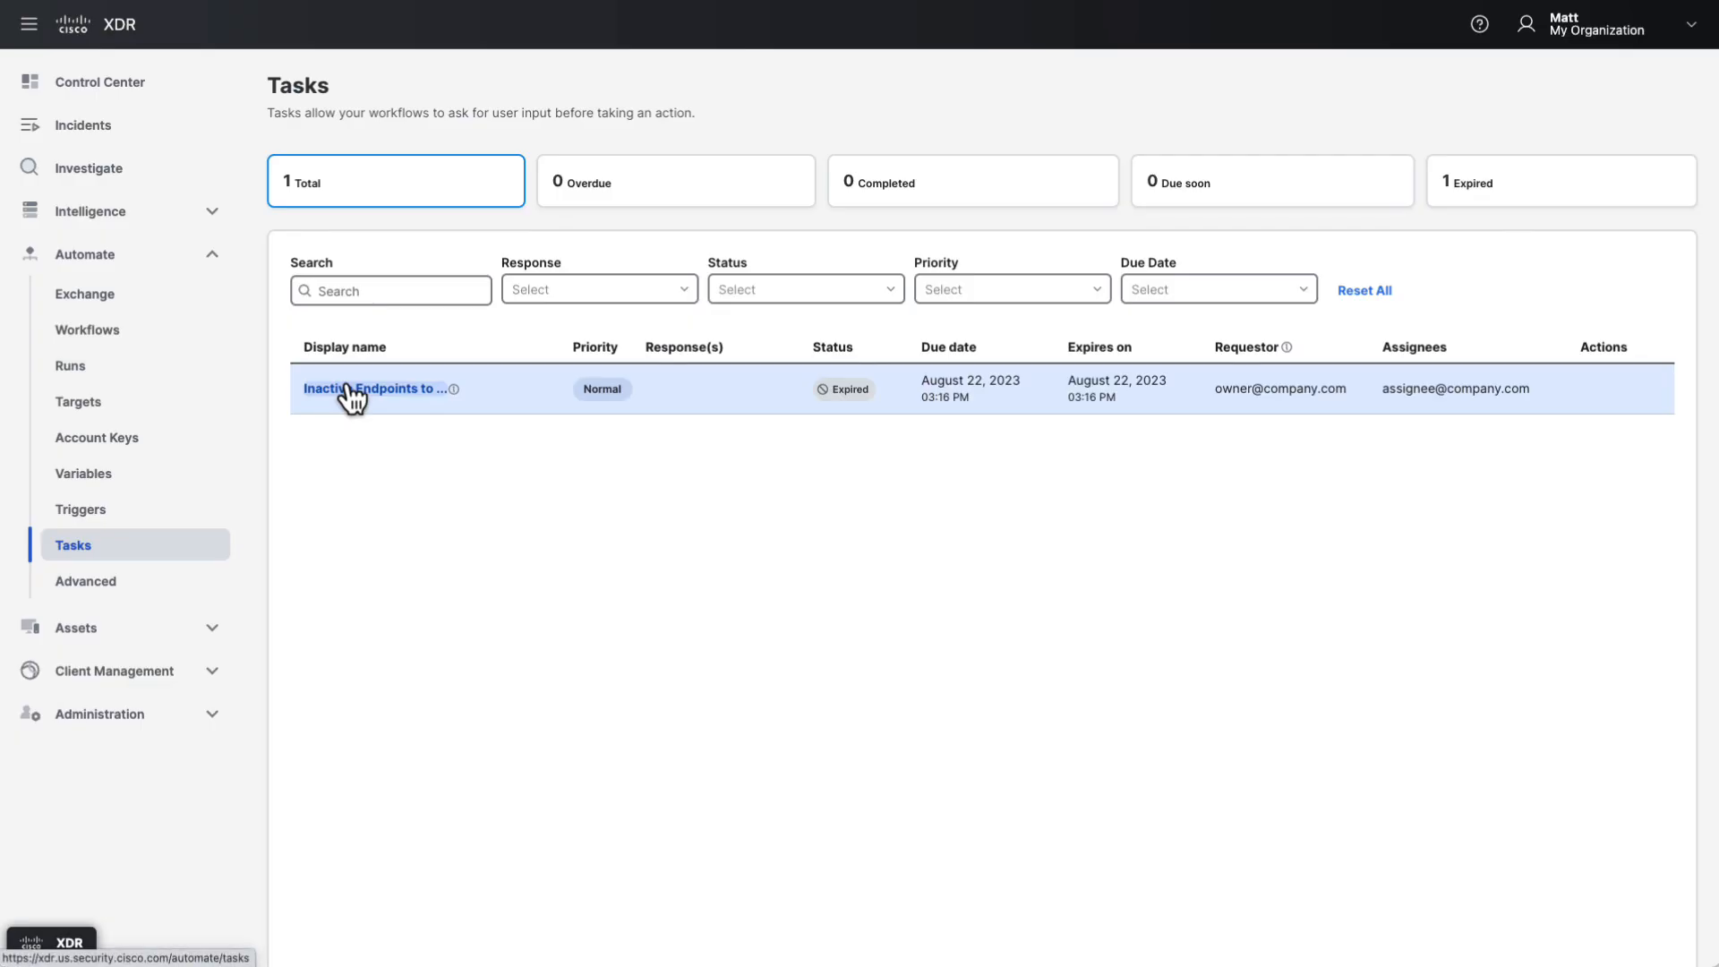
left_click(86, 330)
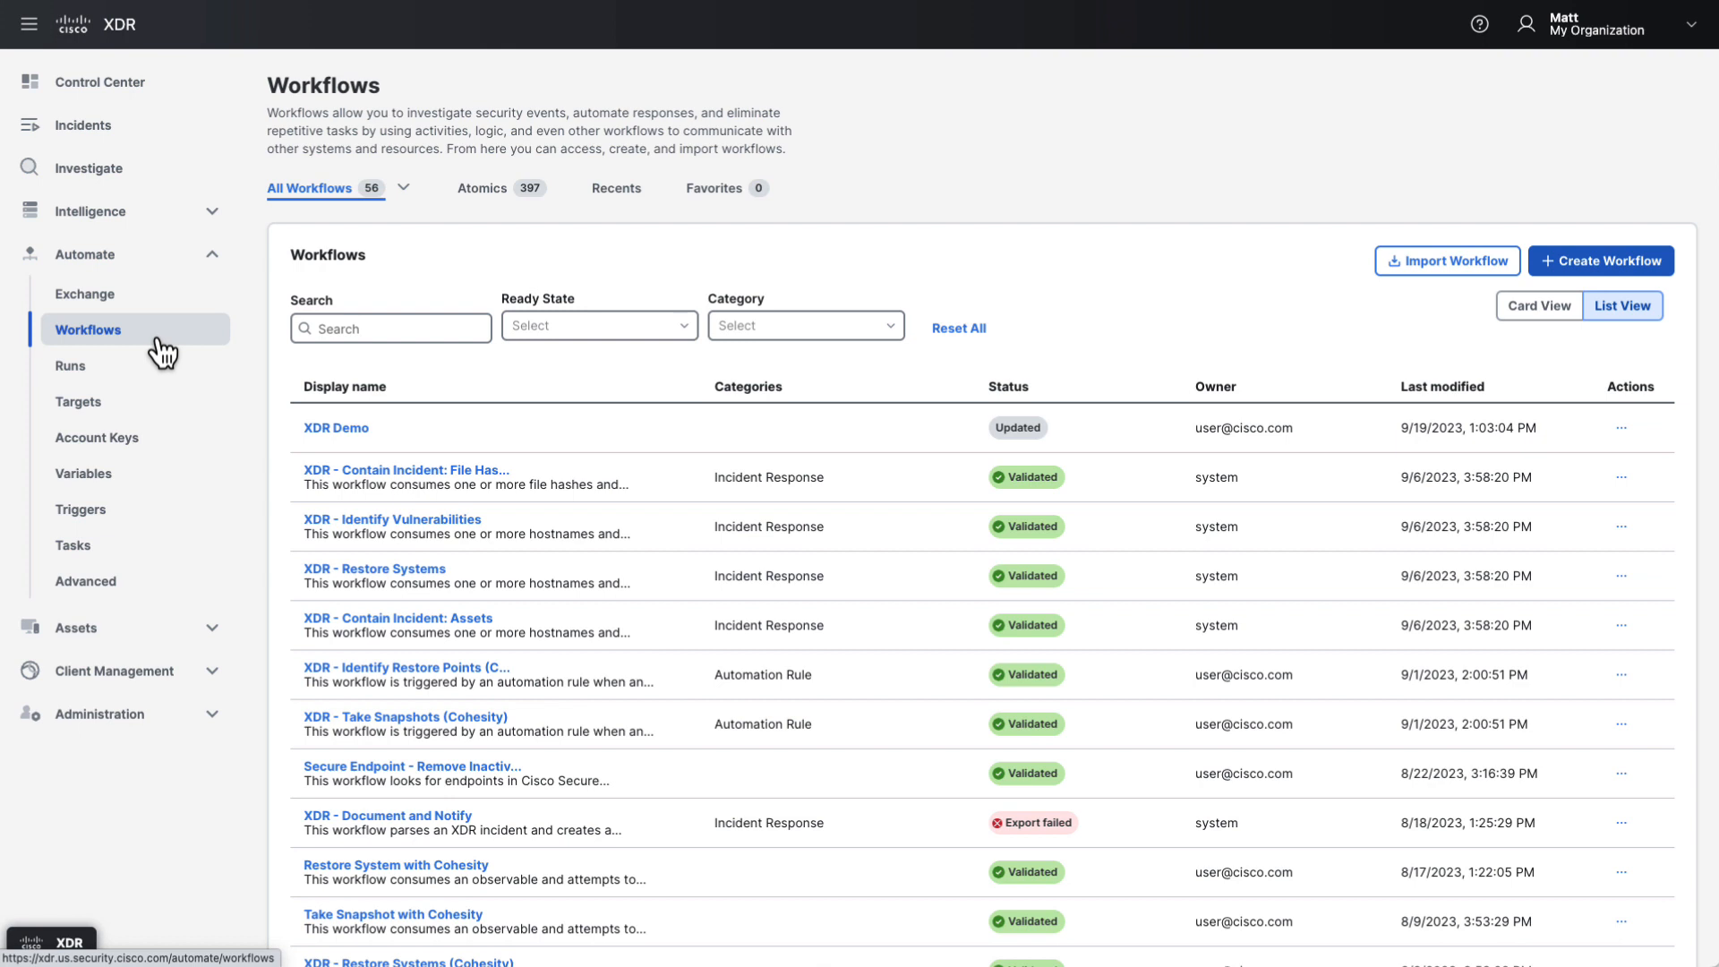
Browse Recents and Favorites with XDR Demo starred, then show all 56 workflows.
left_click(482, 188)
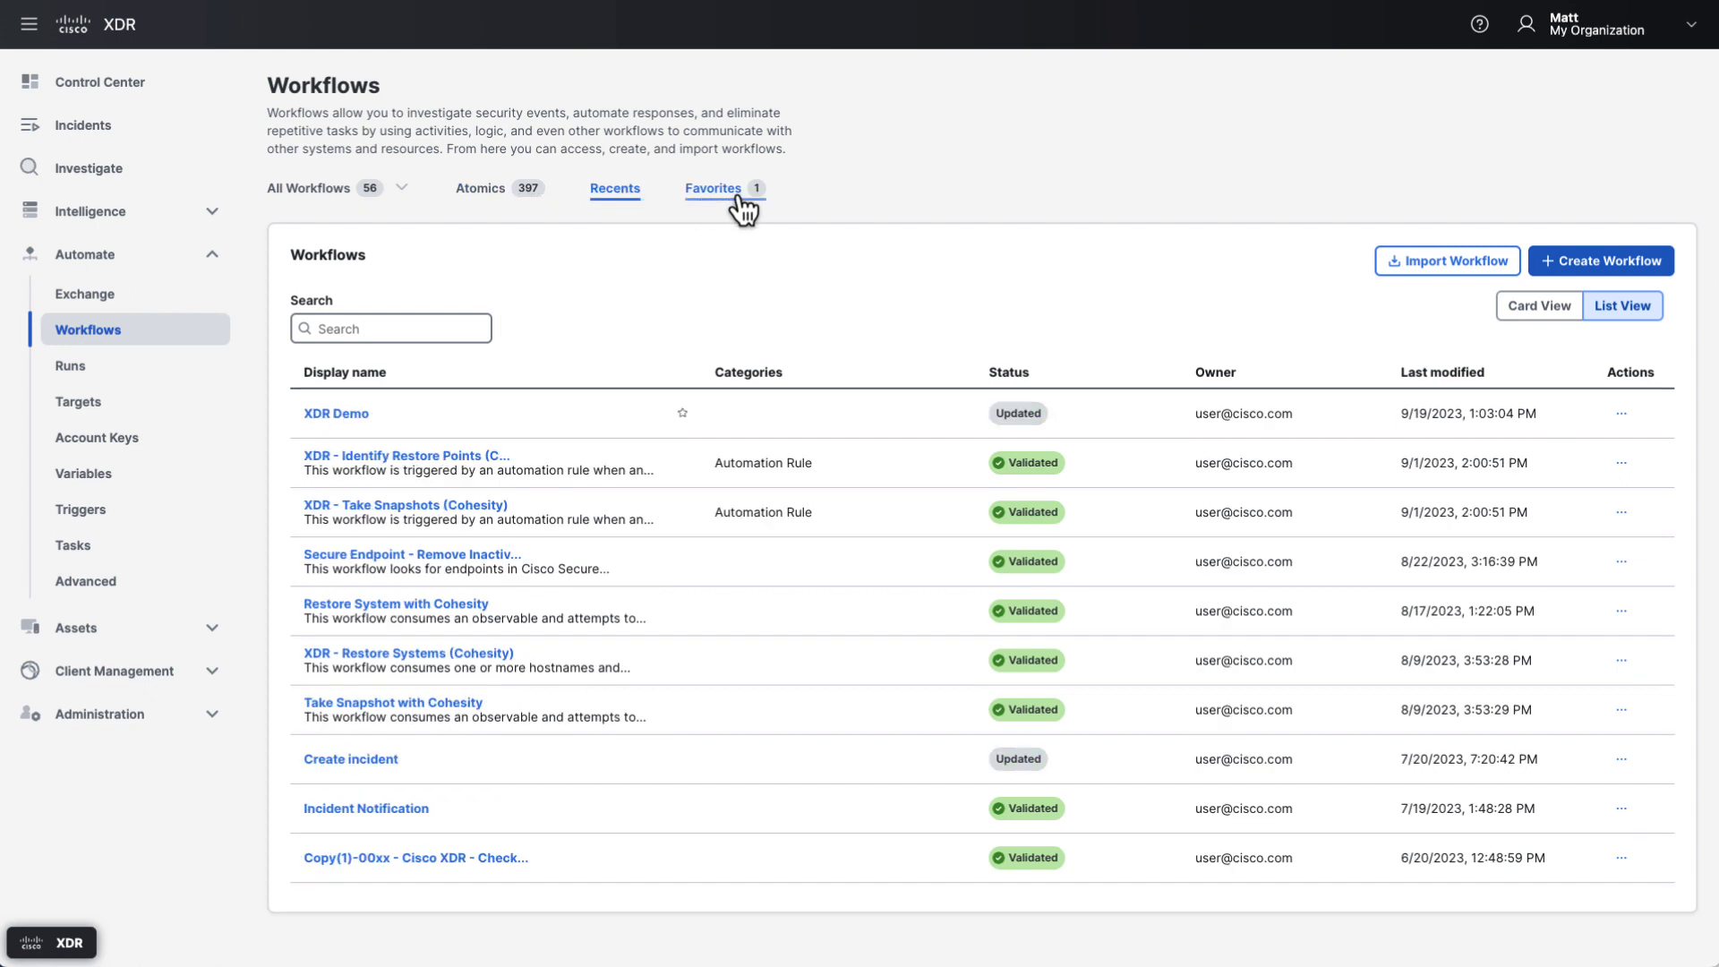
left_click(713, 188)
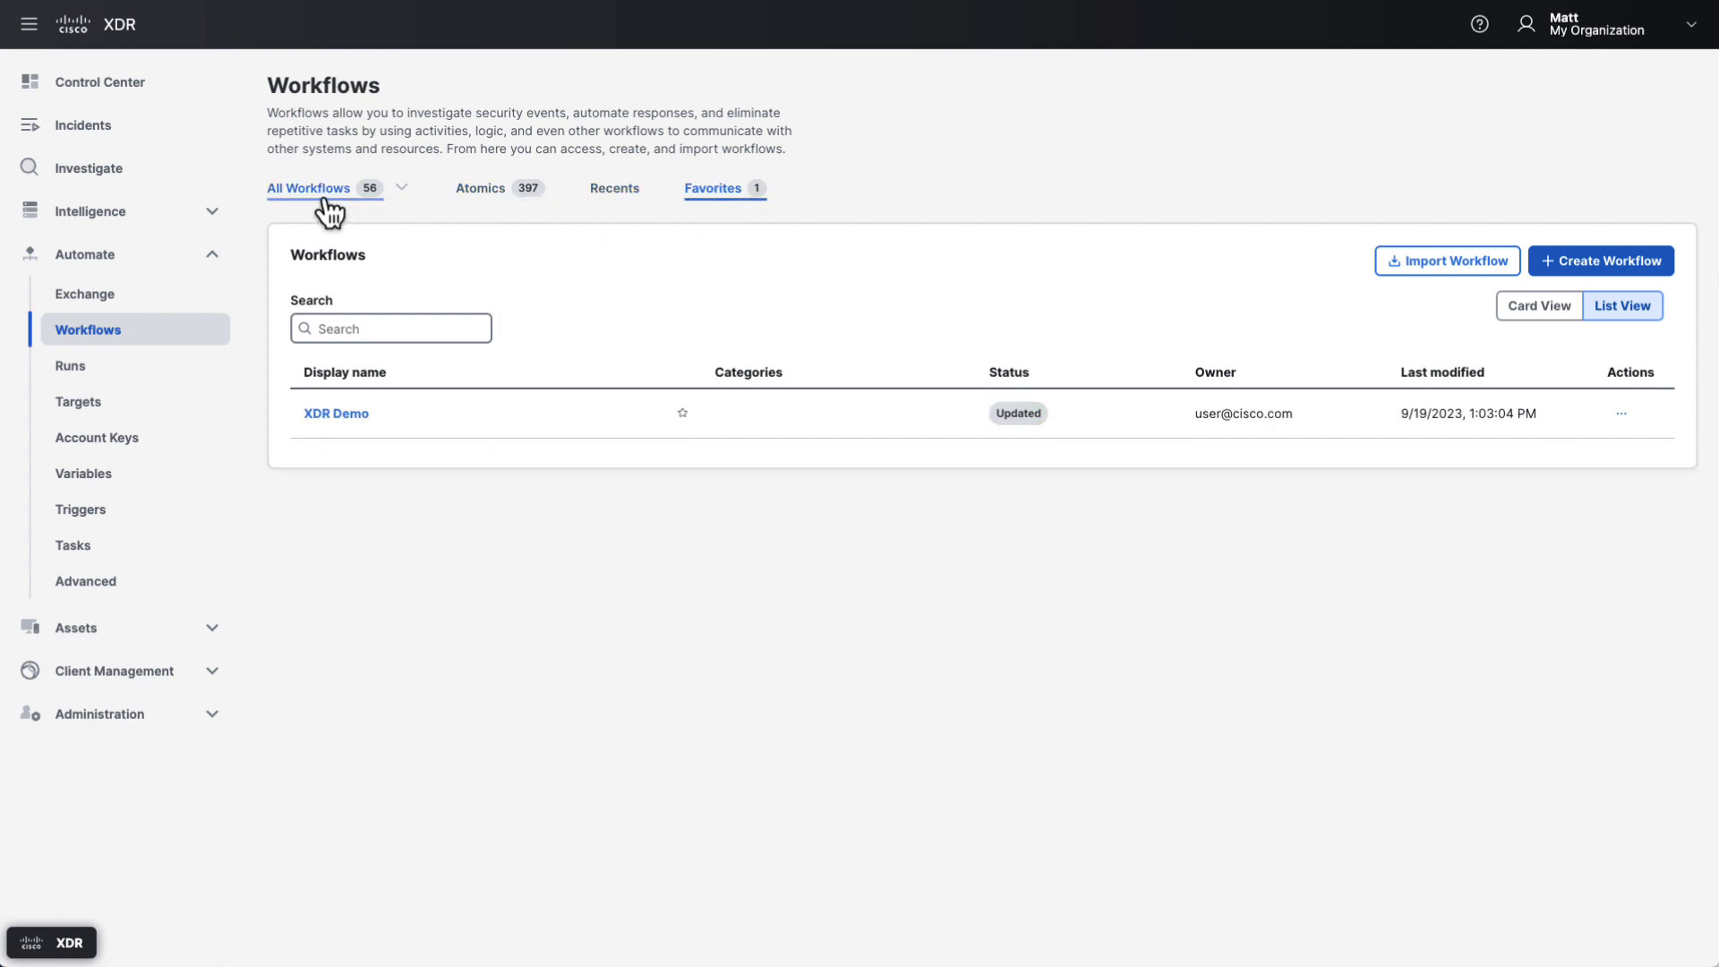
left_click(308, 188)
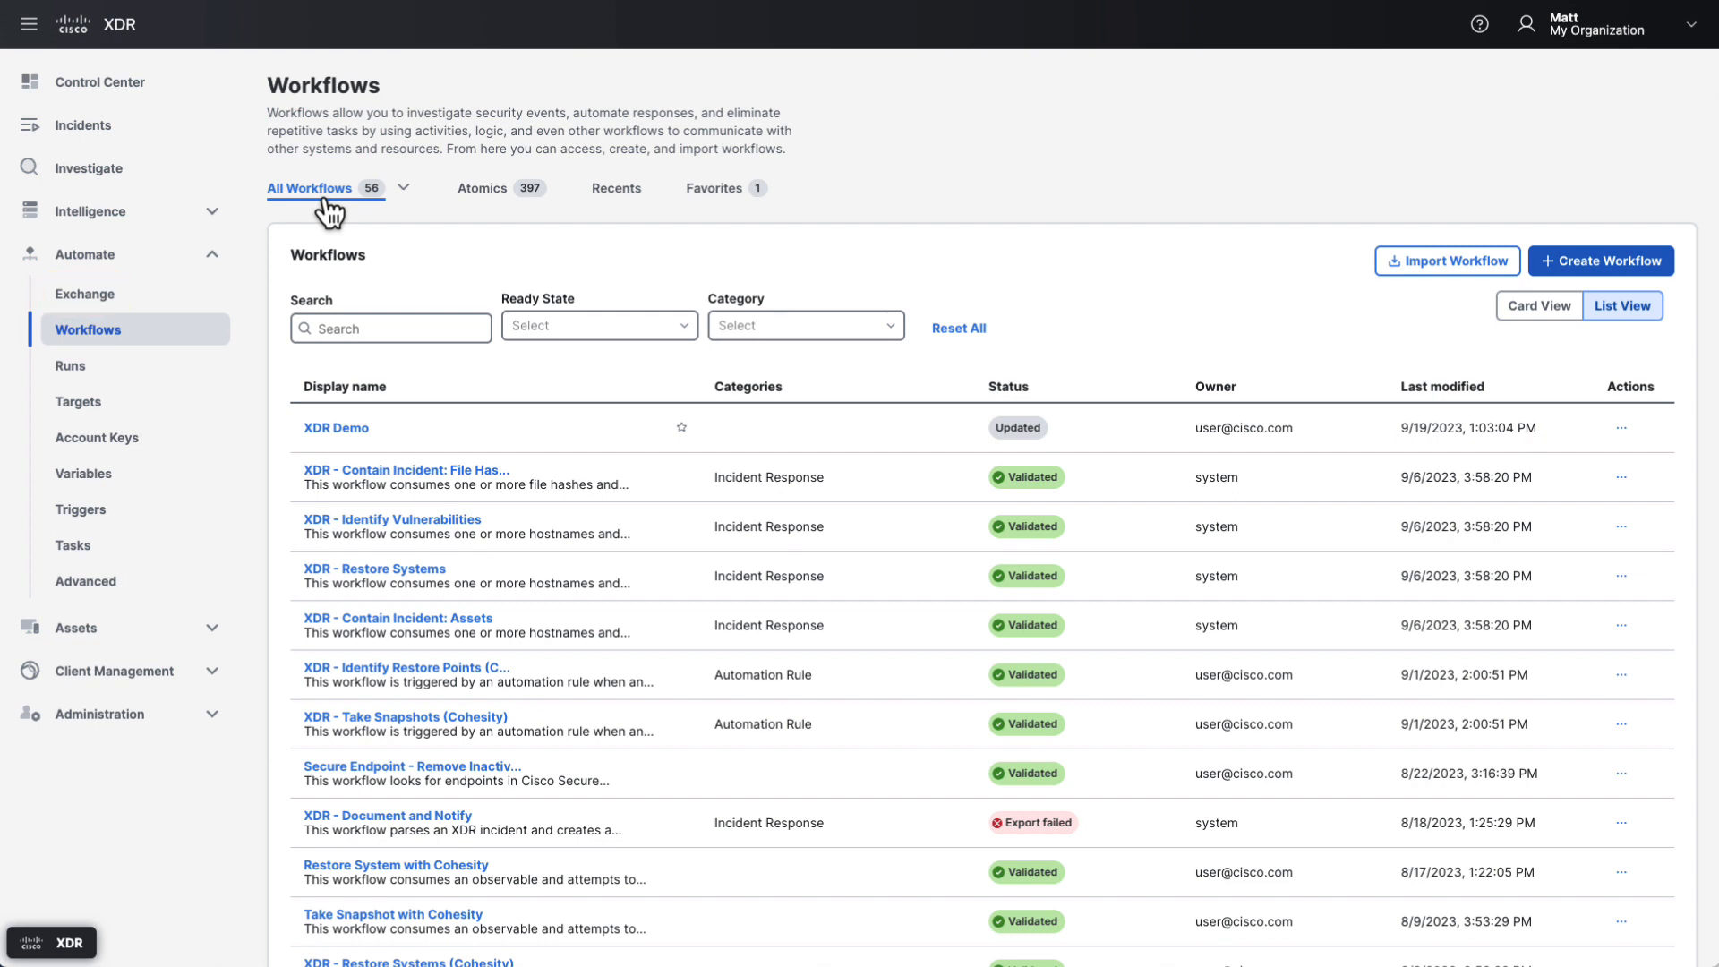
mouse_move(1448, 261)
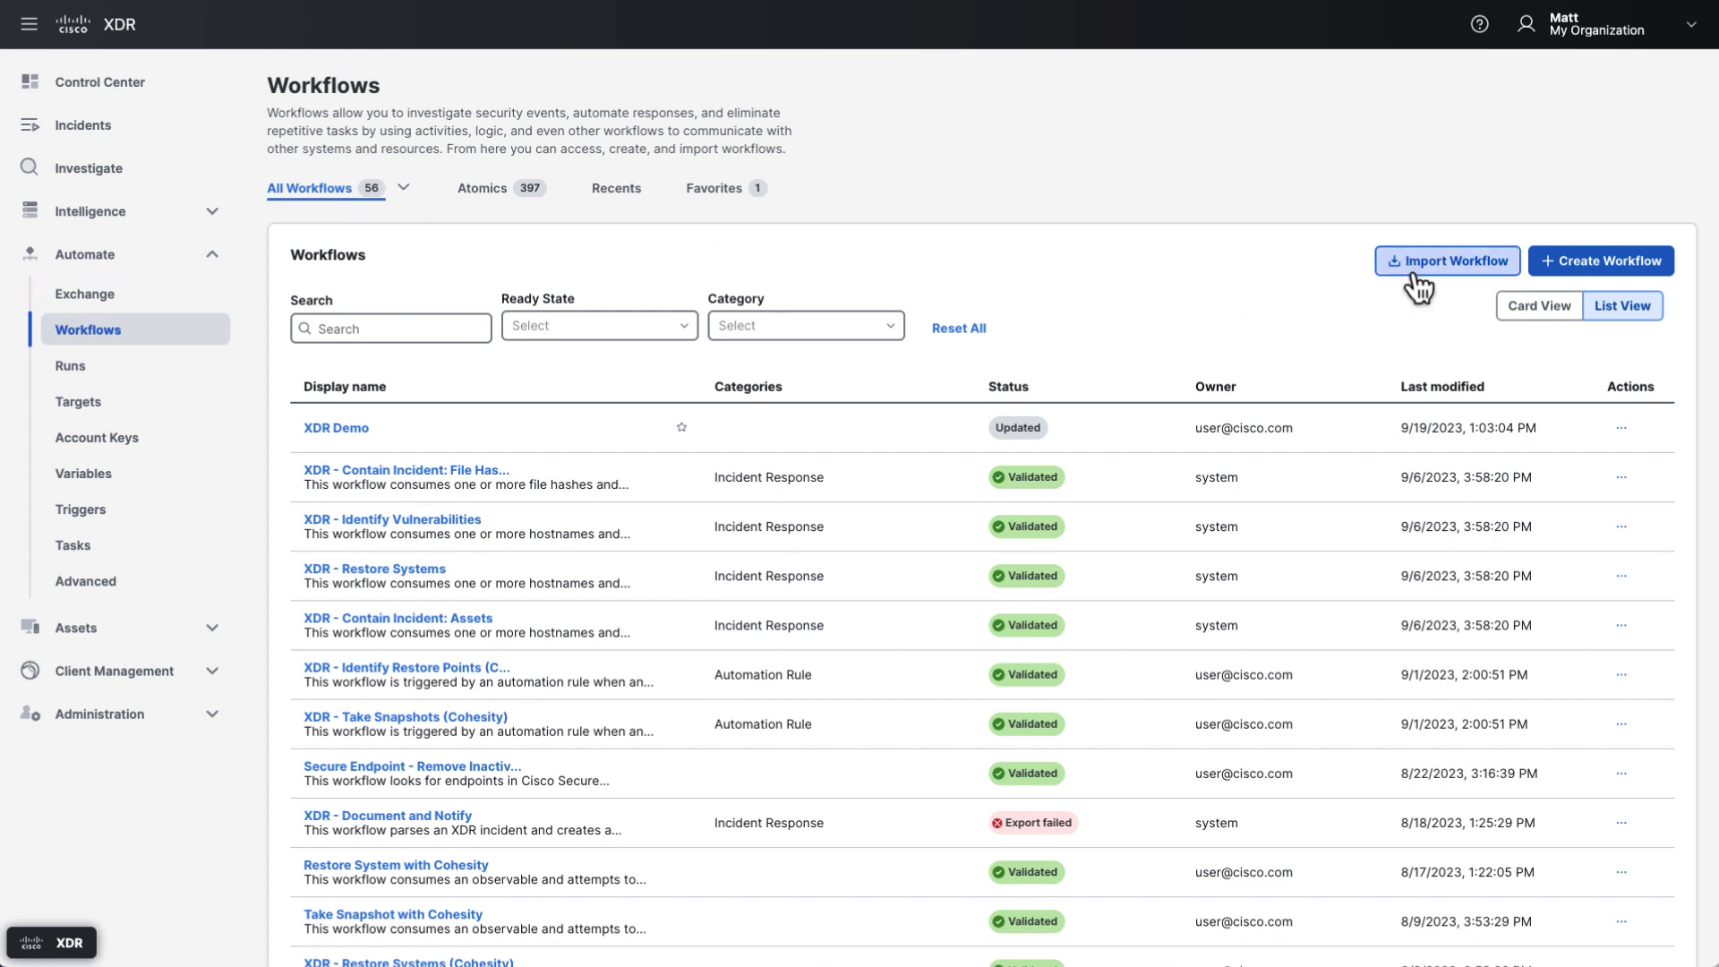
left_click(1447, 261)
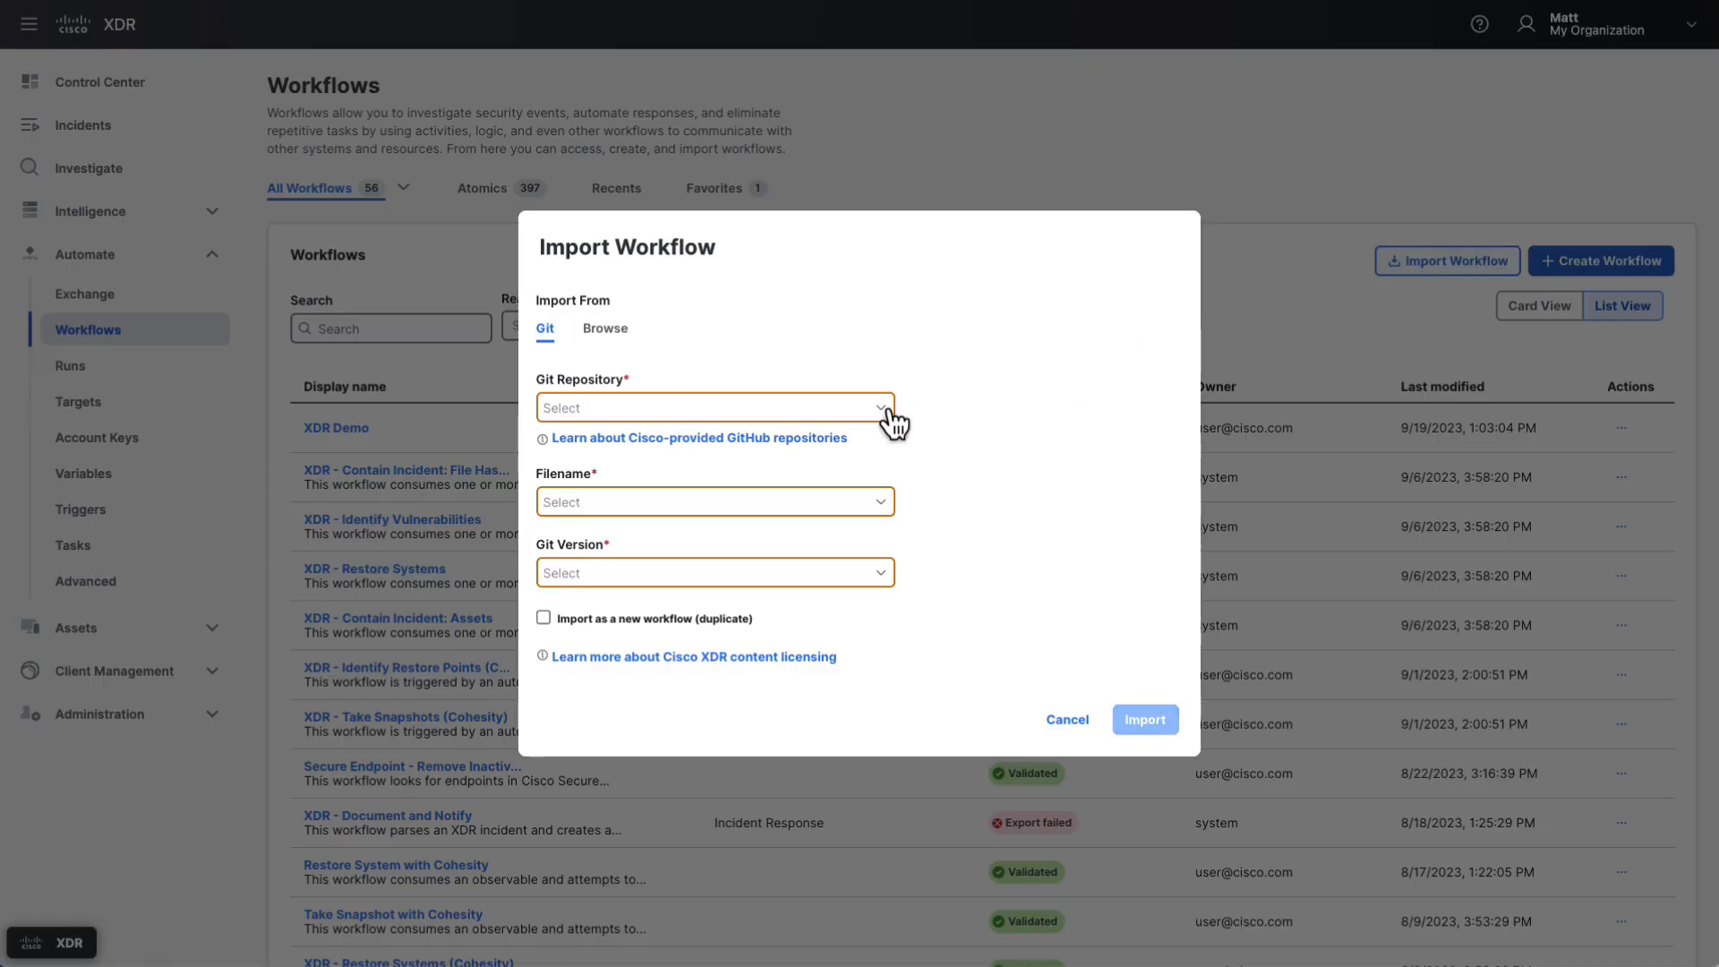
left_click(715, 408)
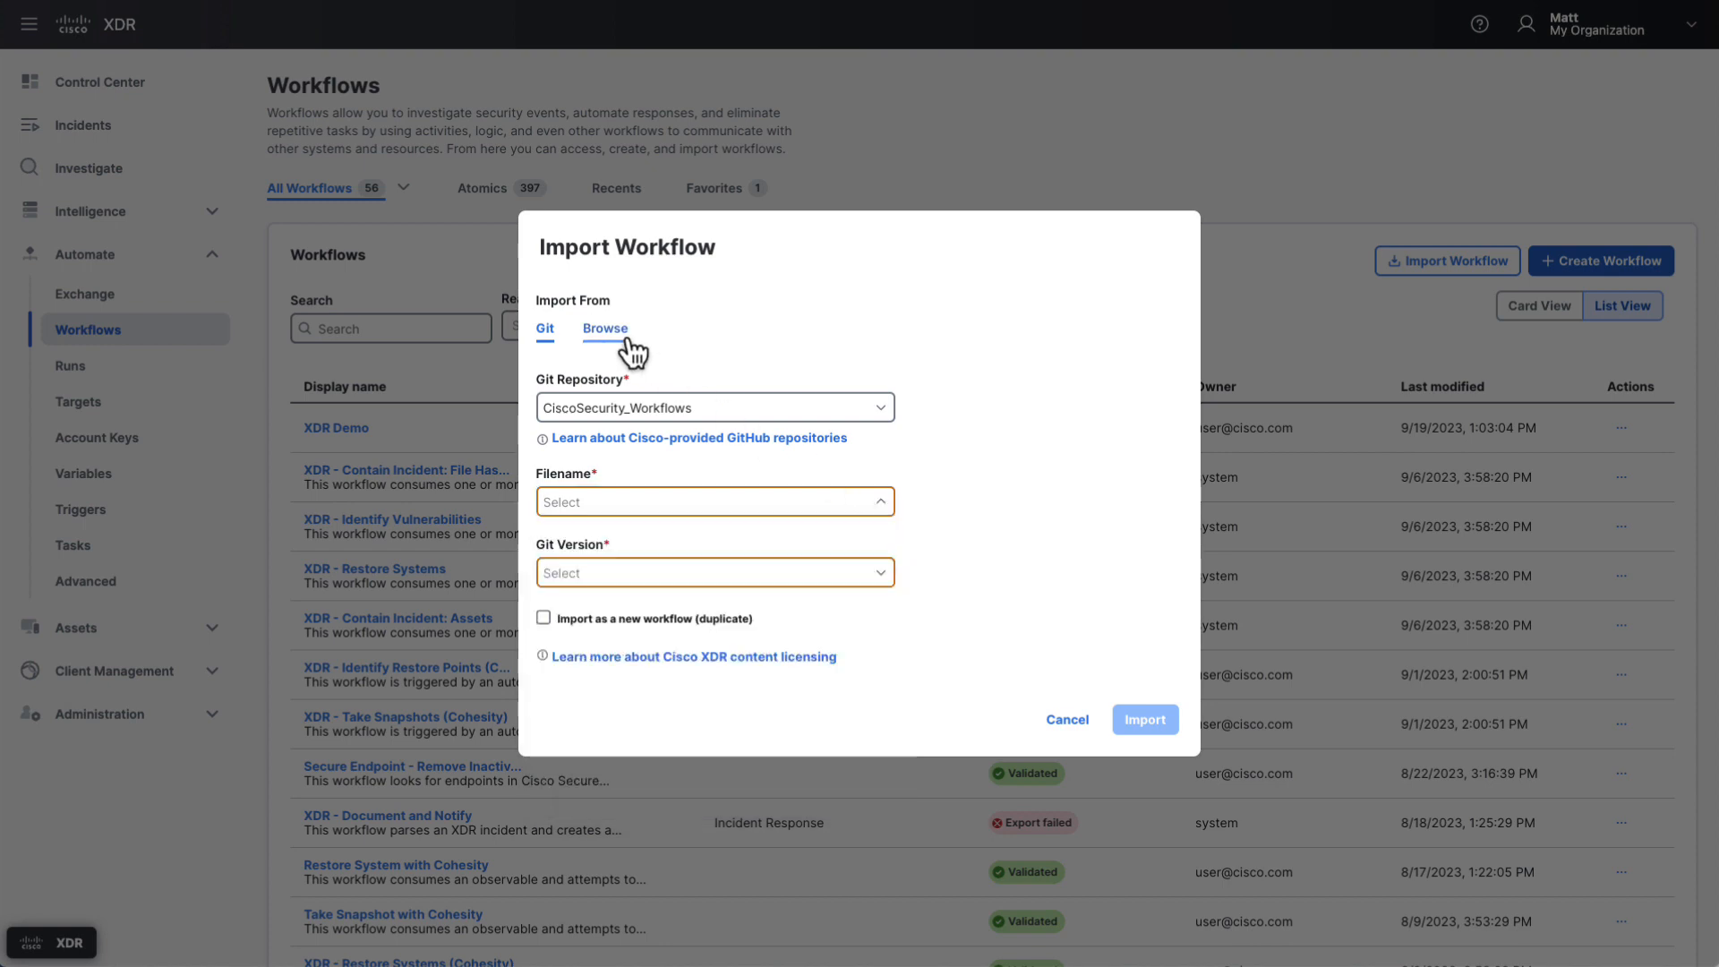
left_click(605, 328)
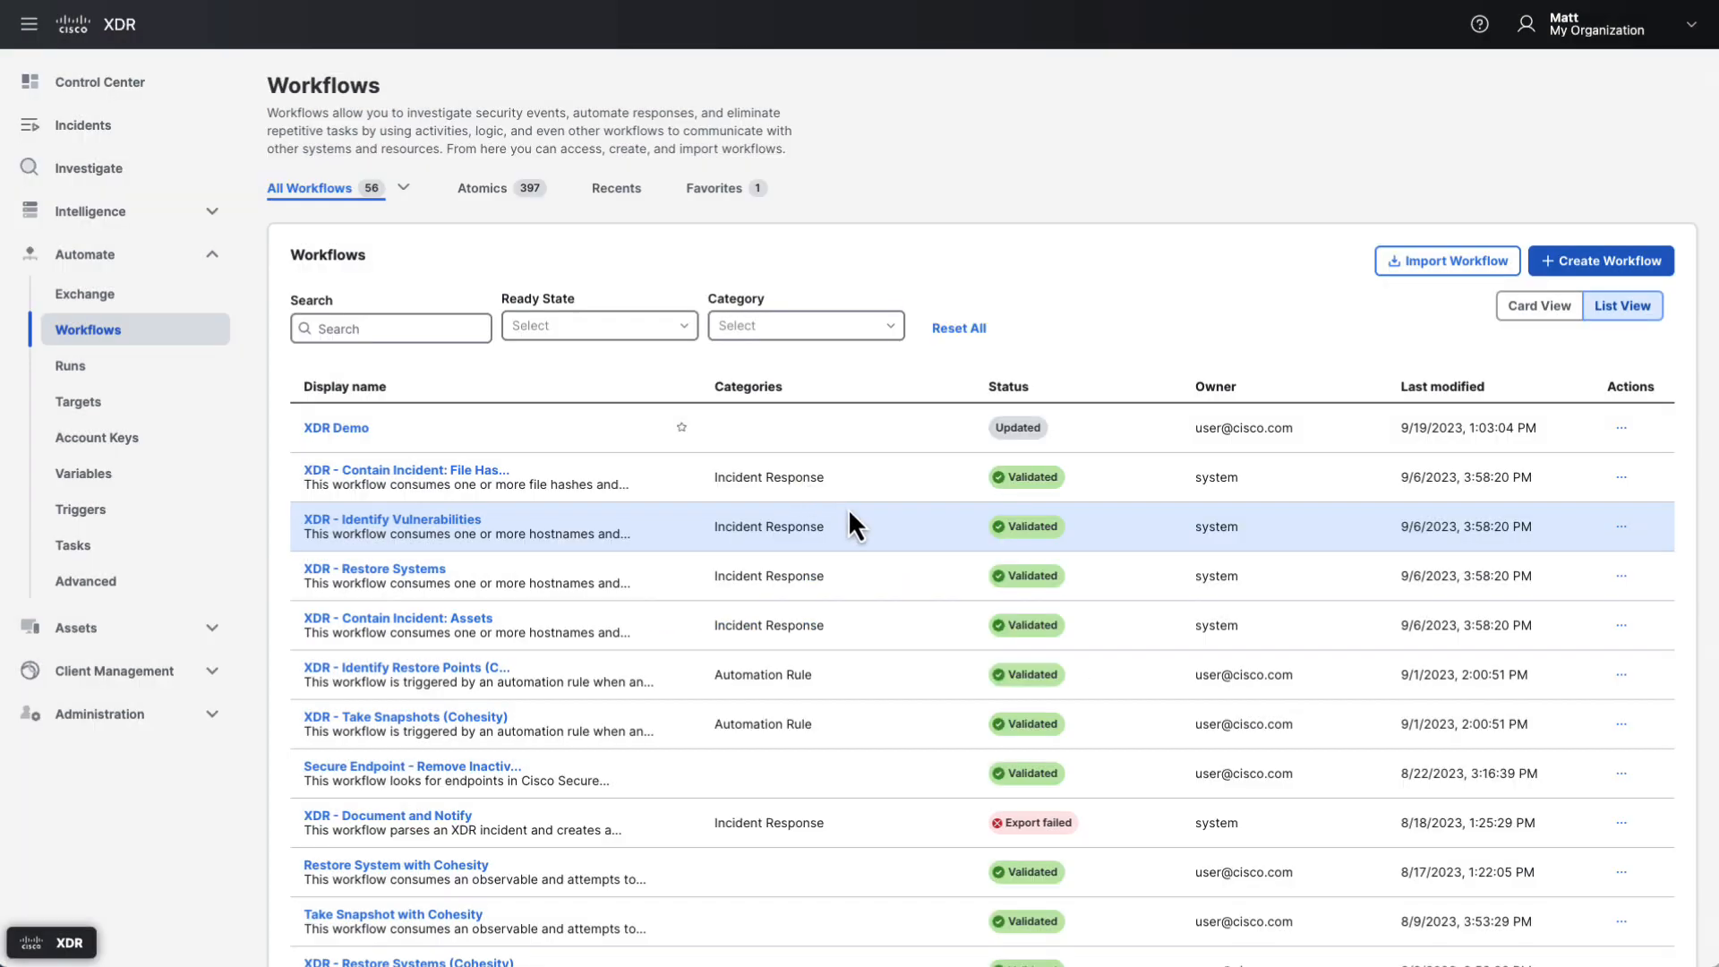
mouse_move(1103, 473)
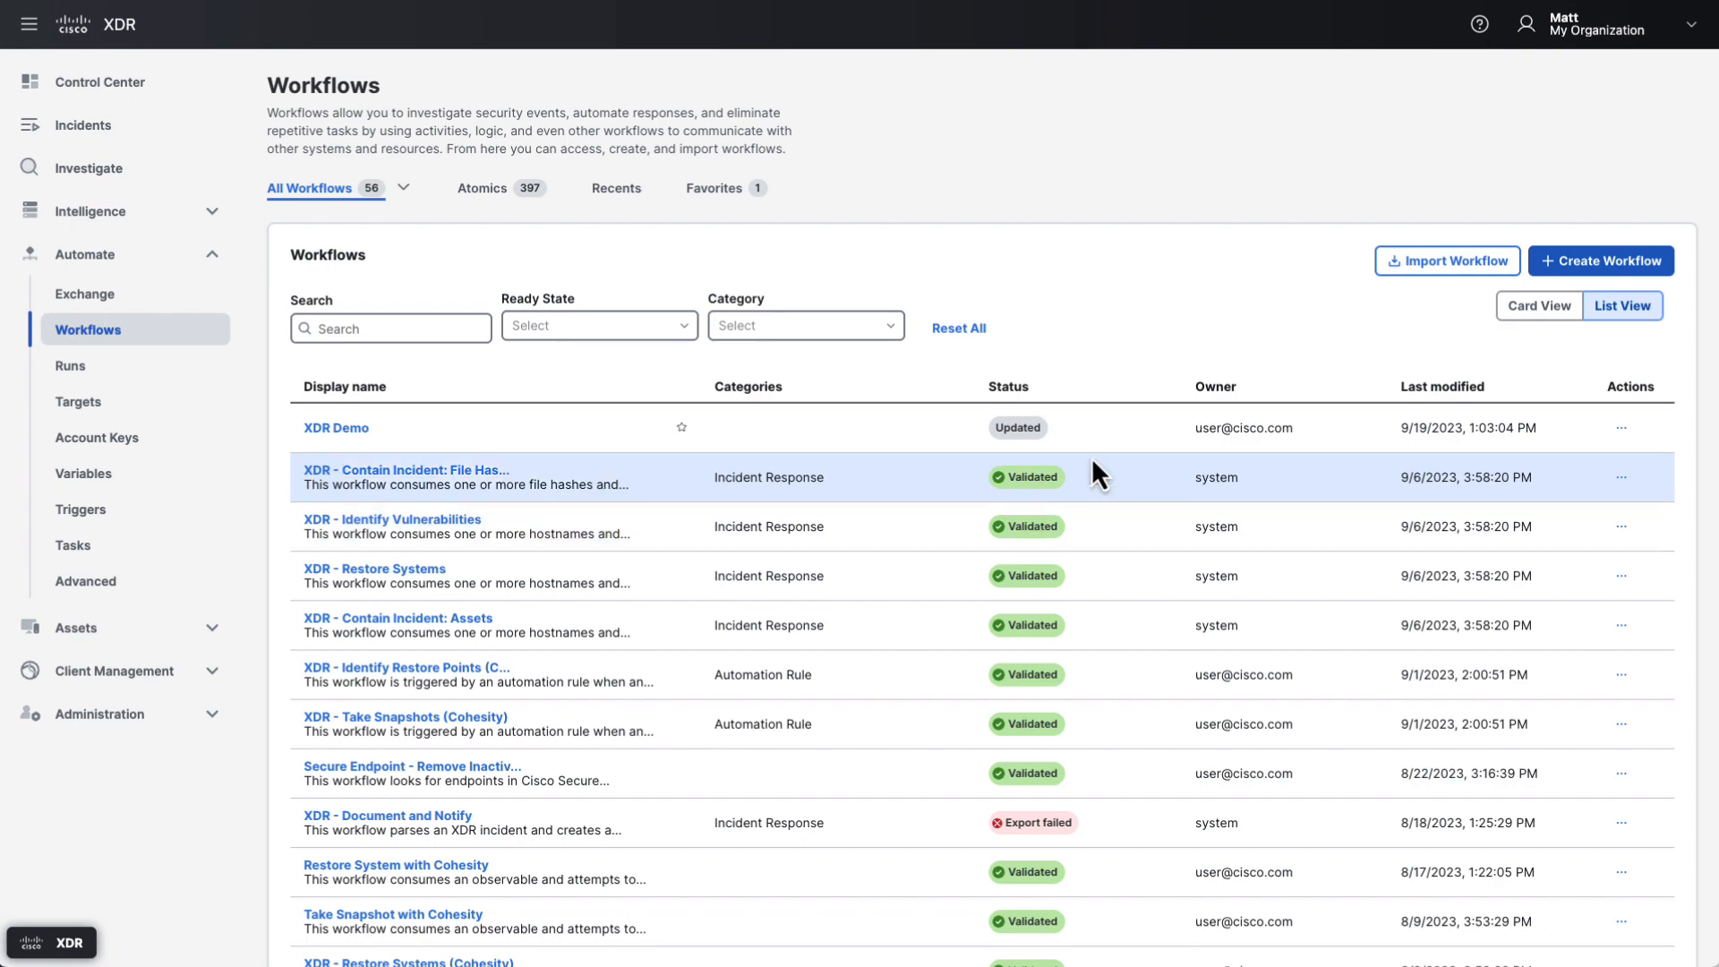
left_click(1600, 261)
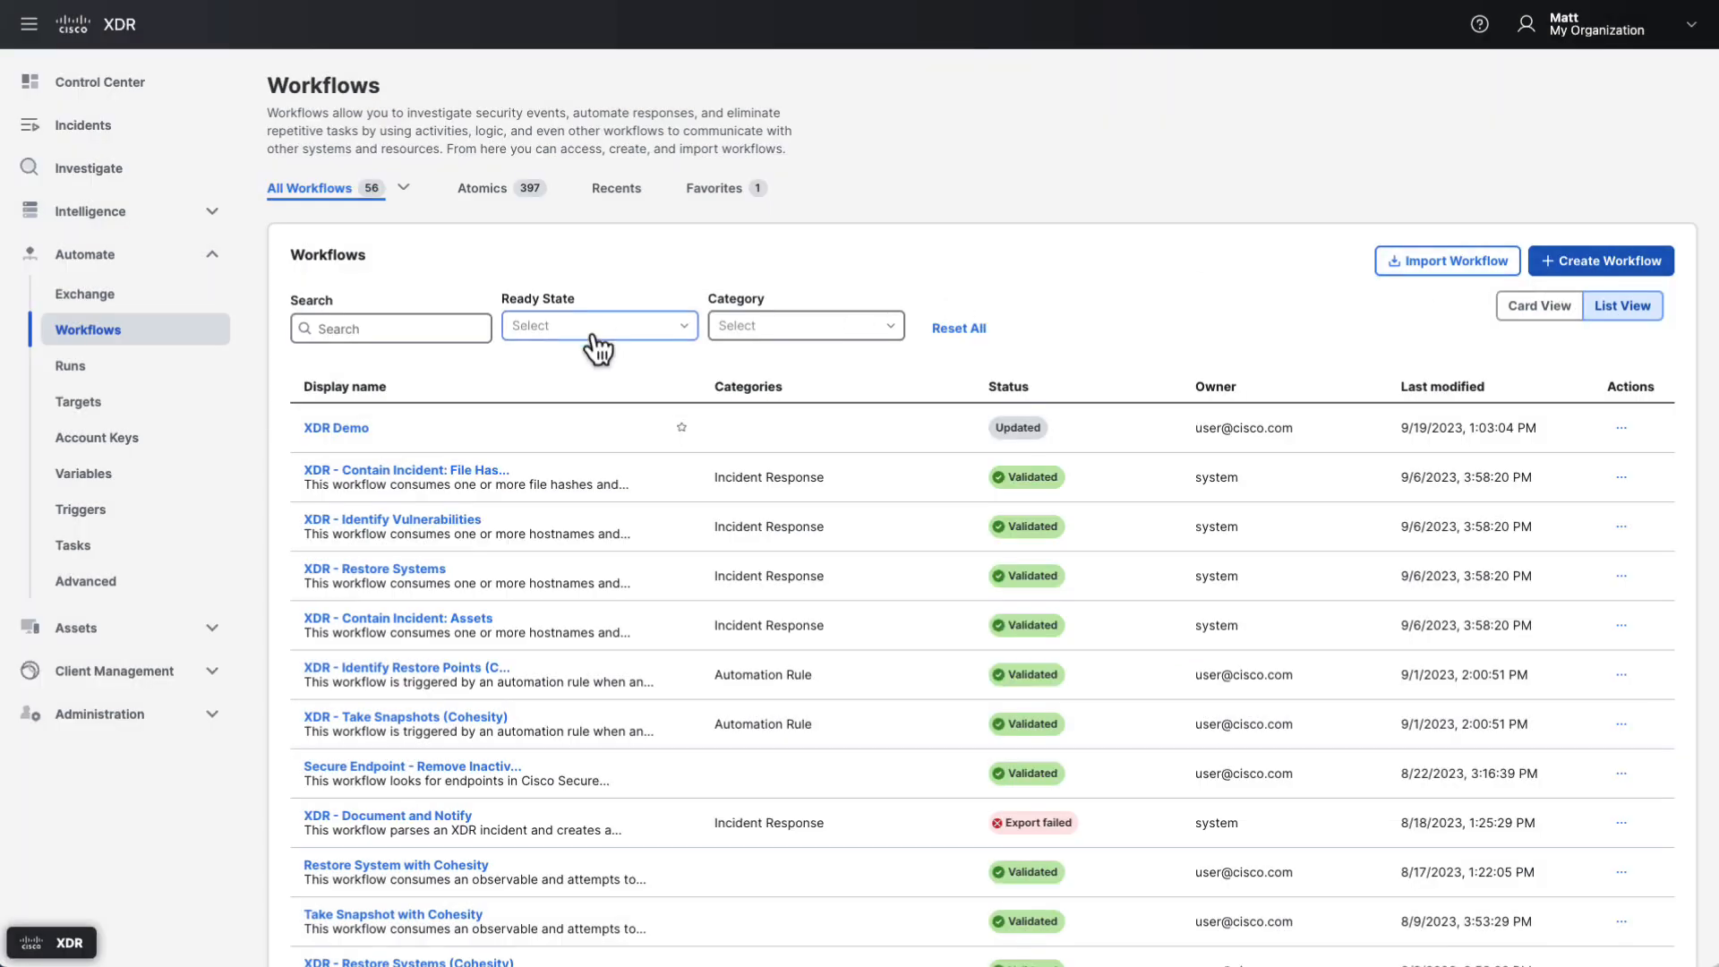
Open XDR Demo and browse the Logic, Workflows and Activities building-block tabs.
left_click(336, 428)
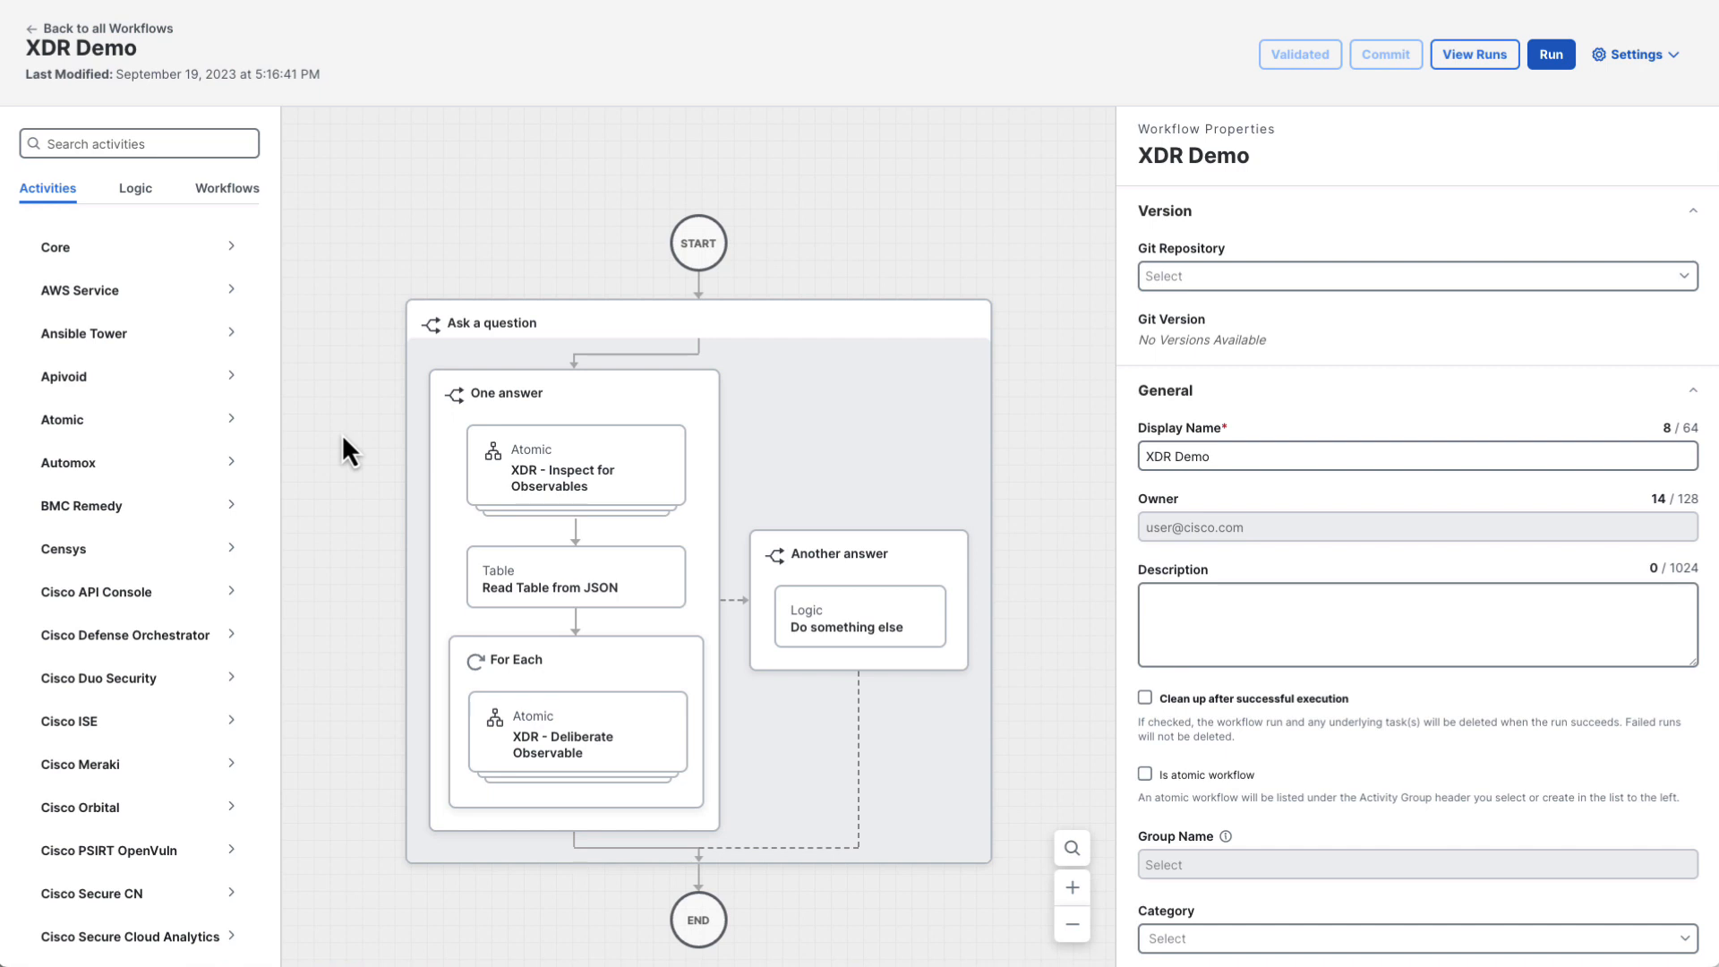
mouse_move(240, 324)
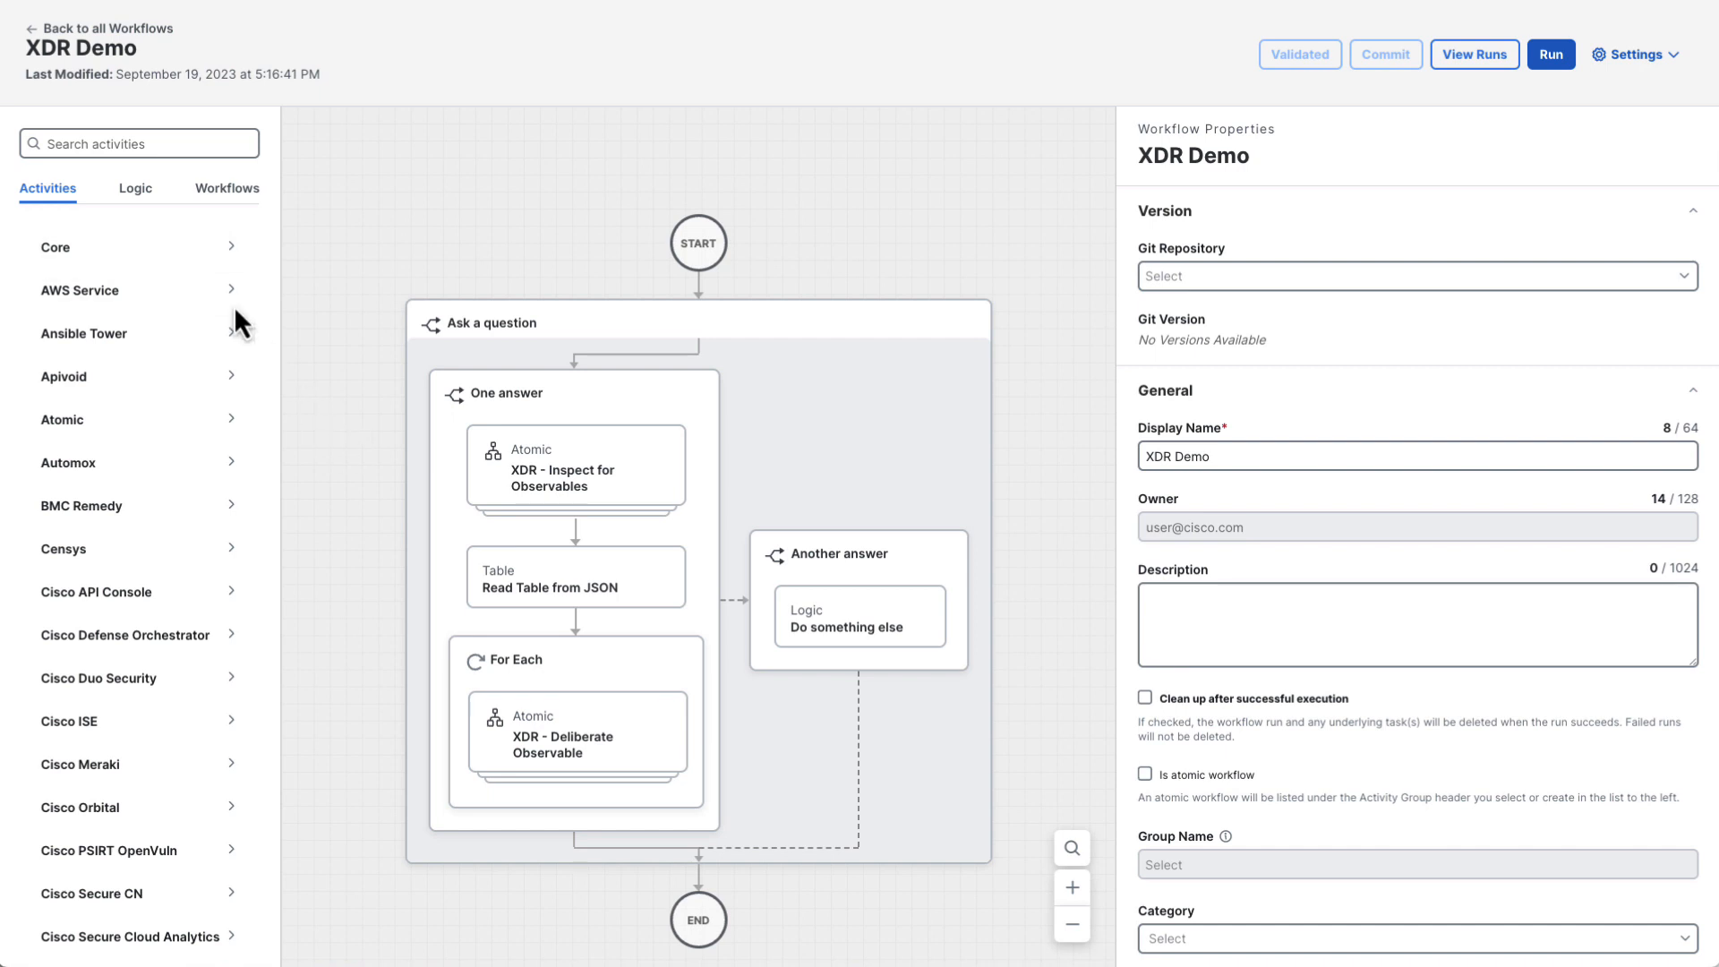
left_click(134, 188)
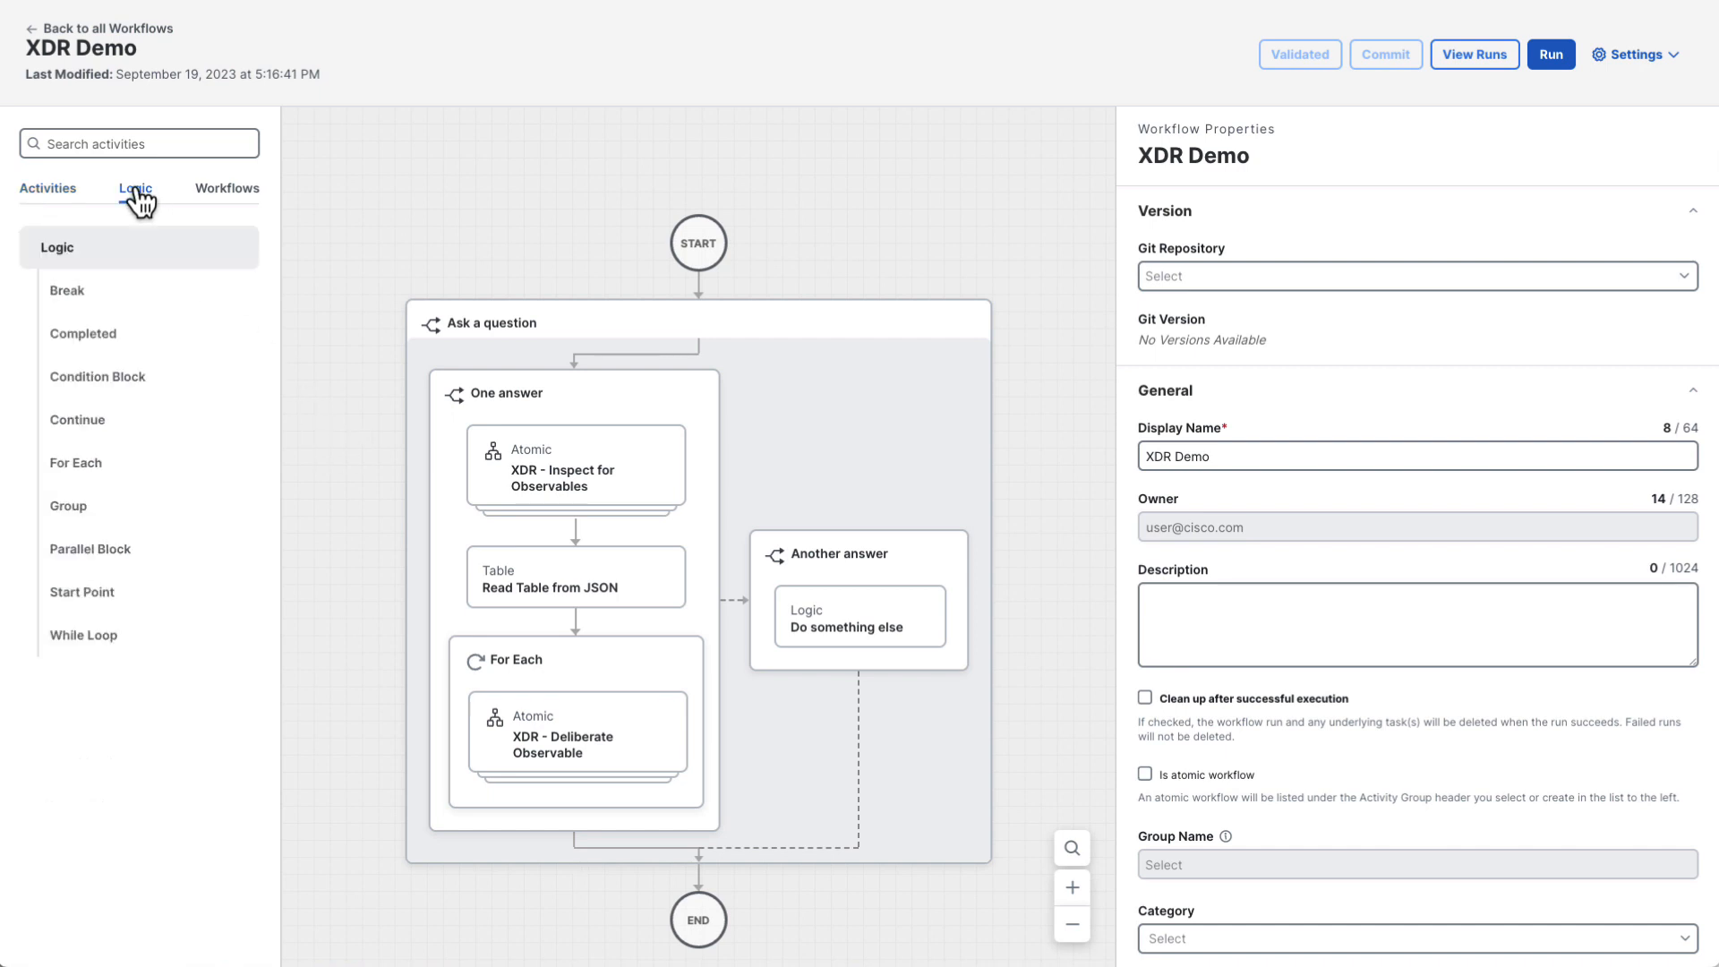
left_click(226, 188)
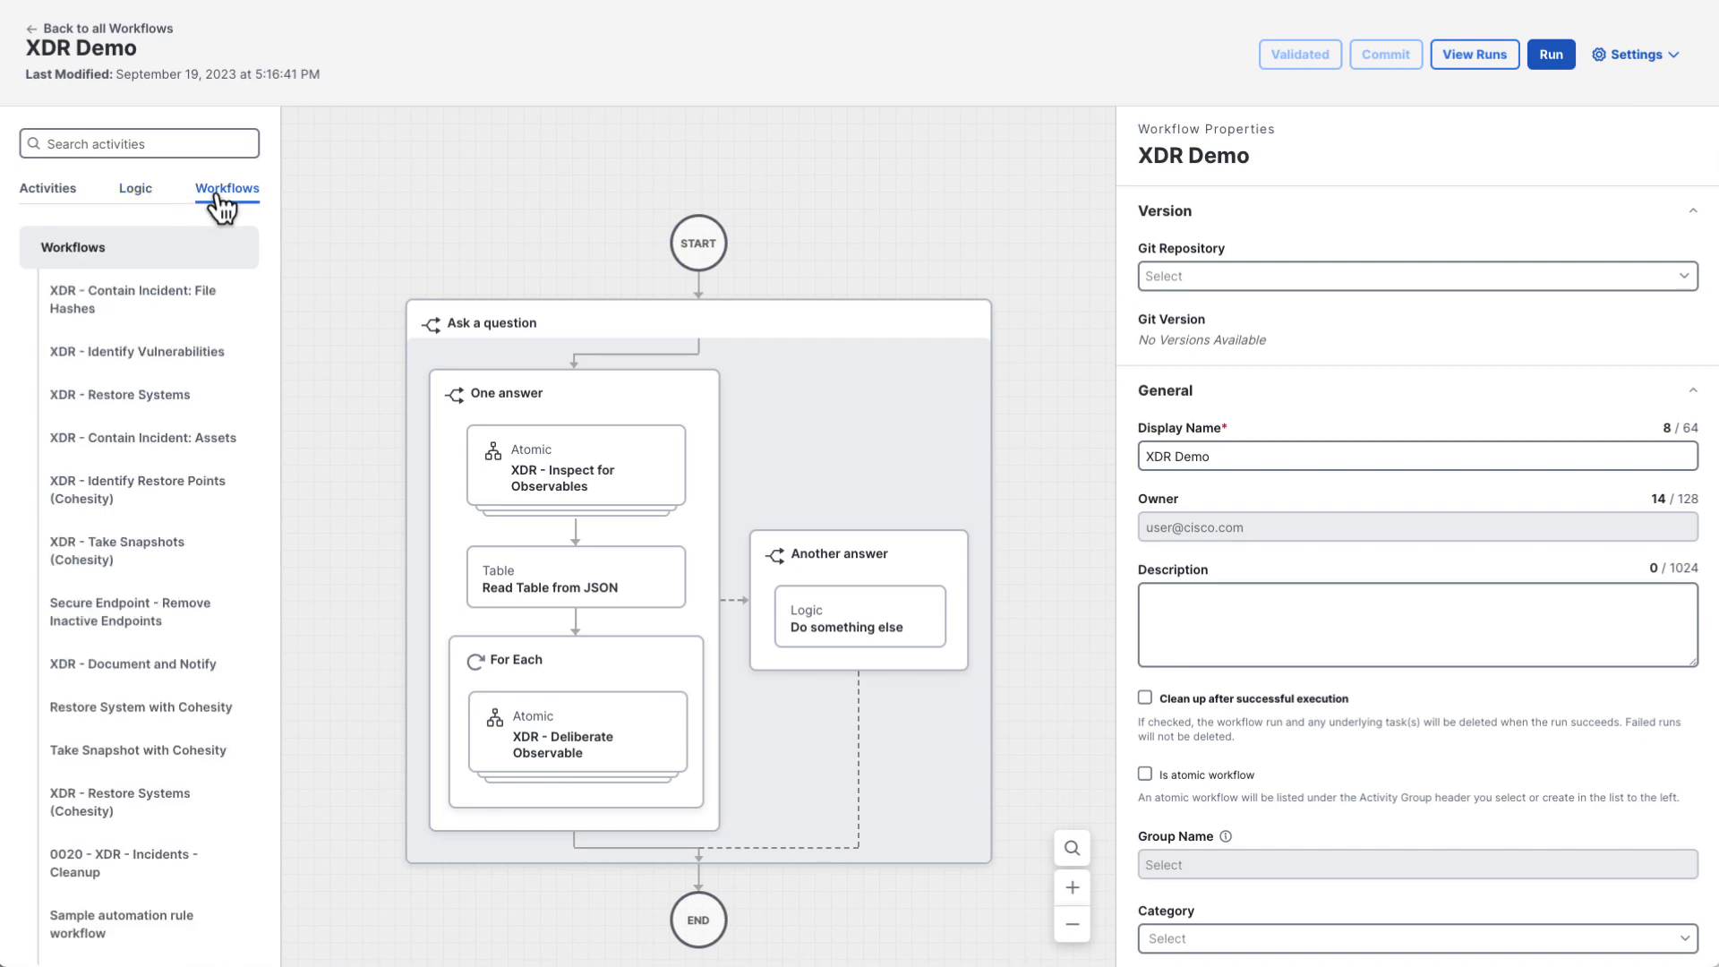
left_click(47, 188)
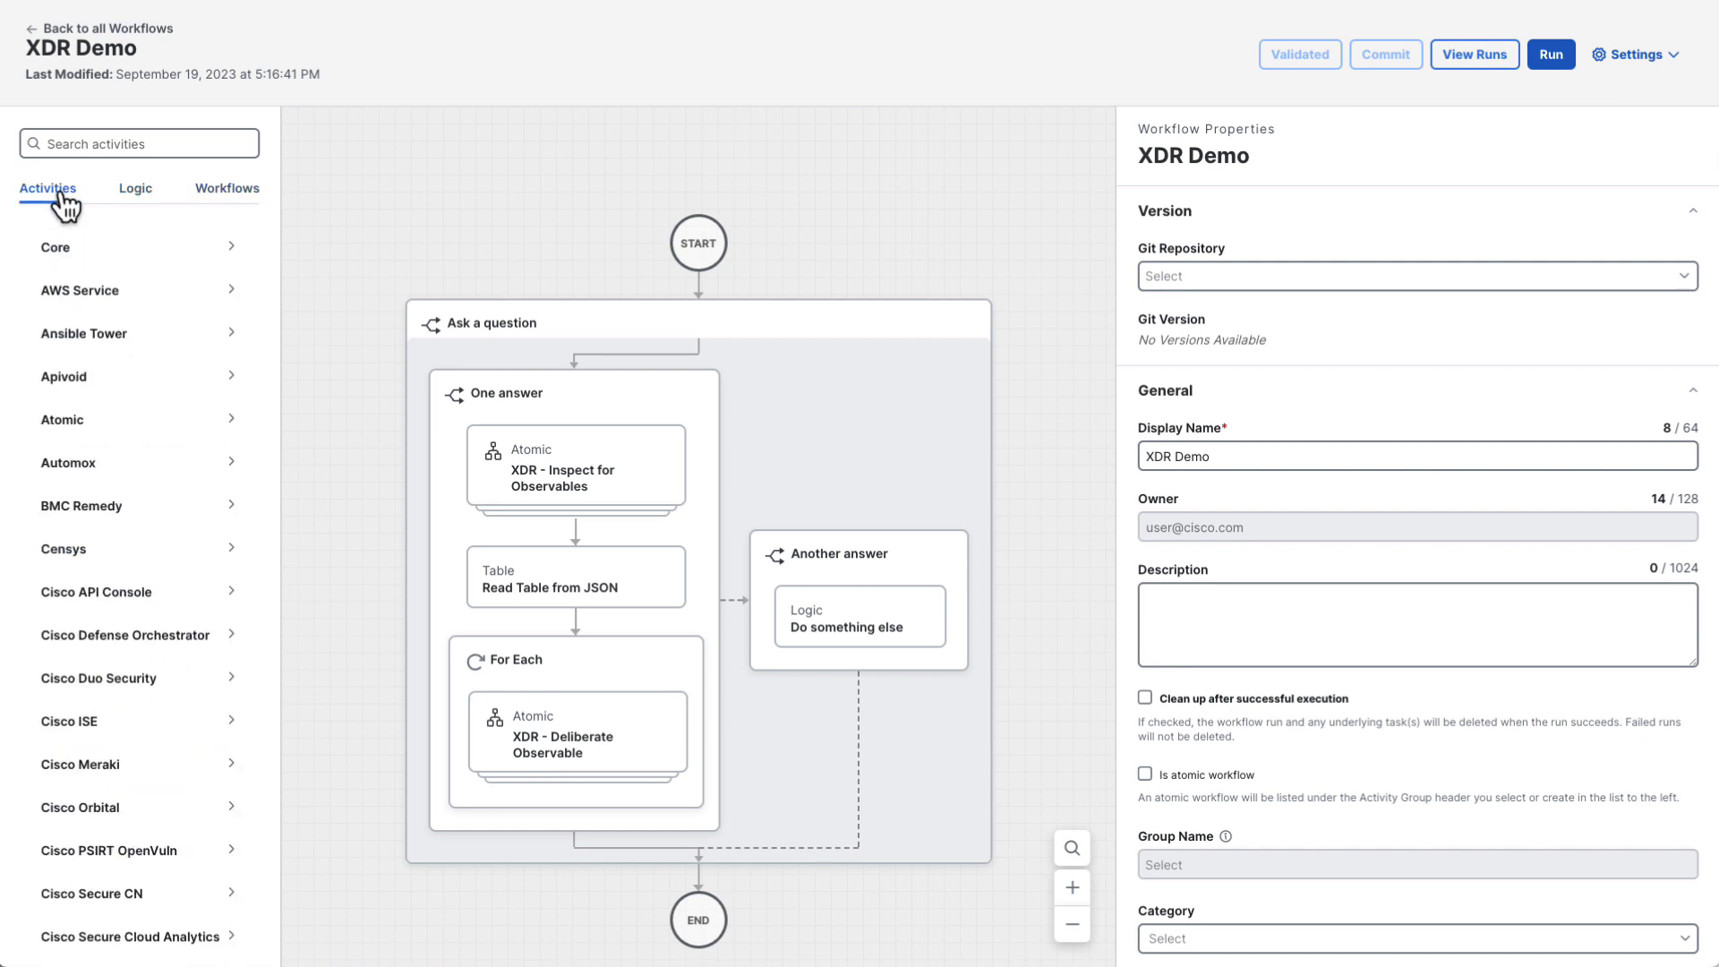
mouse_move(73, 212)
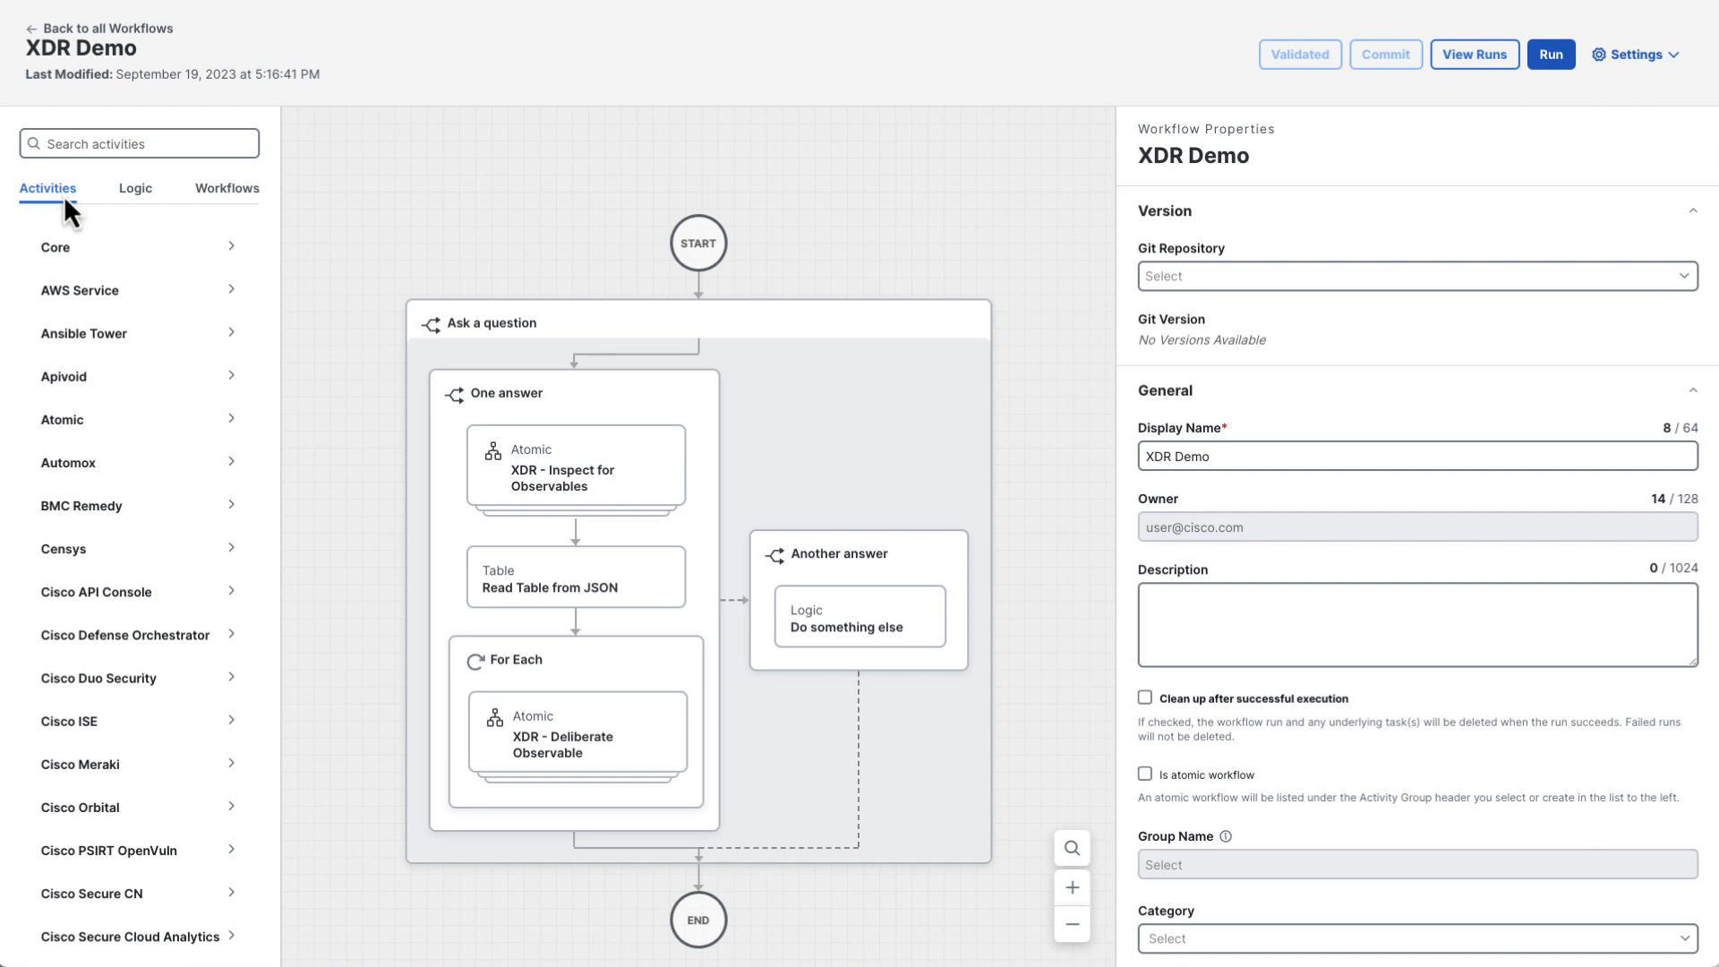
left_click(134, 247)
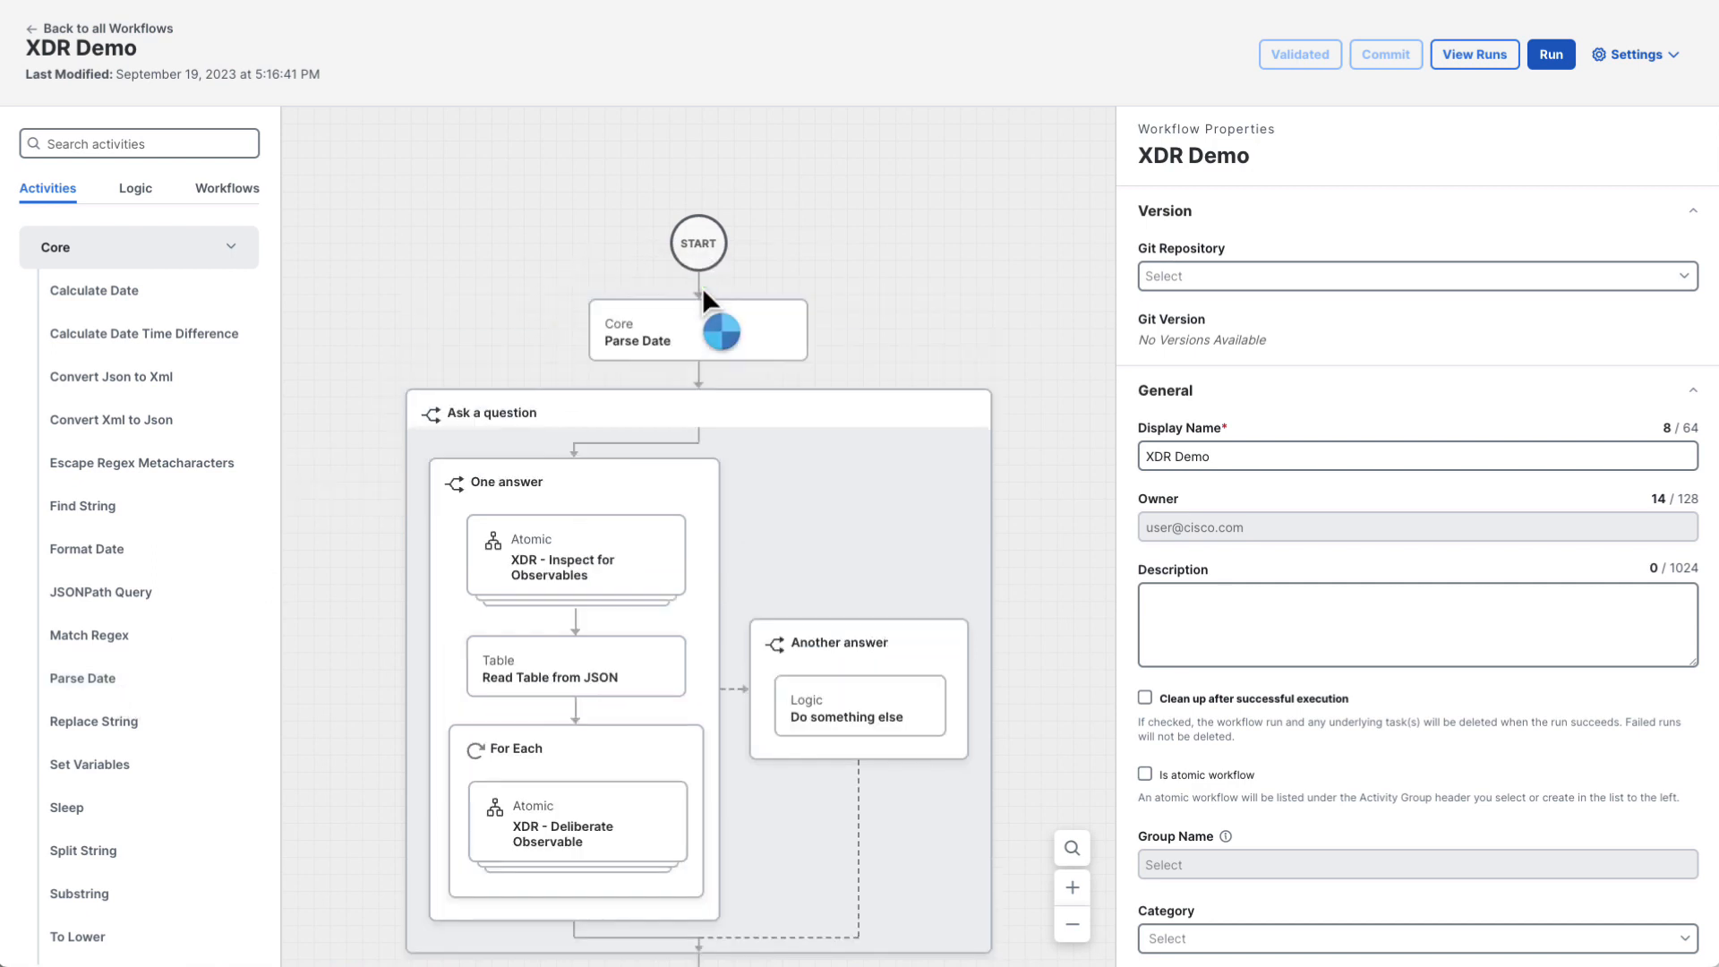
Inspect the Inspect for Observables activity's properties, then view XDR Demo's runs.
left_click(697, 331)
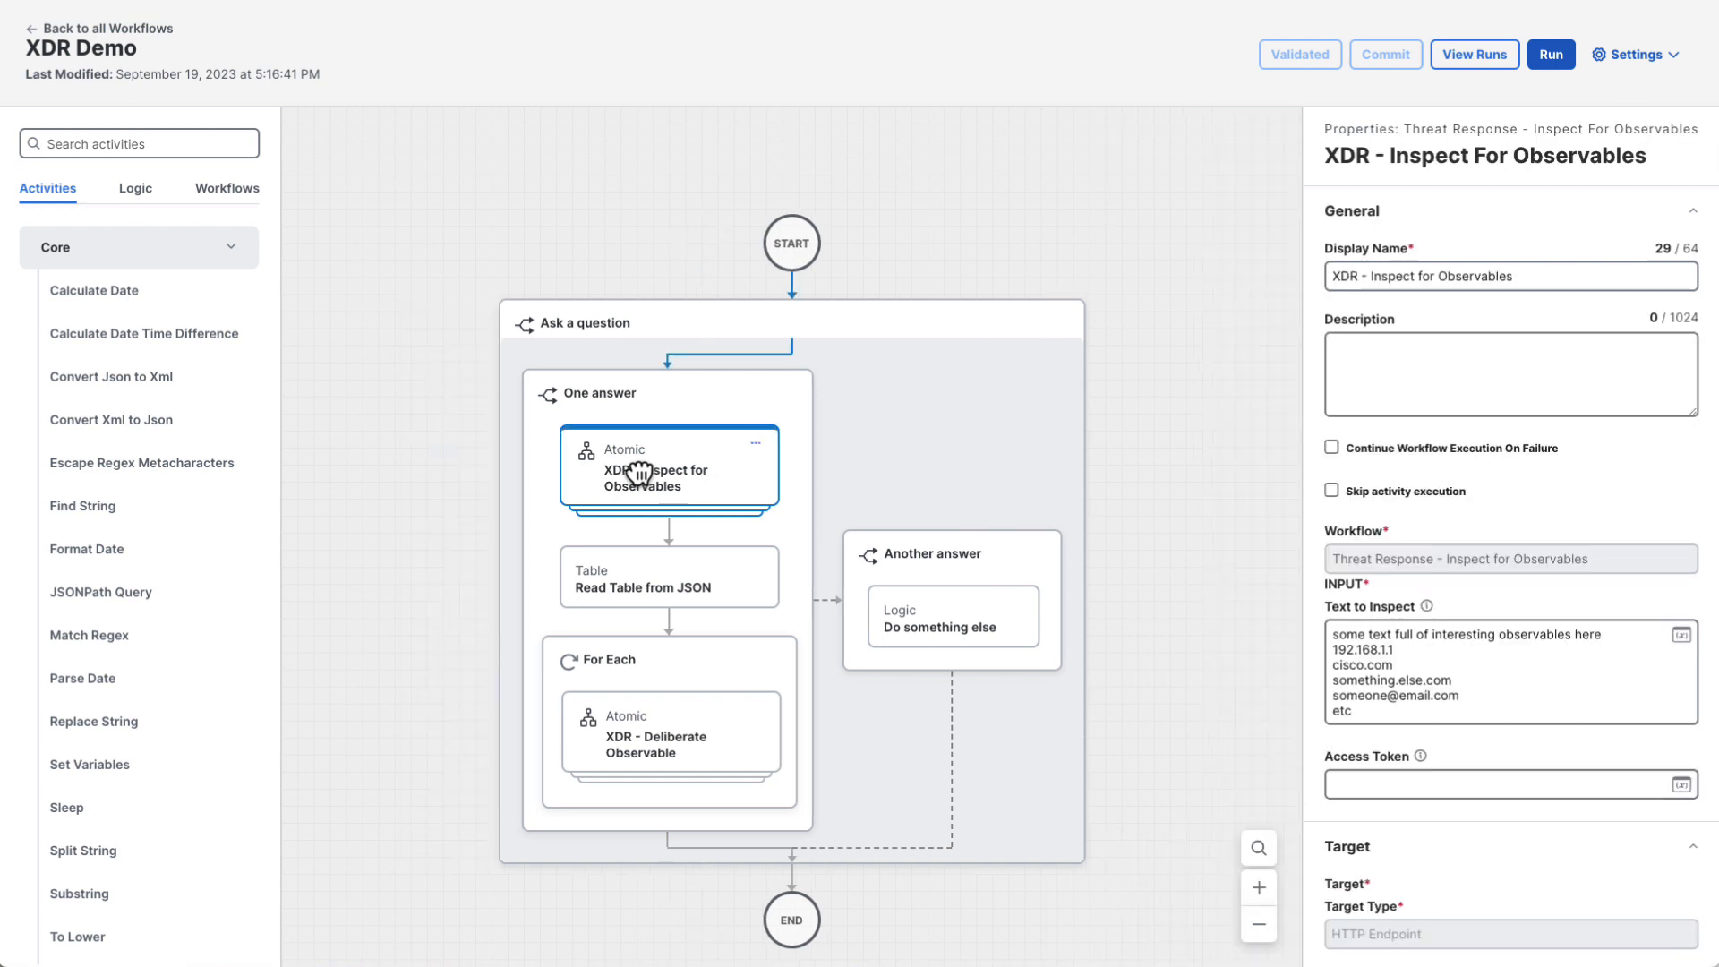
left_click(915, 260)
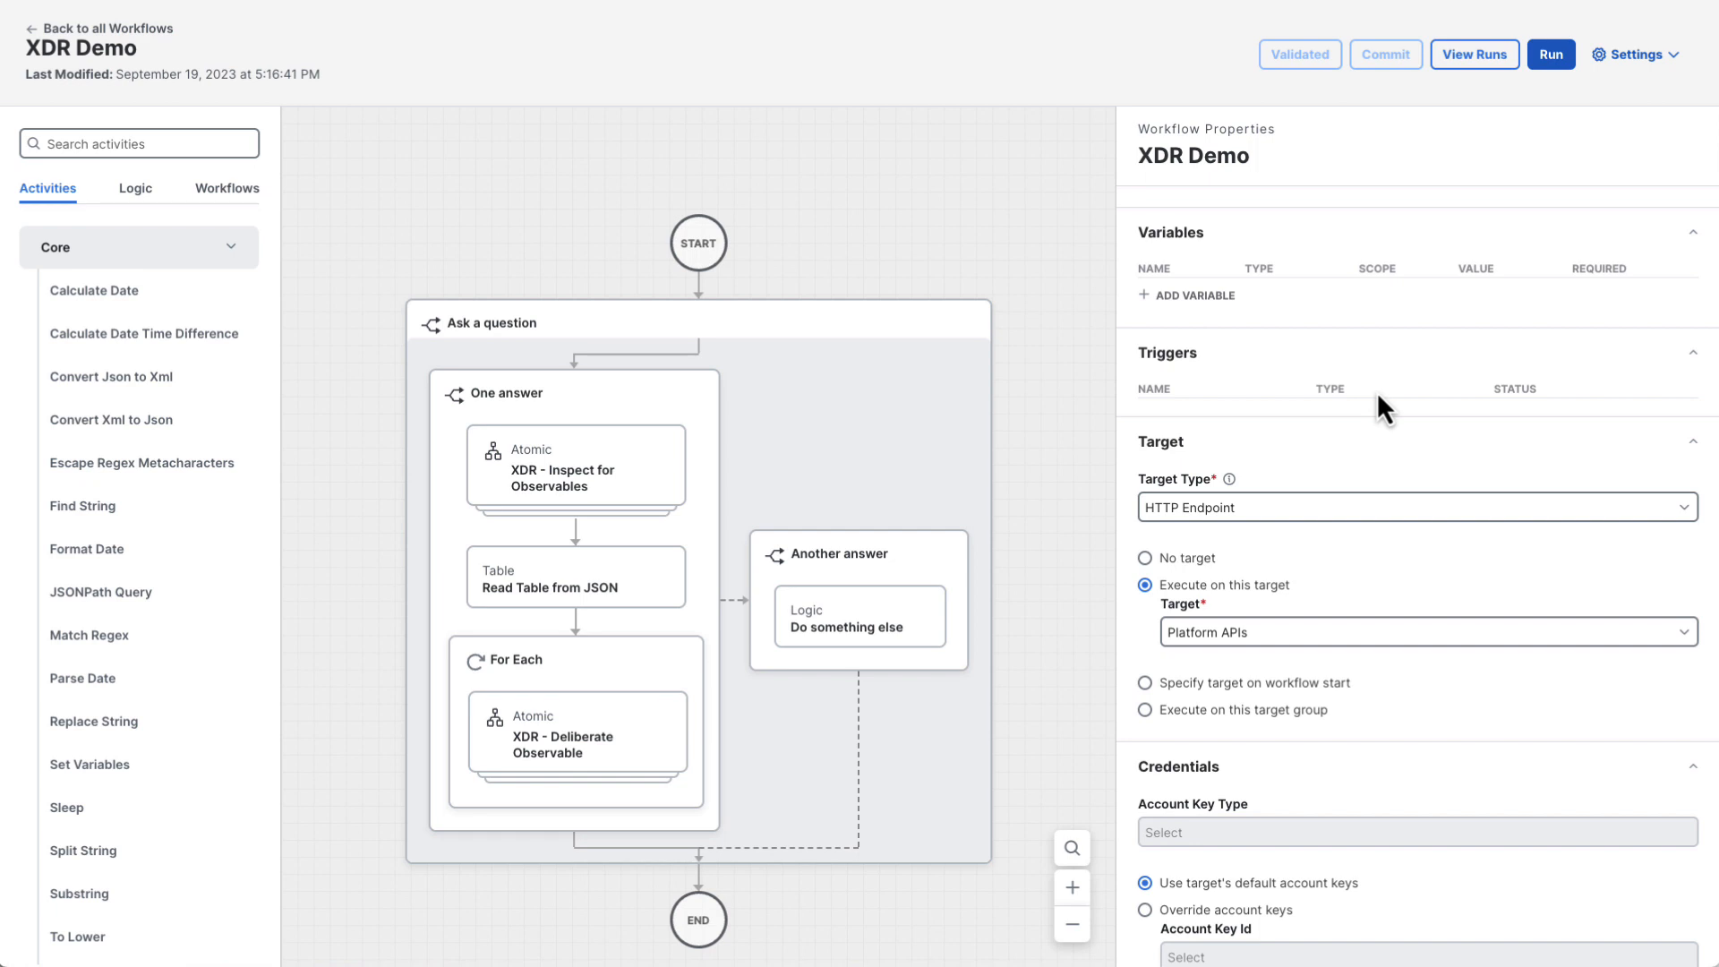
left_click(1475, 55)
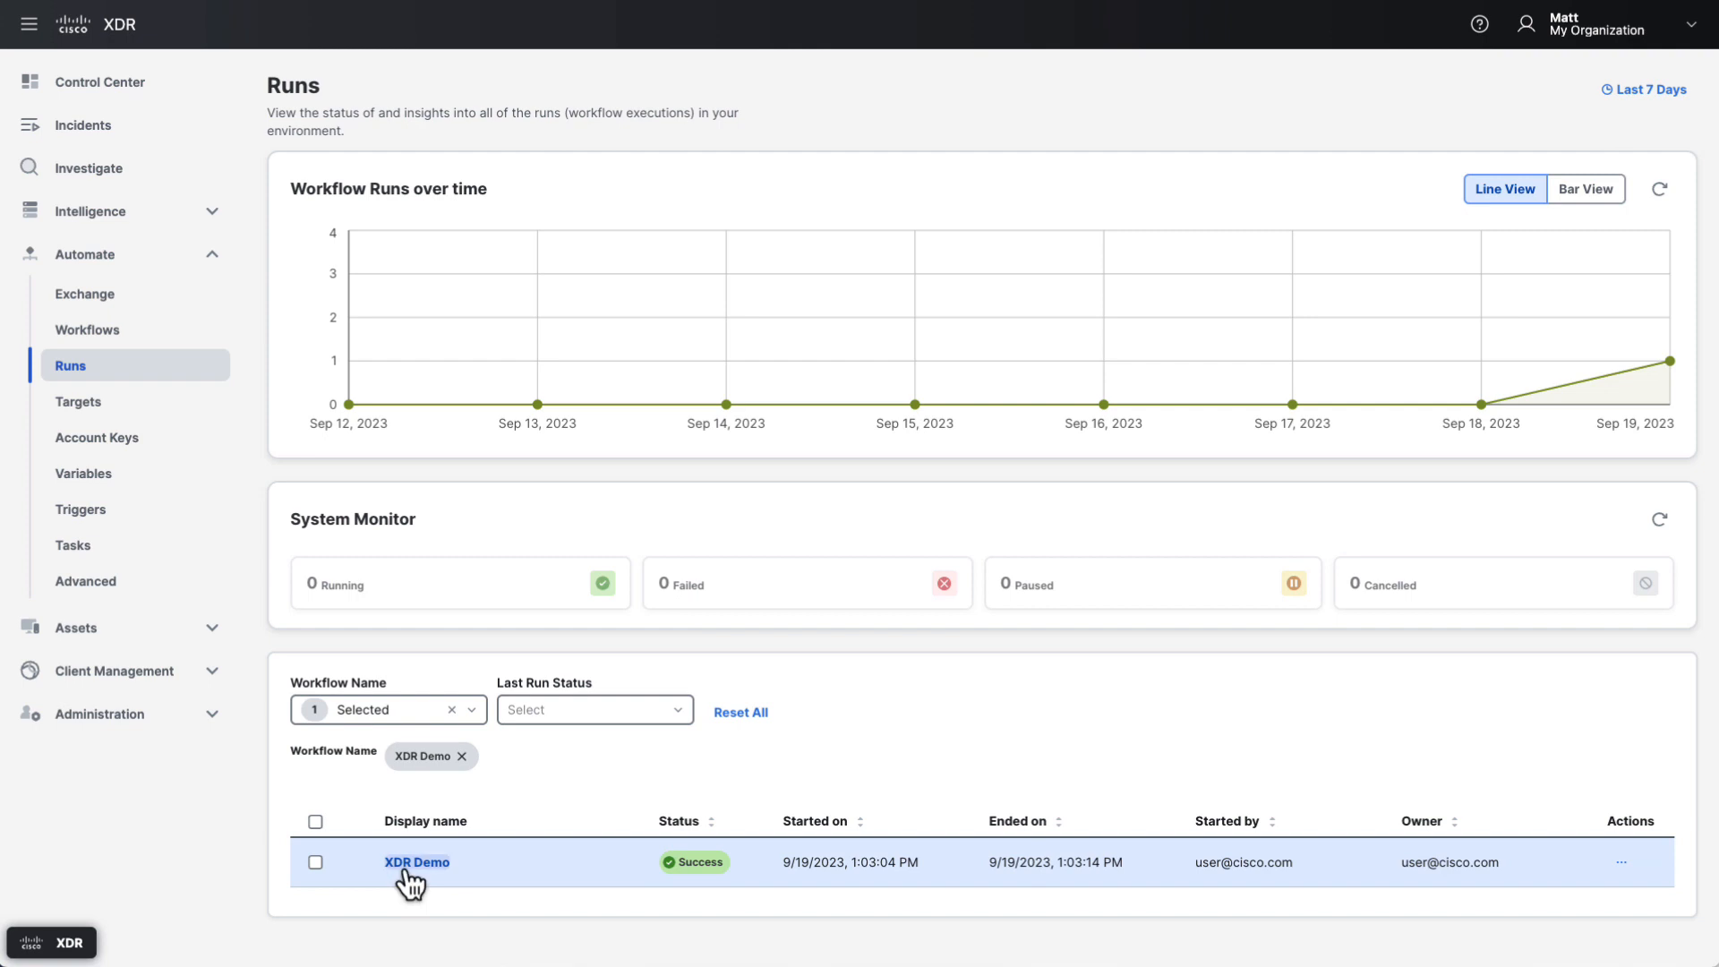
Open the successful run and review the Inspect for Observables and Read Table from JSON details.
left_click(417, 863)
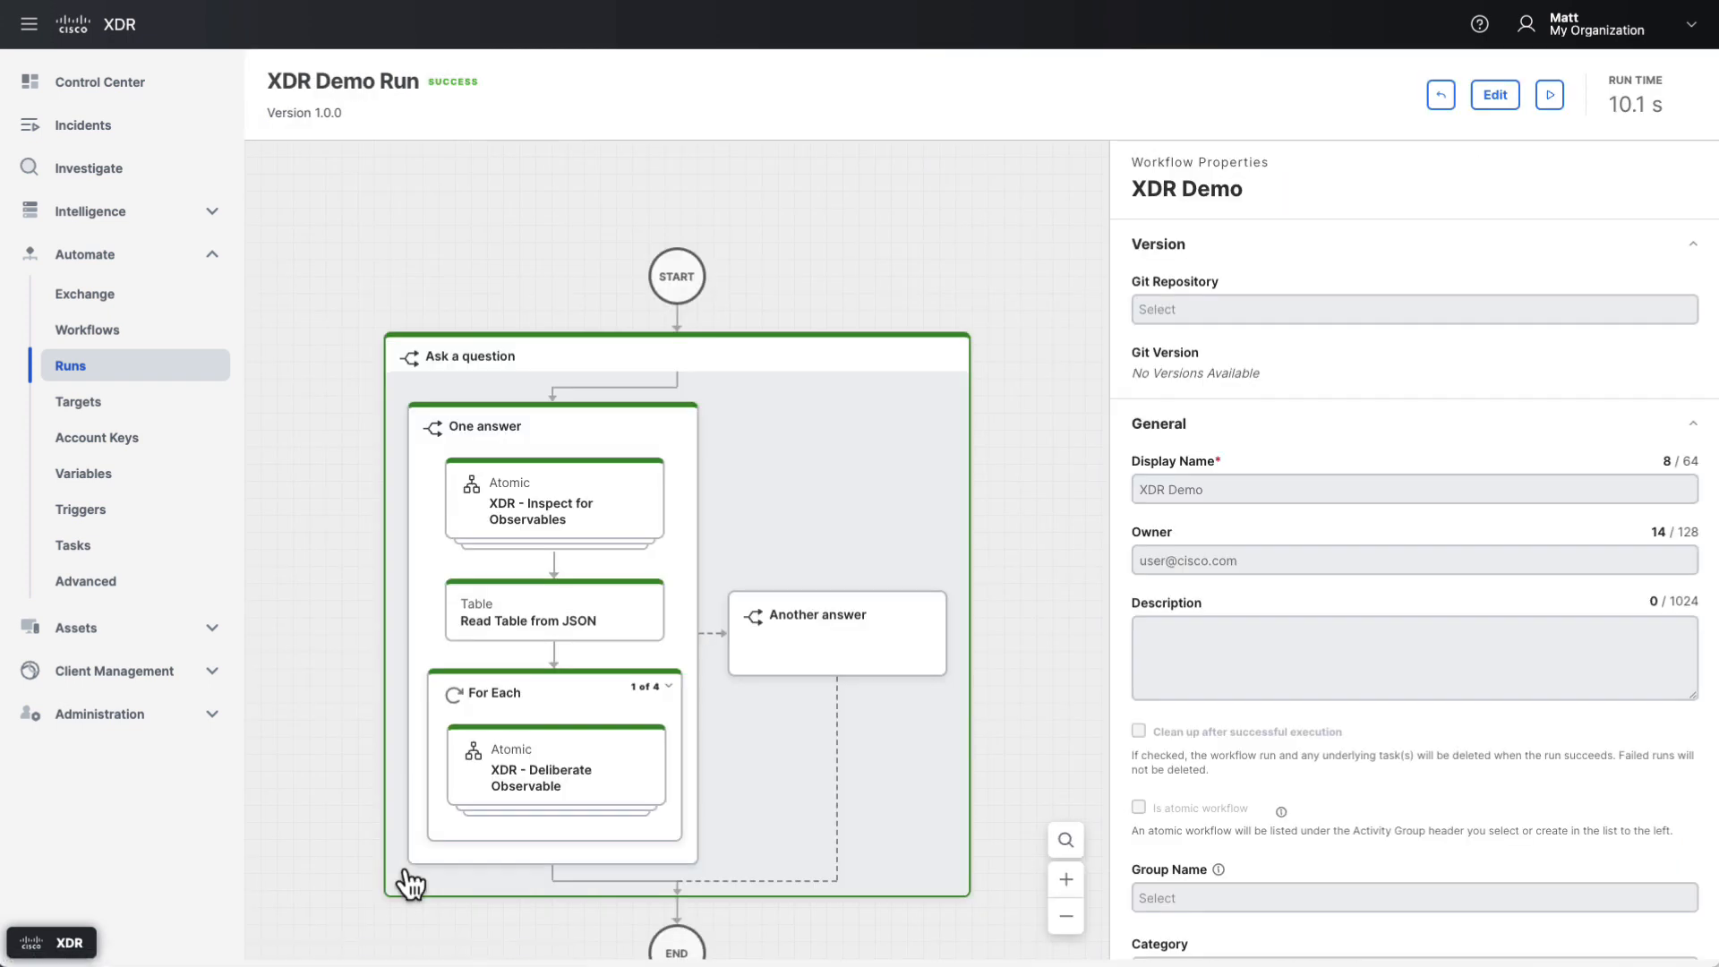
left_click(544, 510)
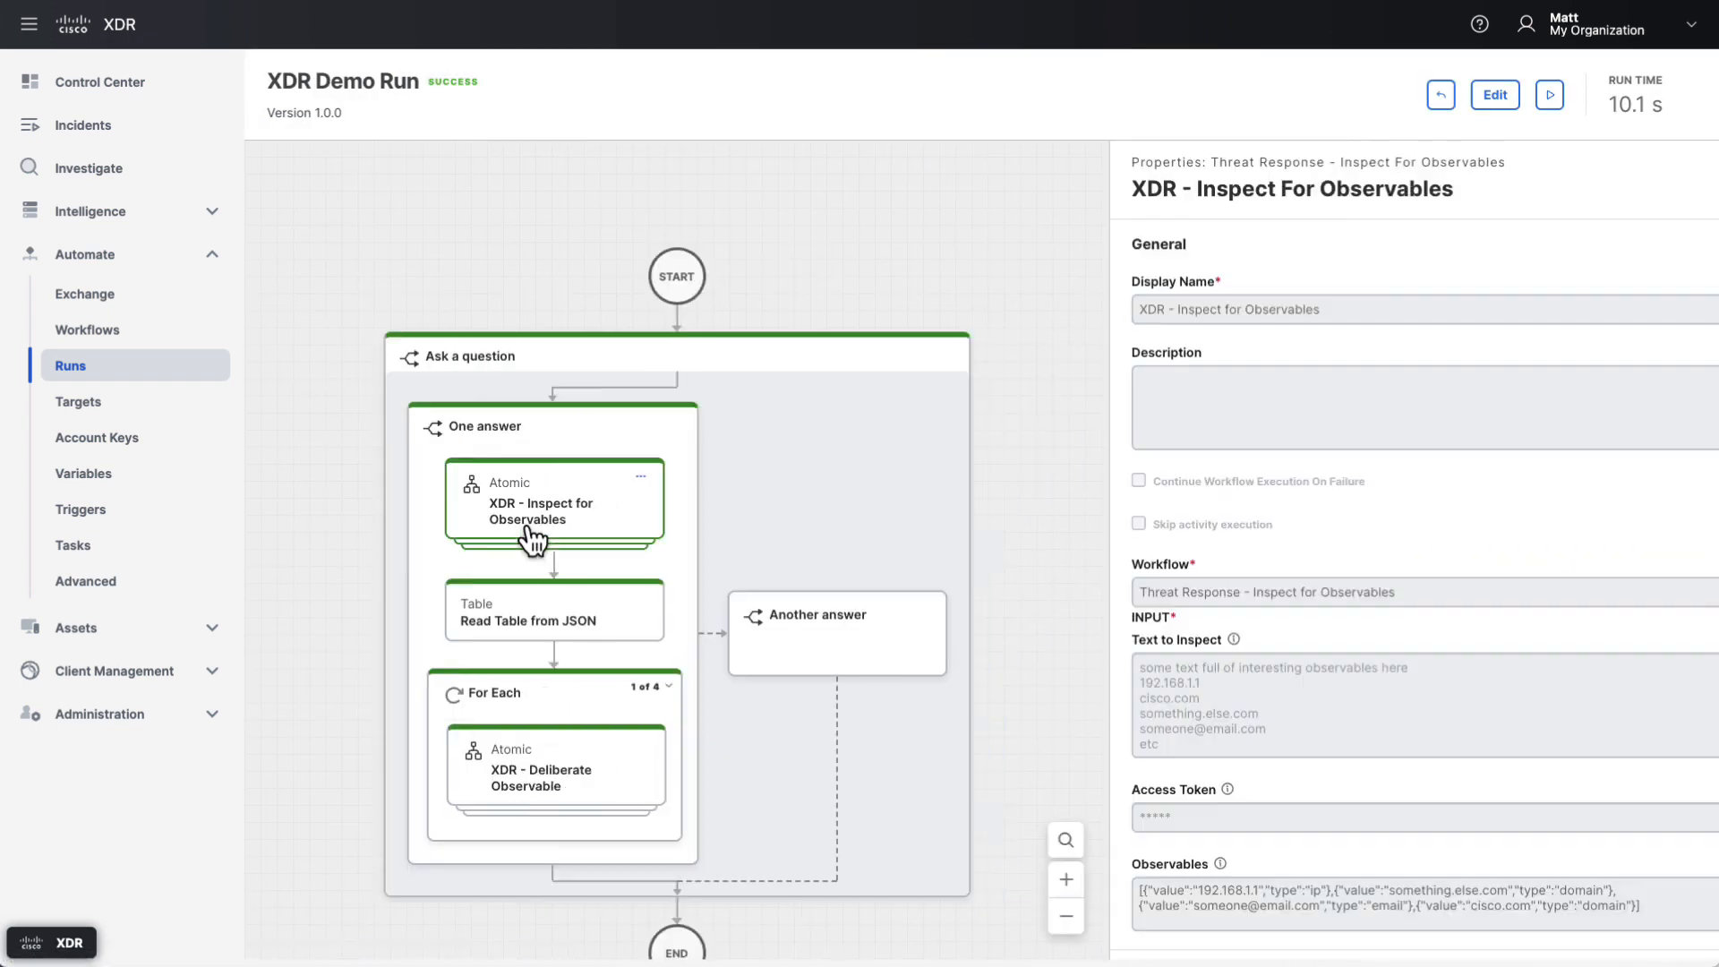
scroll("down", 3)
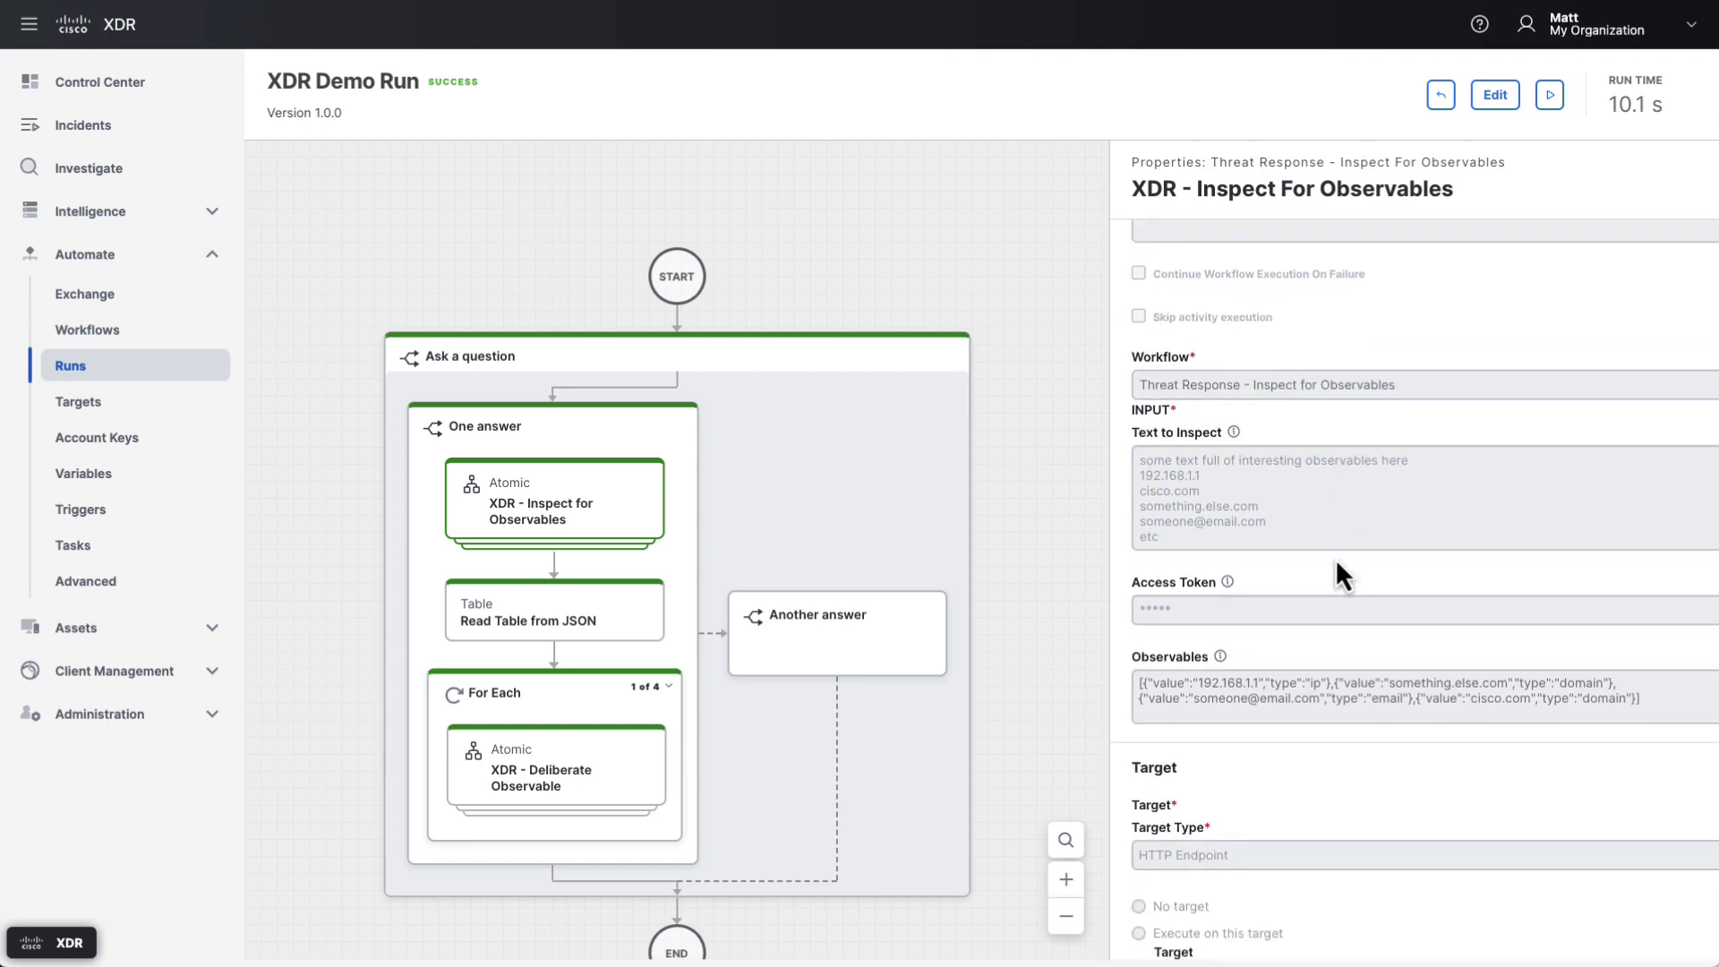
left_click(554, 611)
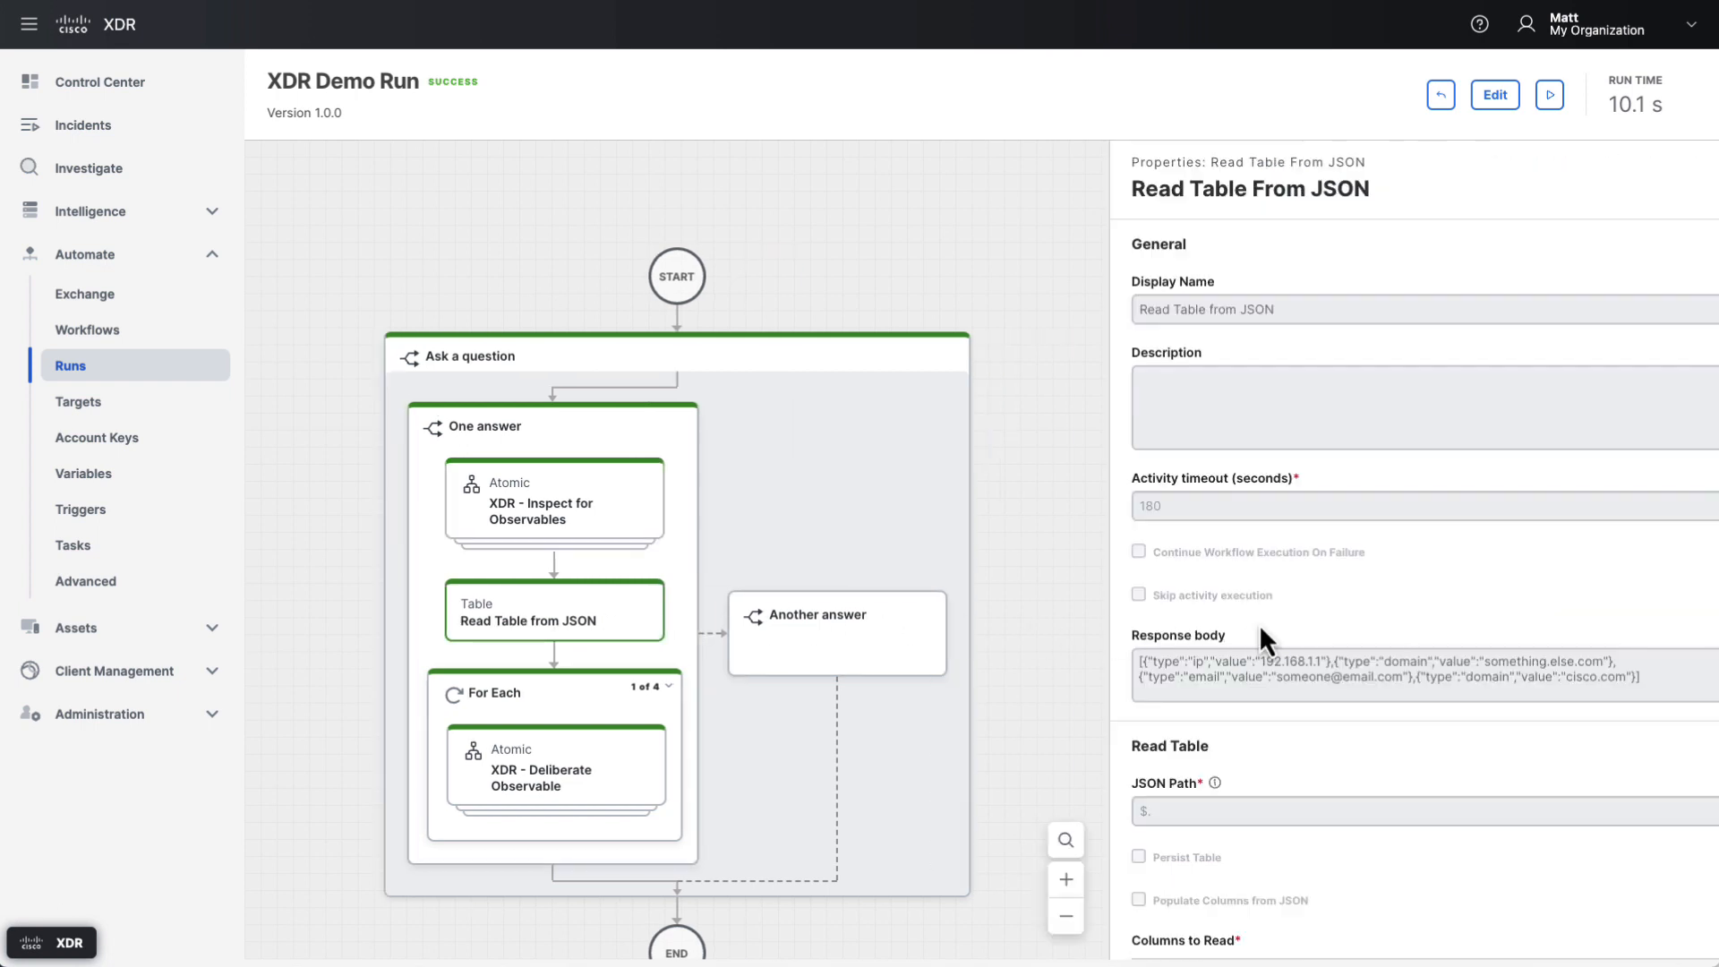
scroll("down", 3)
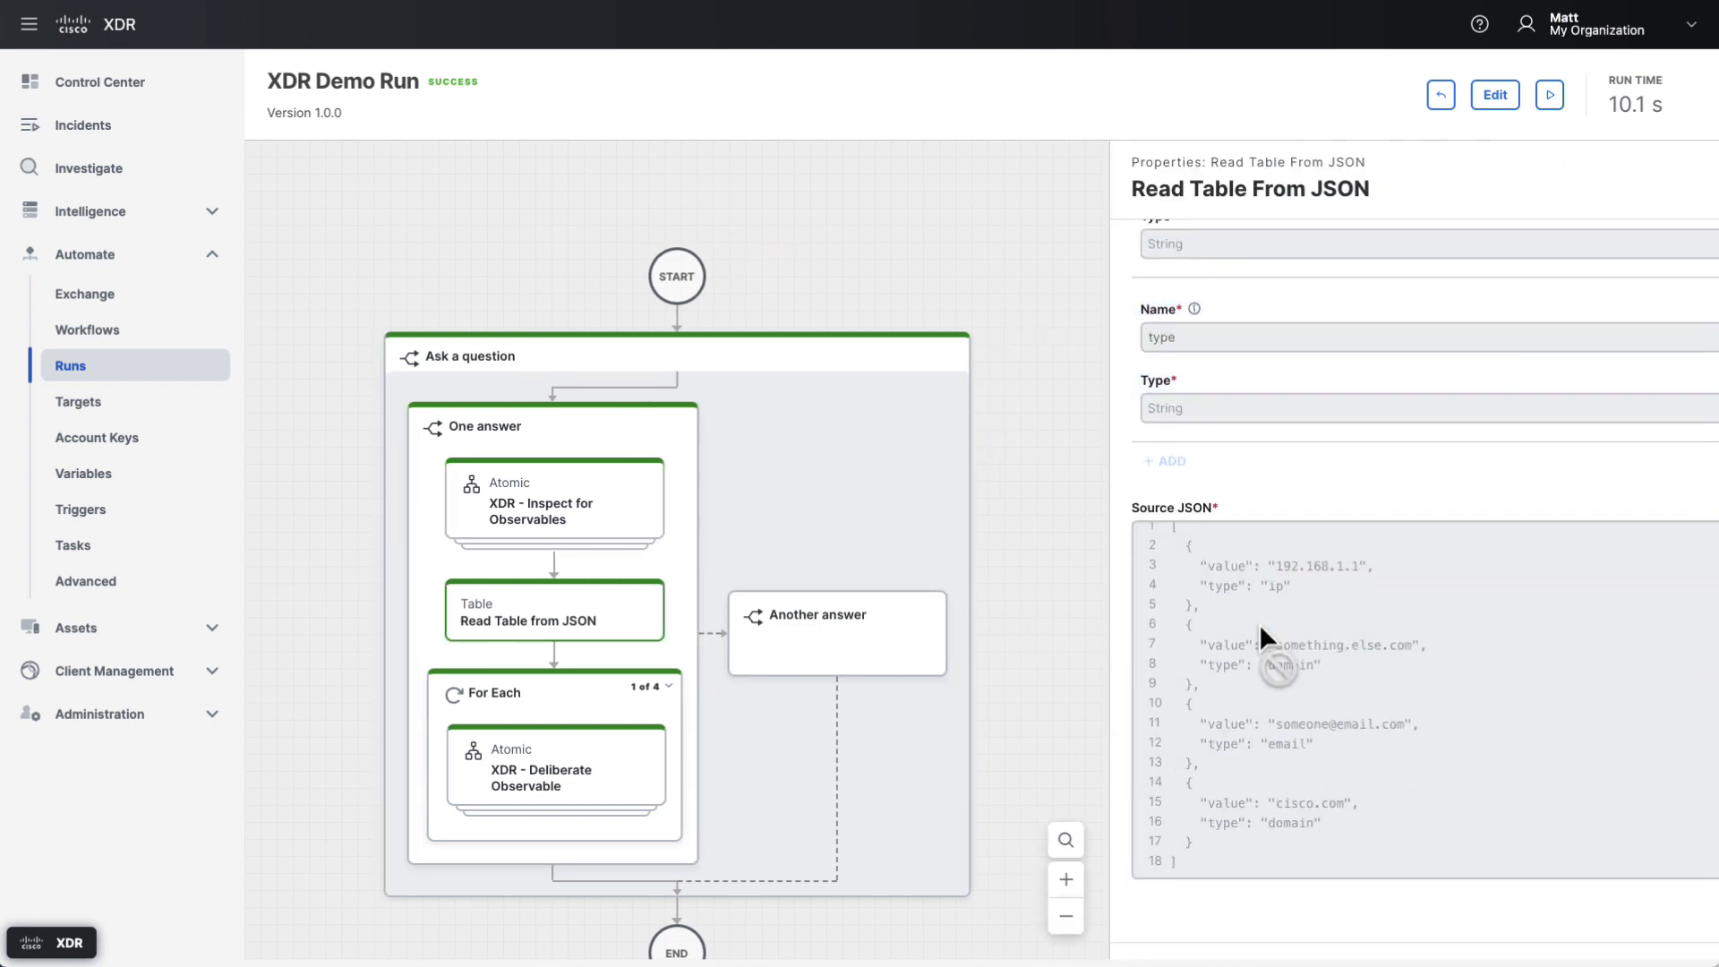